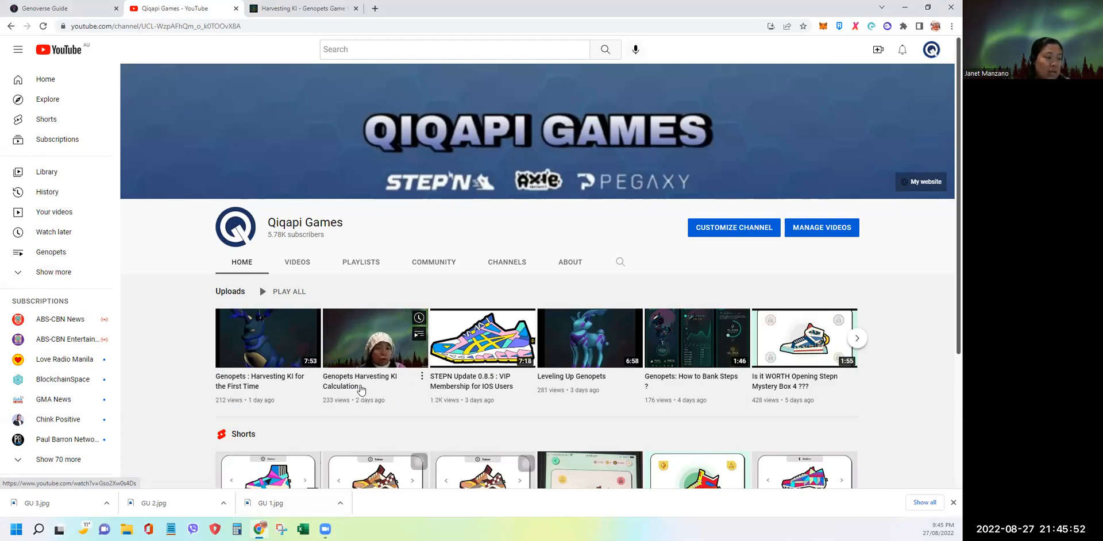
mouse_move(362, 391)
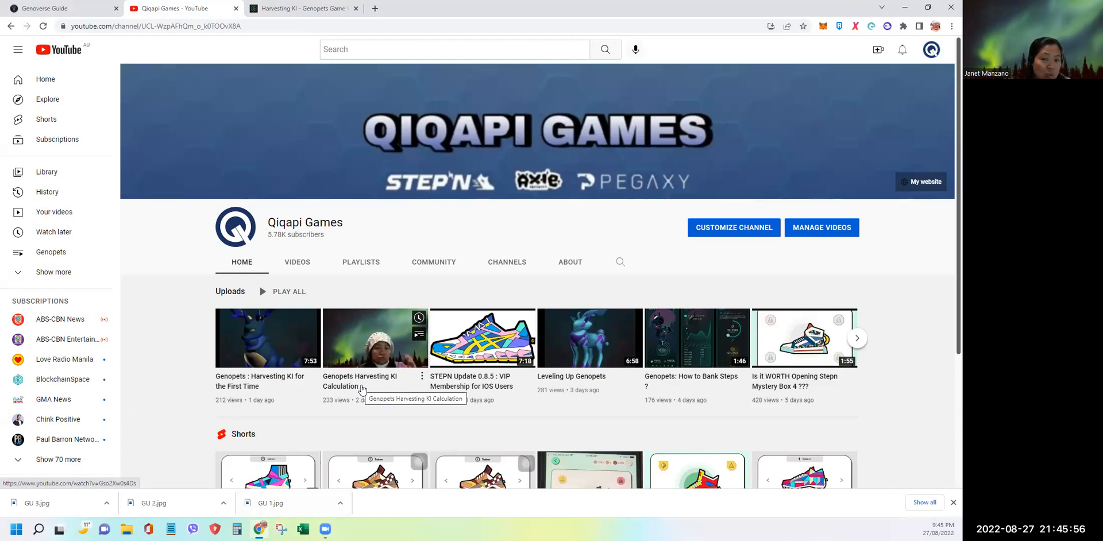
mouse_move(365, 391)
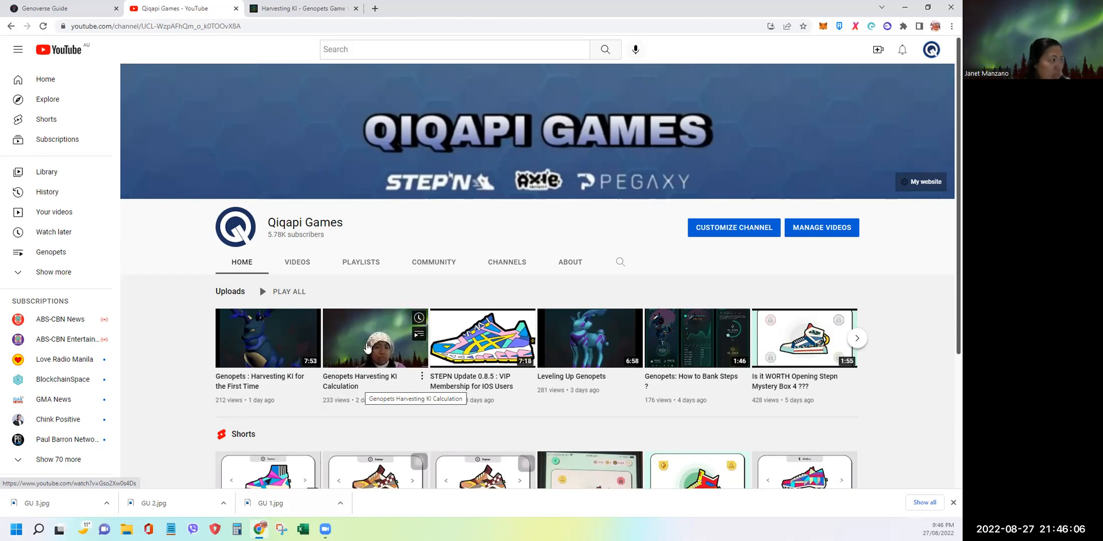
Review the Harvesting KI waiting-period exchange rate table in the whitepaper, selecting it
click(302, 8)
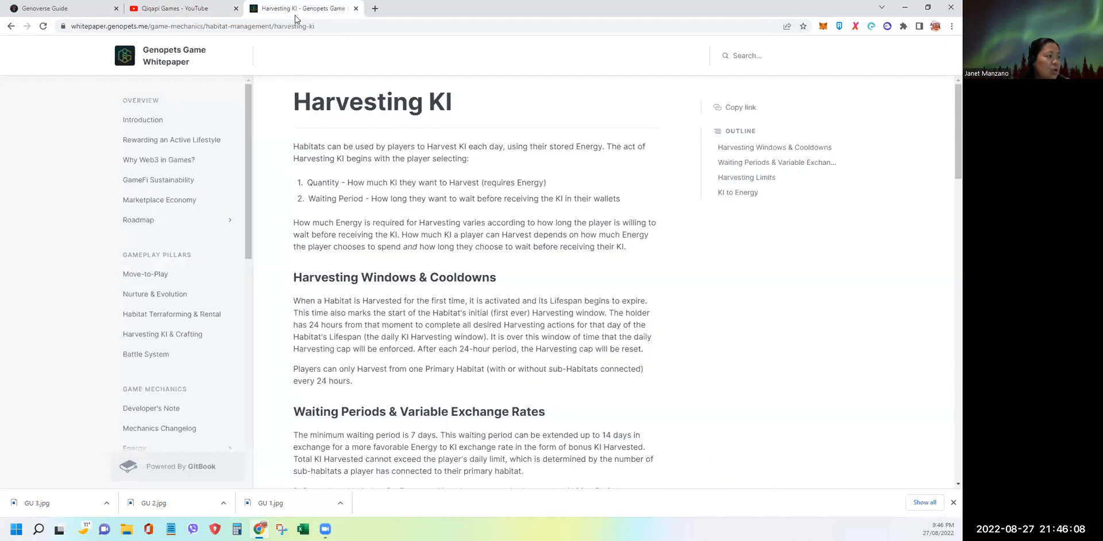
mouse_move(377, 169)
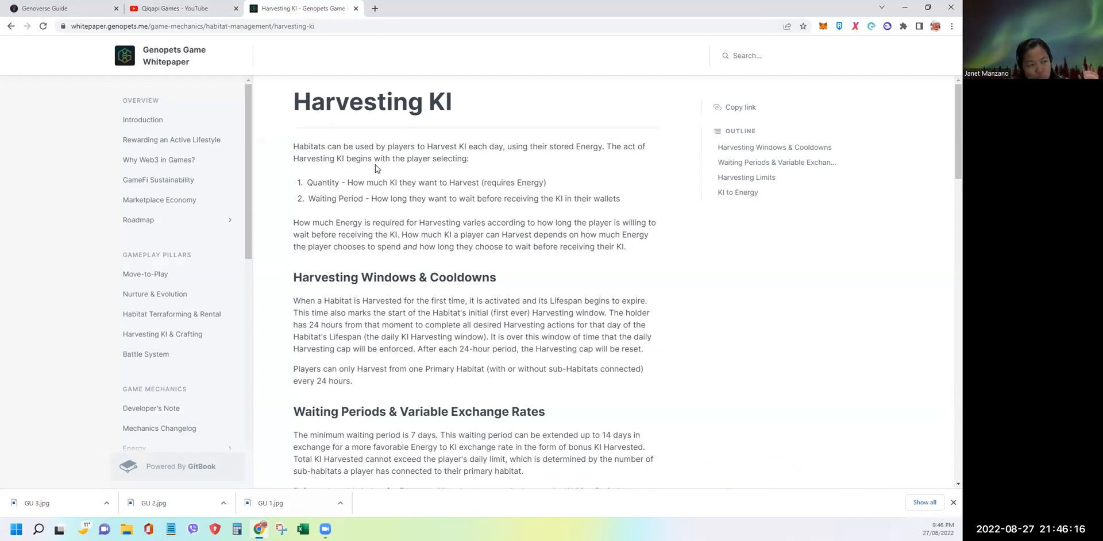
mouse_move(394, 120)
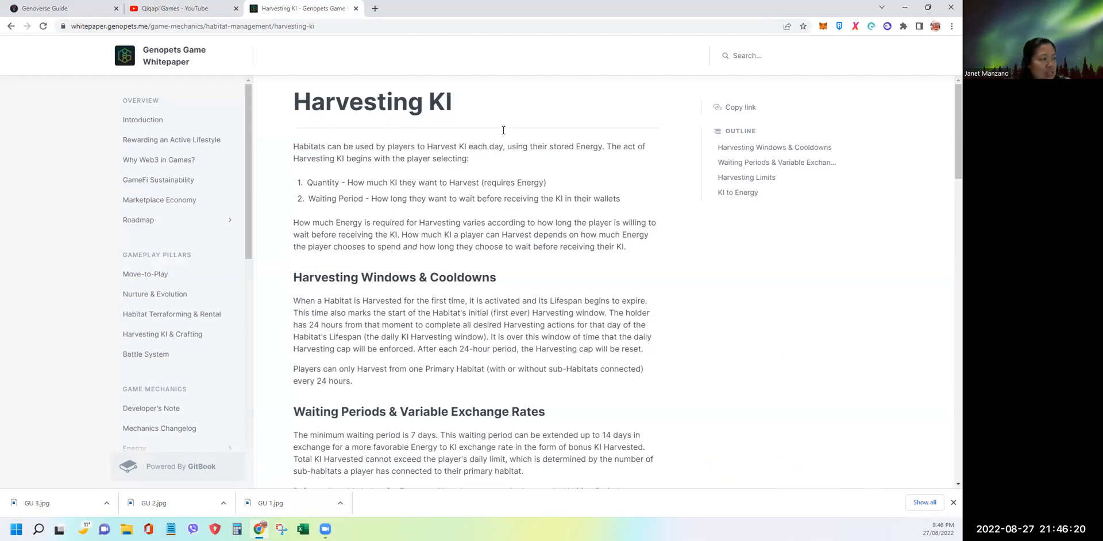
mouse_move(469, 130)
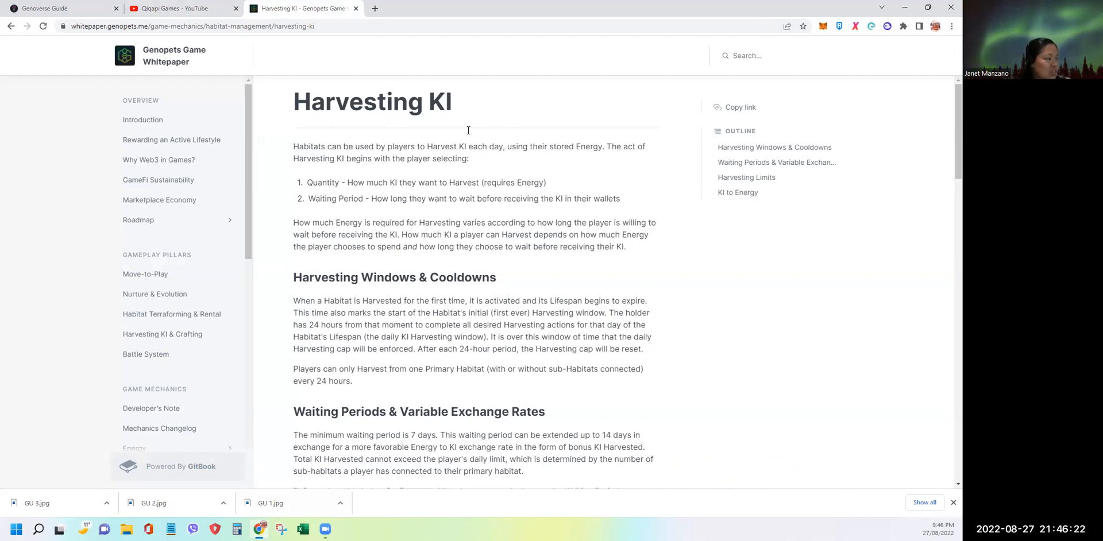
scroll(down, 3)
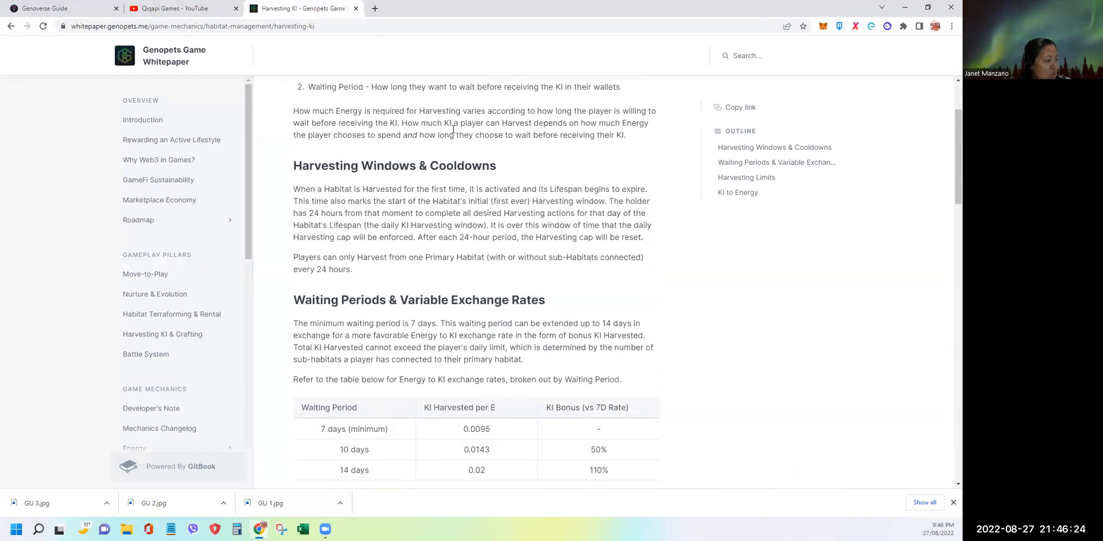
scroll(down, 3)
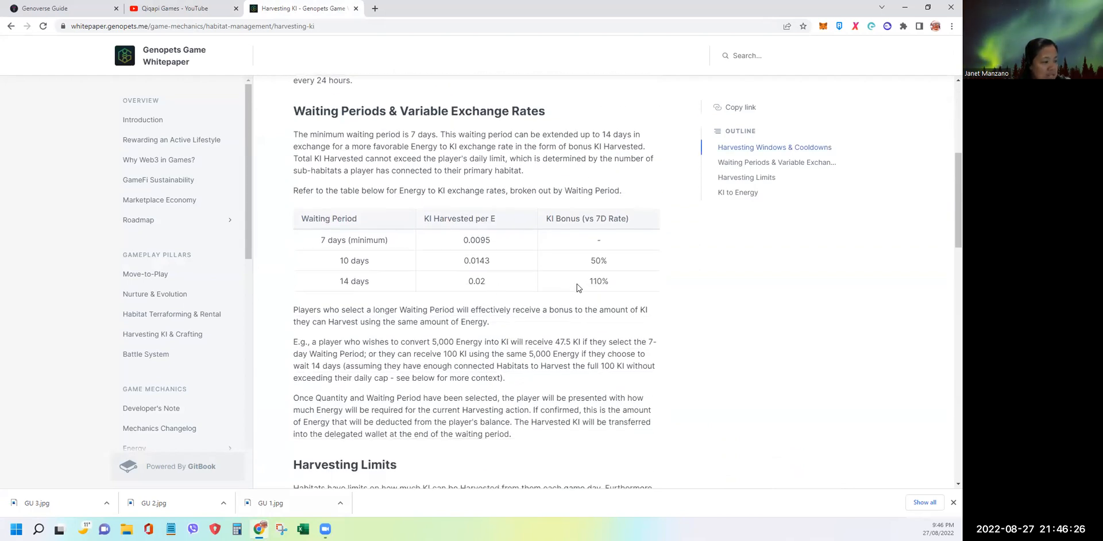
drag(303, 218, 619, 281)
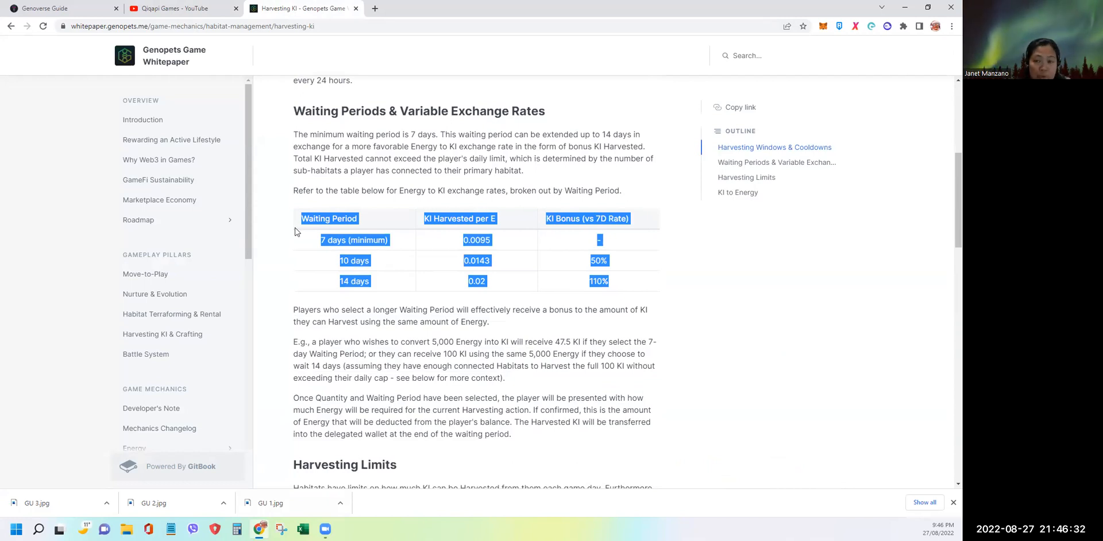
Read on through Harvesting Limits and the connected-habitats formula to the Absolute Limits
scroll(down, 3)
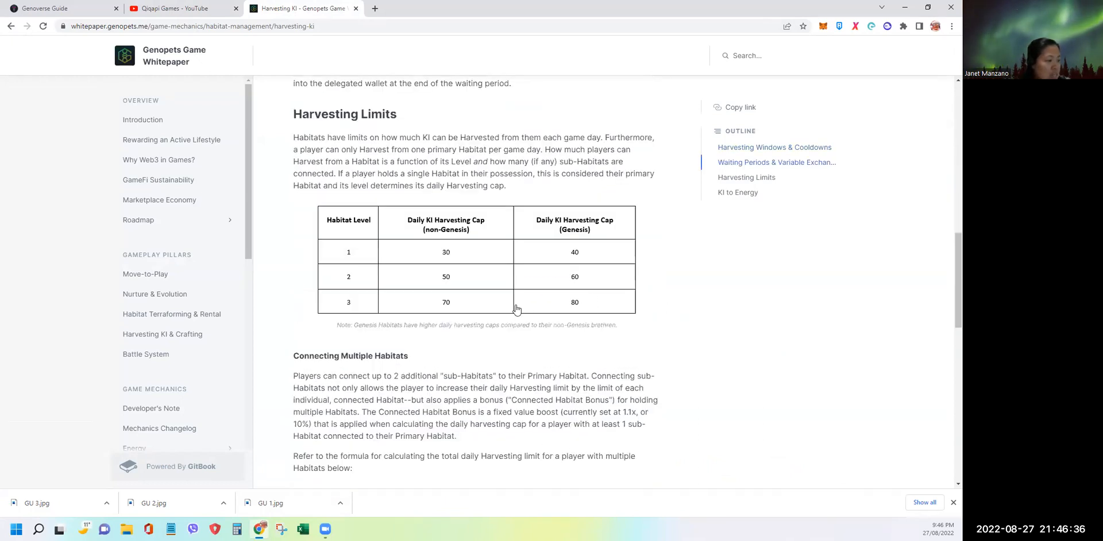
mouse_move(774, 299)
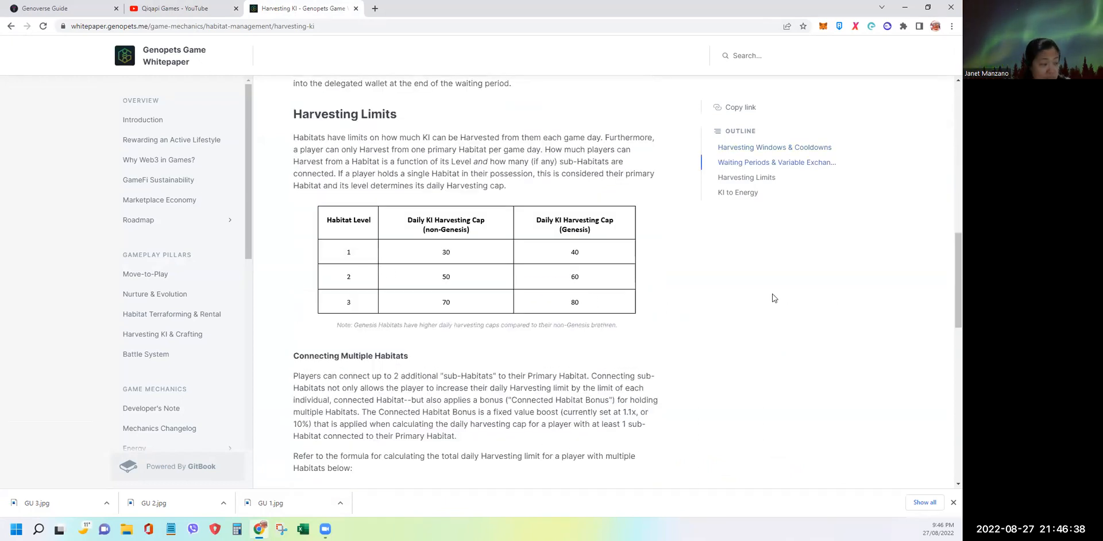
scroll(down, 3)
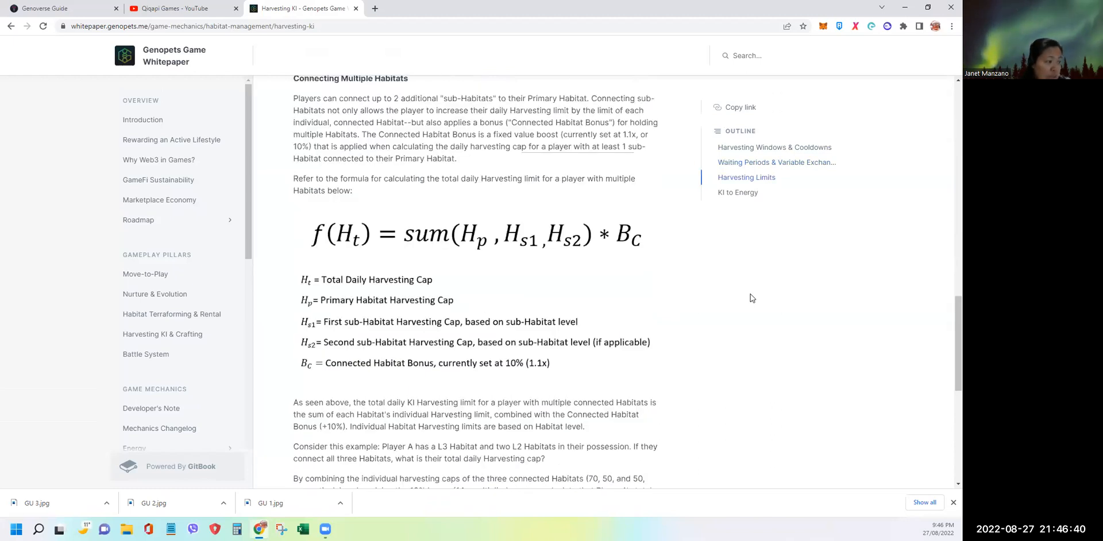
scroll(down, 3)
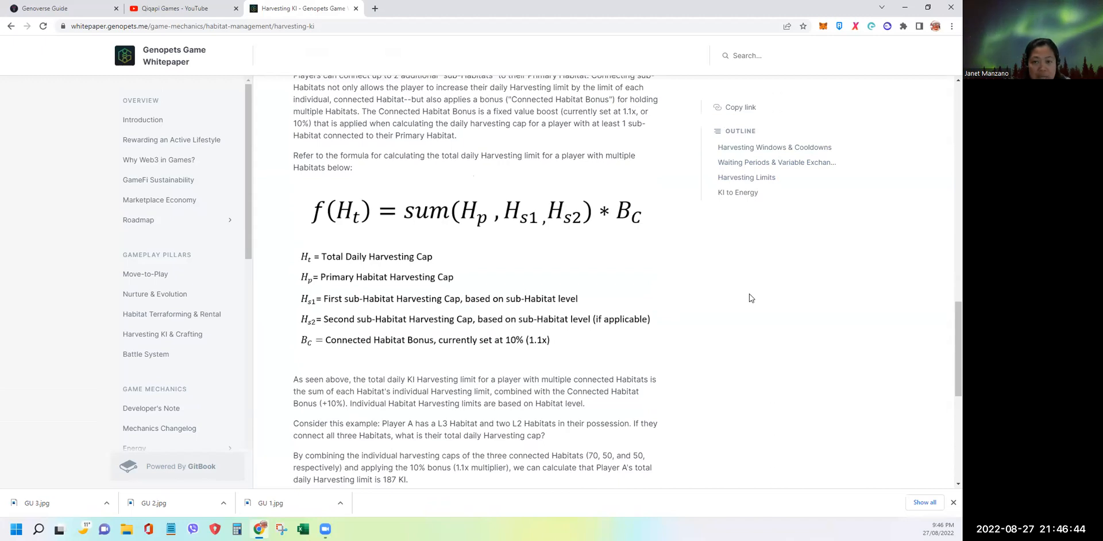
mouse_move(649, 297)
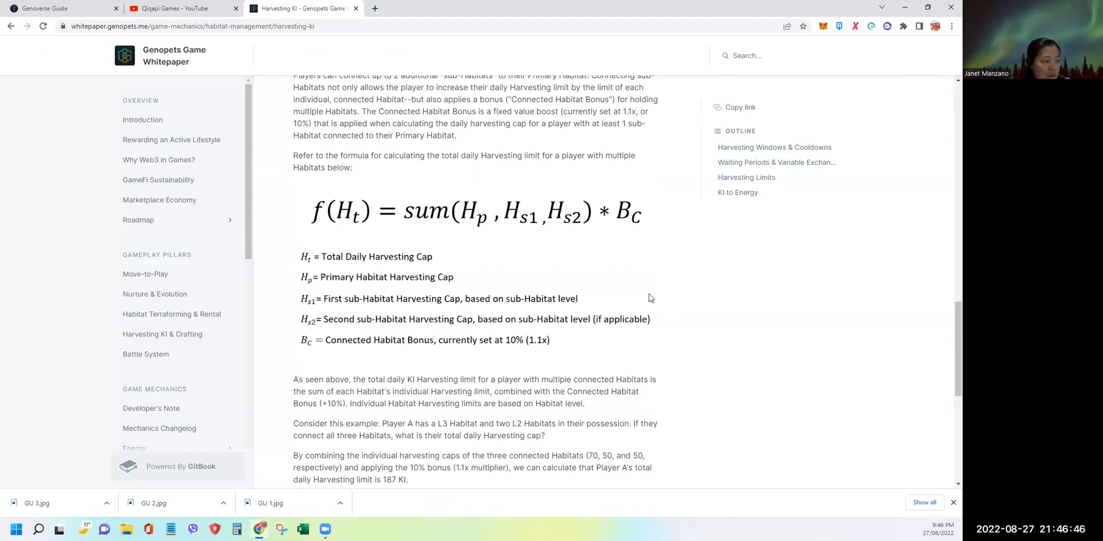
scroll(down, 3)
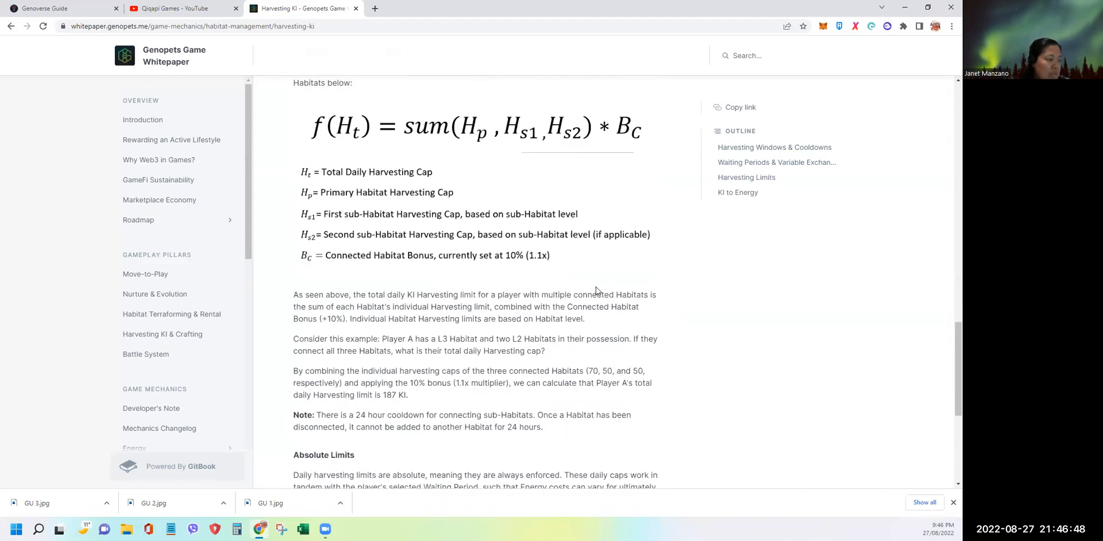
scroll(down, 3)
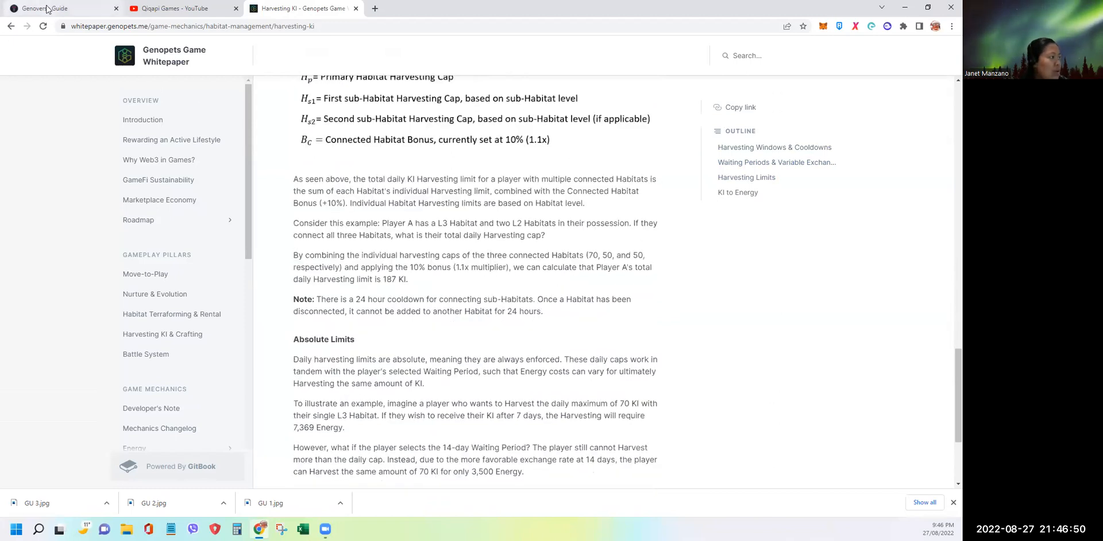
Return to the genoverse.guide home page with its steps, energy and KI navigation
click(44, 9)
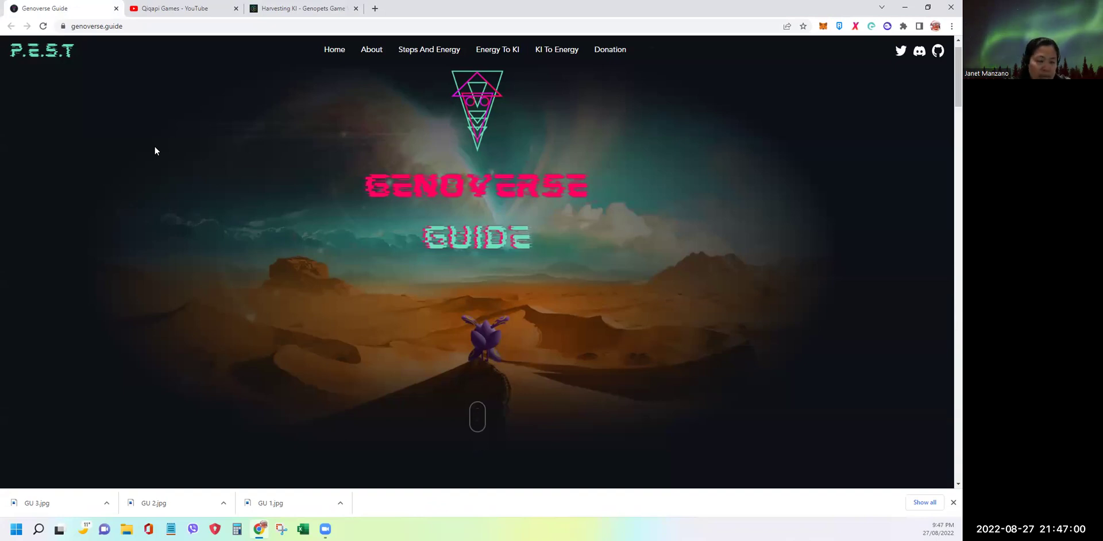
mouse_move(31, 69)
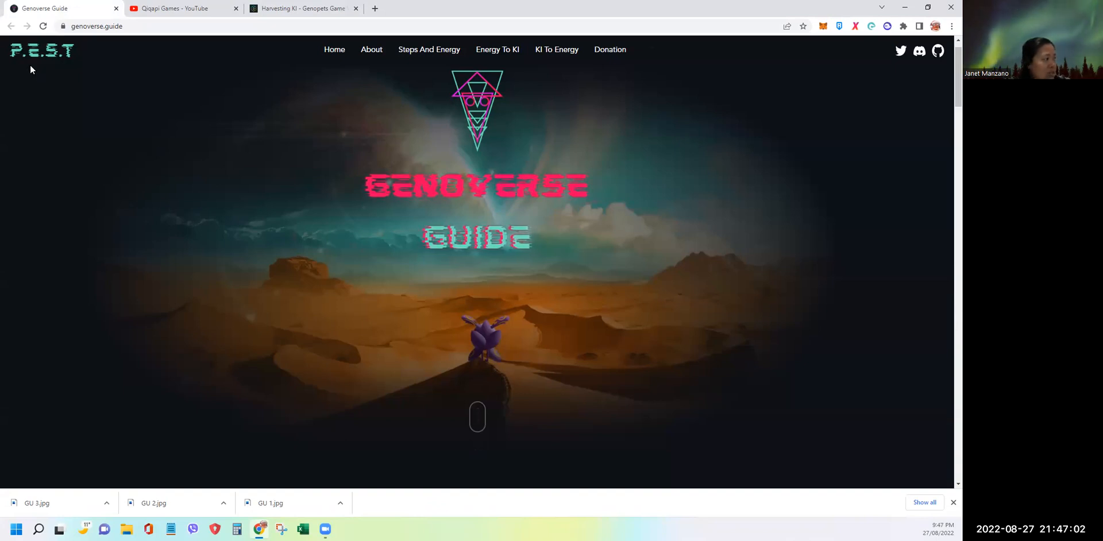
mouse_move(19, 79)
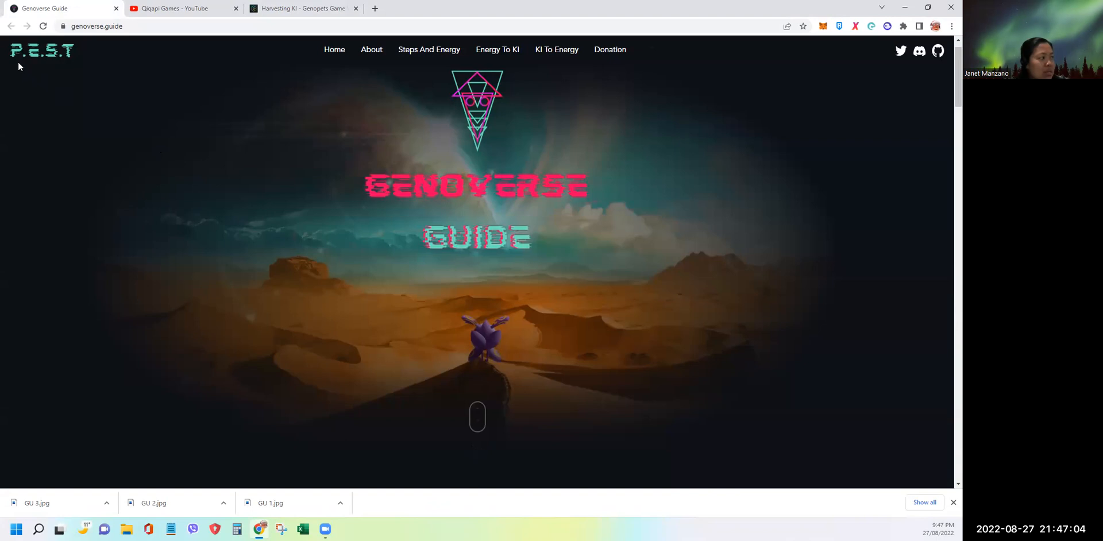
mouse_move(78, 74)
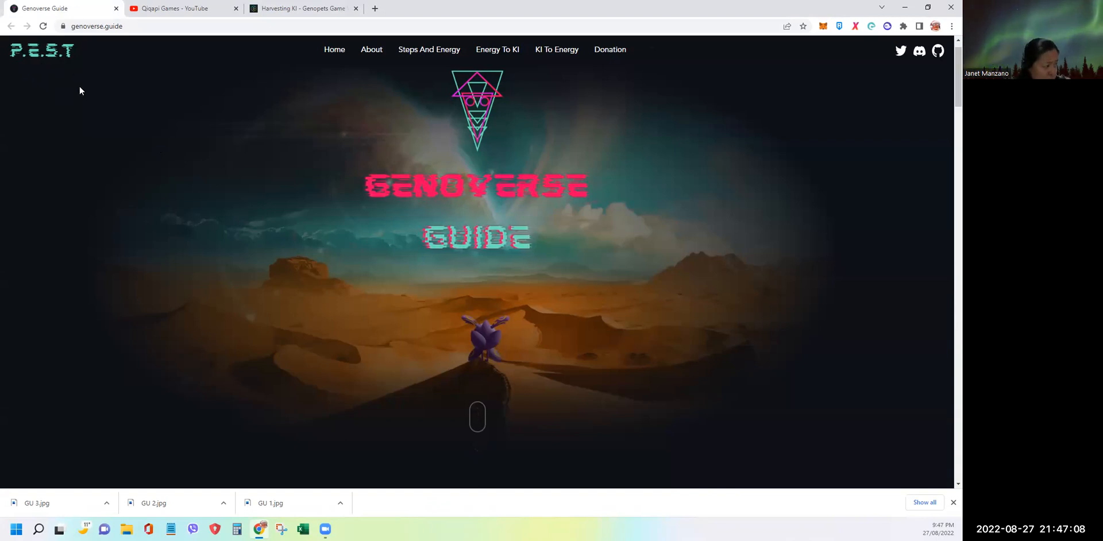
mouse_move(392, 125)
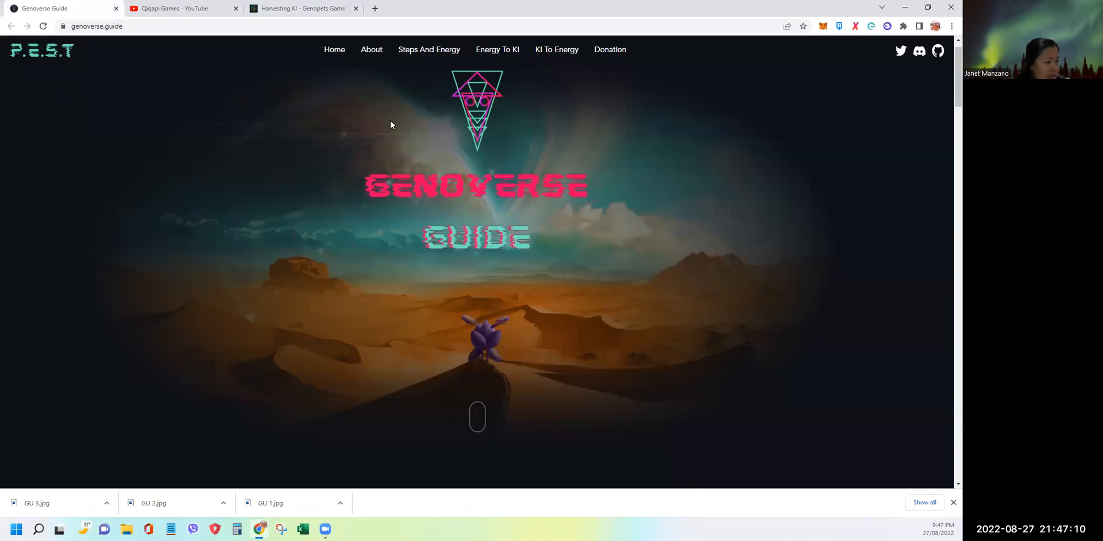
mouse_move(428, 53)
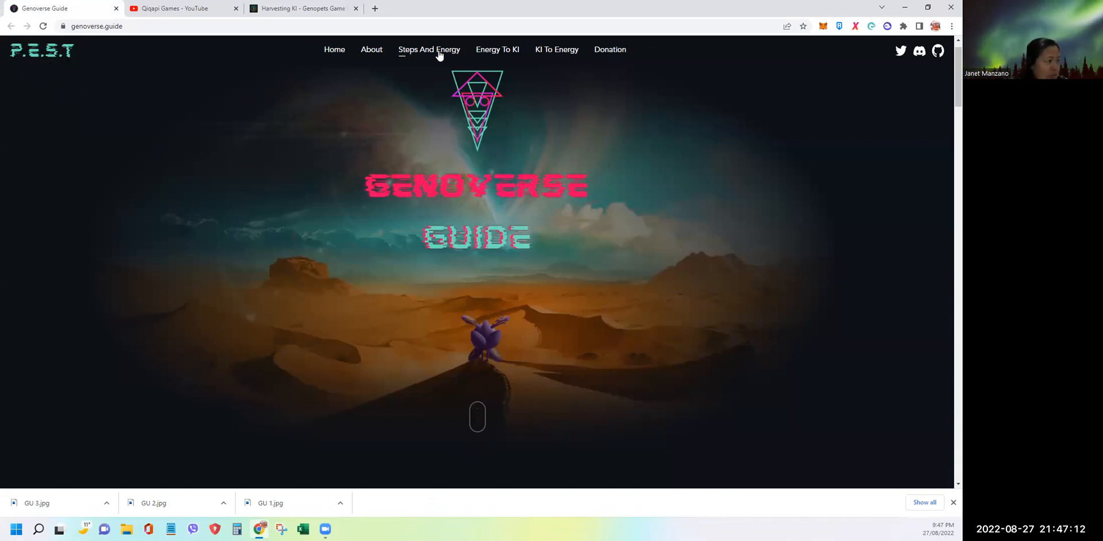
click(430, 50)
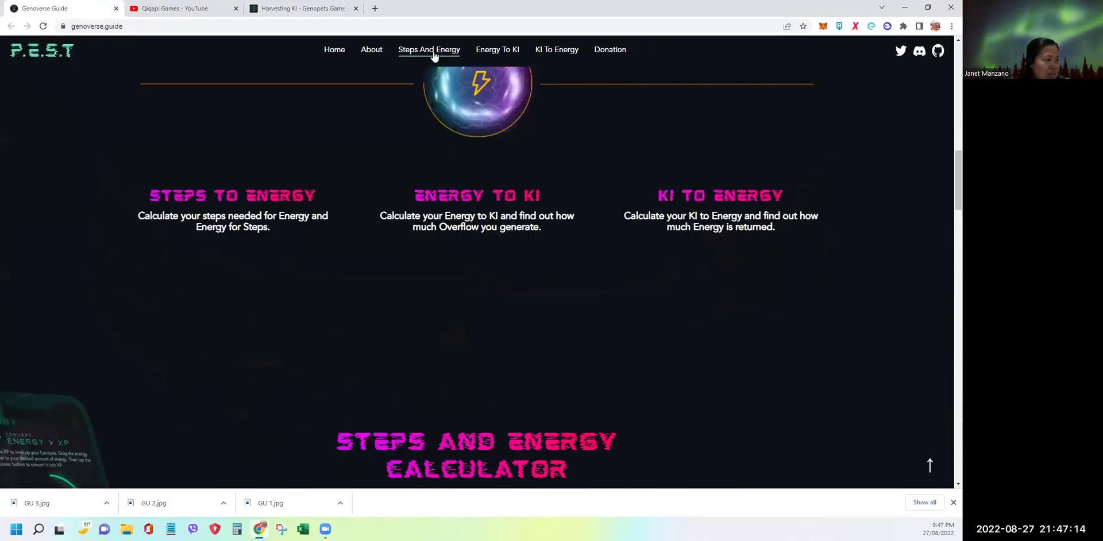
scroll(down, 3)
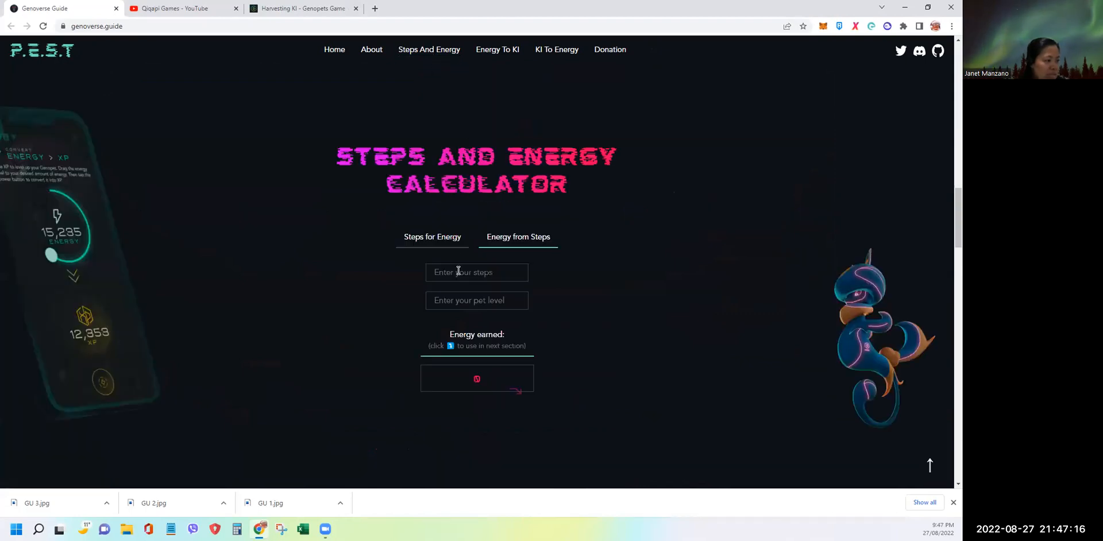
click(477, 272)
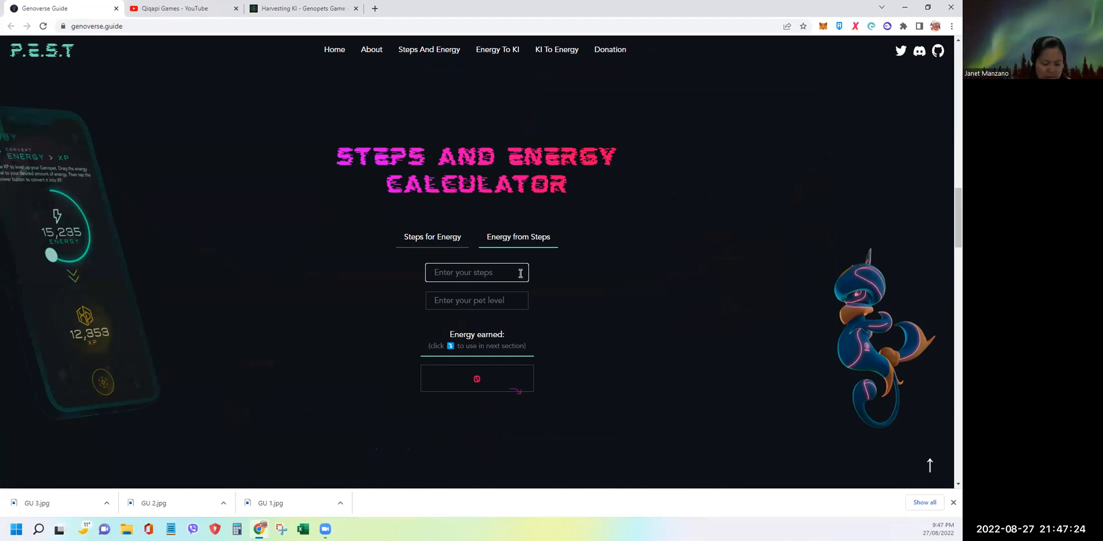
text(13000)
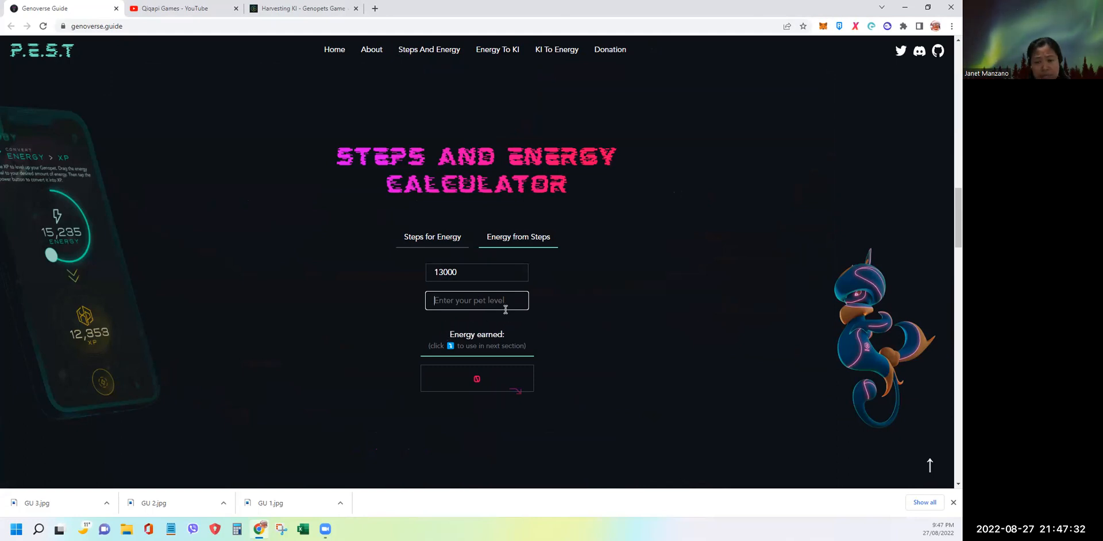
text(2)
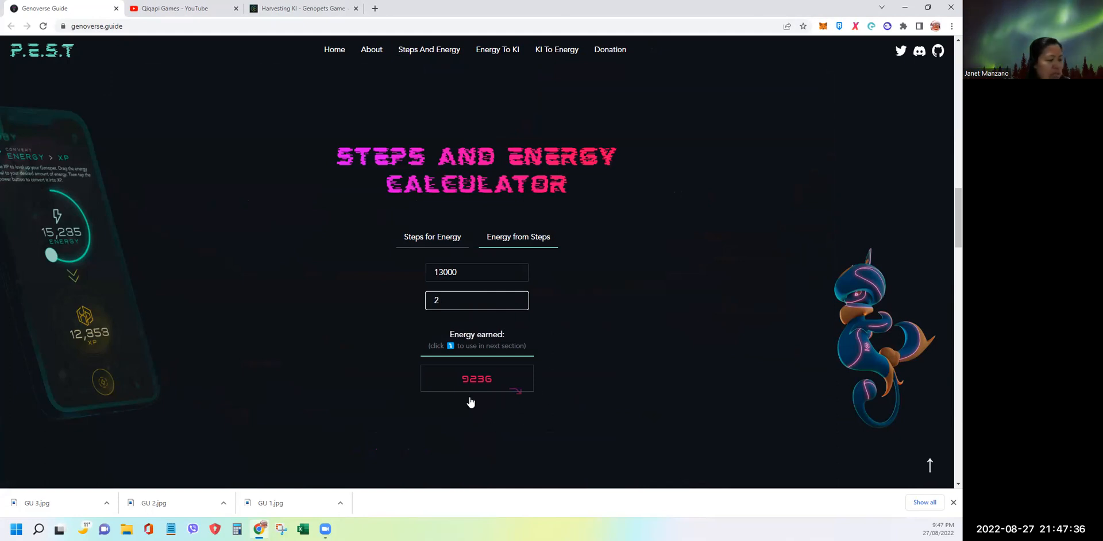
mouse_move(481, 389)
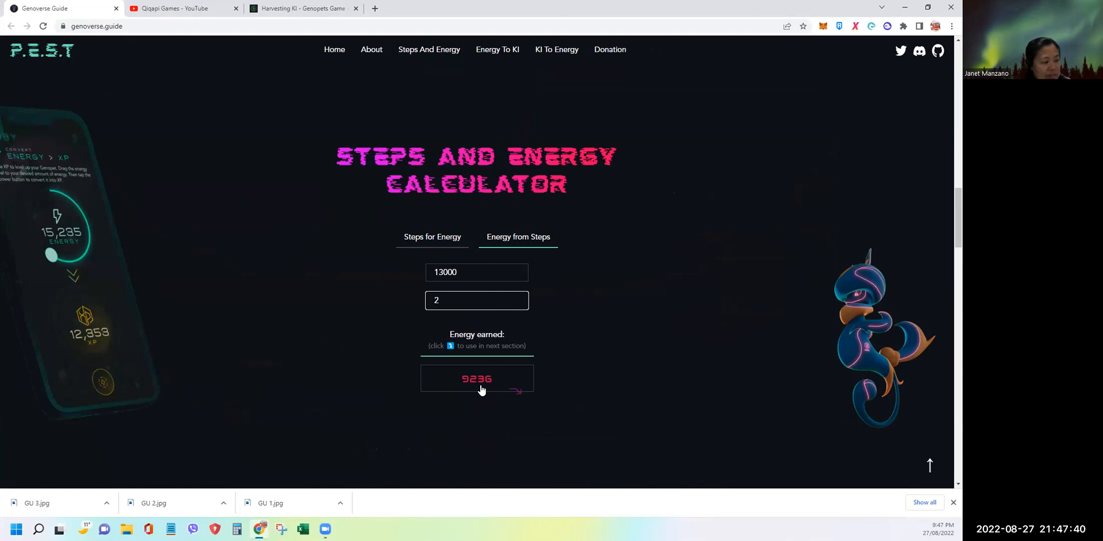
mouse_move(483, 394)
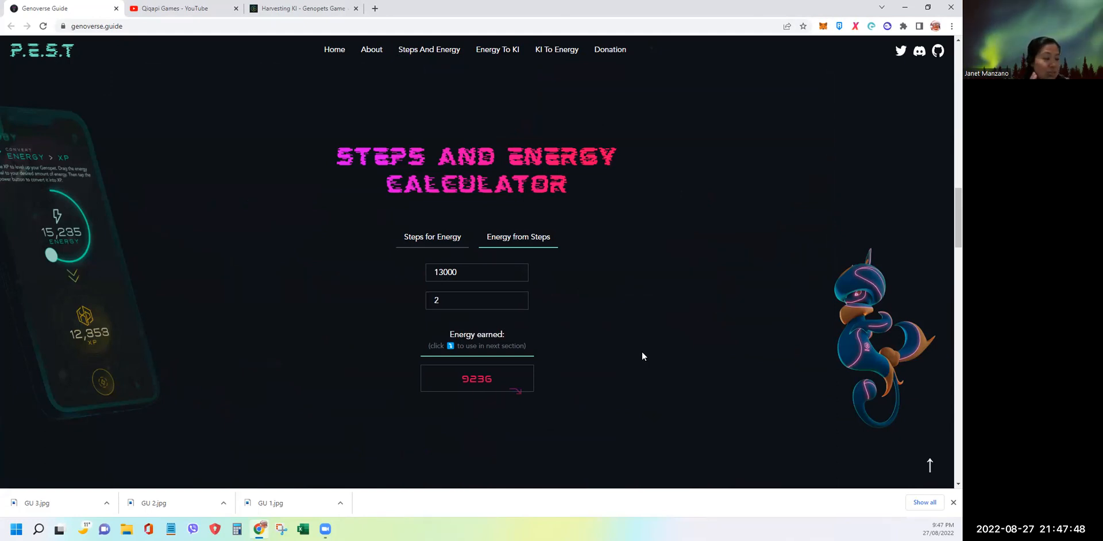
mouse_move(641, 363)
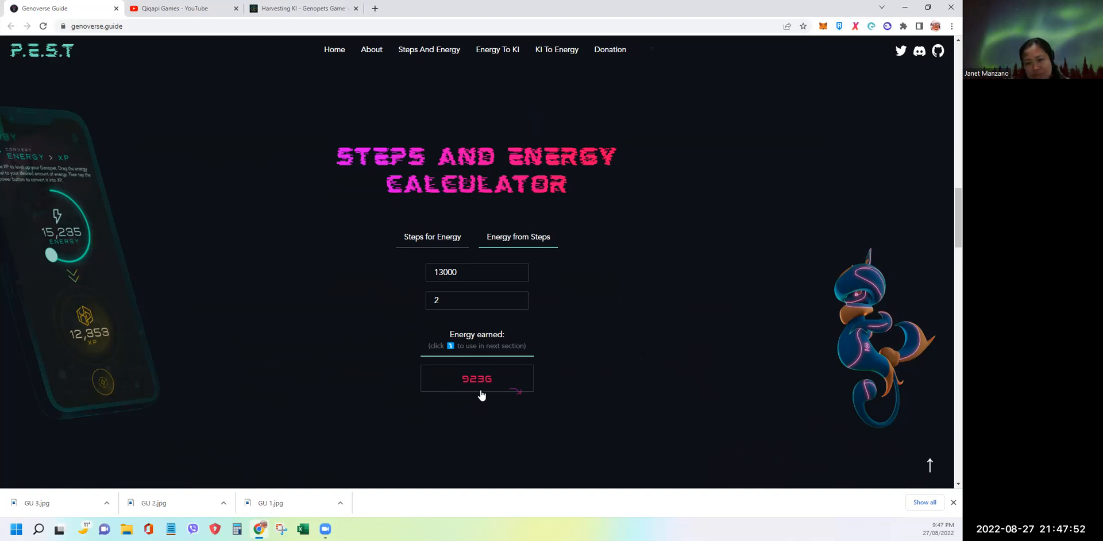
mouse_move(501, 401)
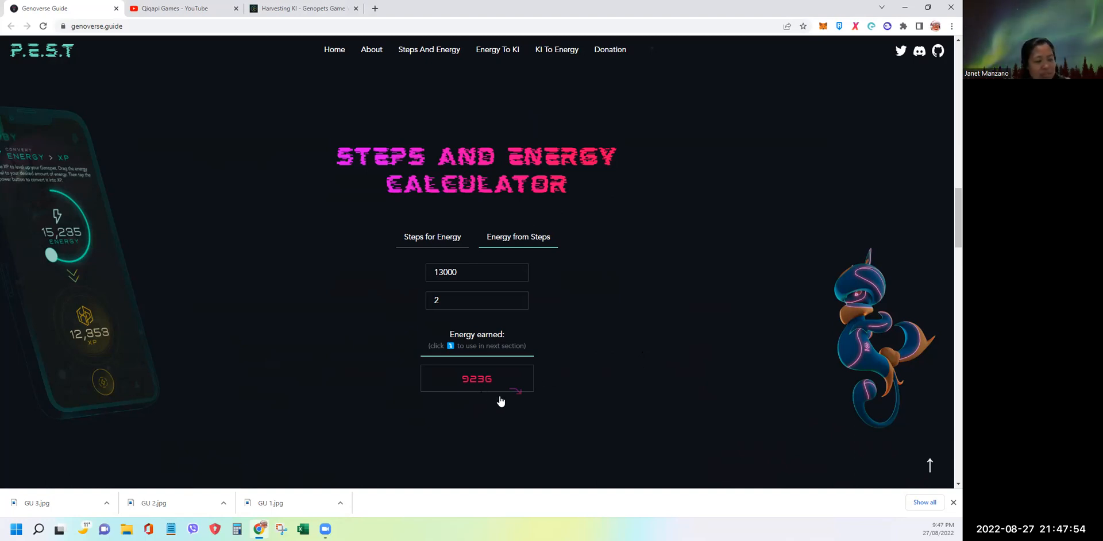
mouse_move(568, 401)
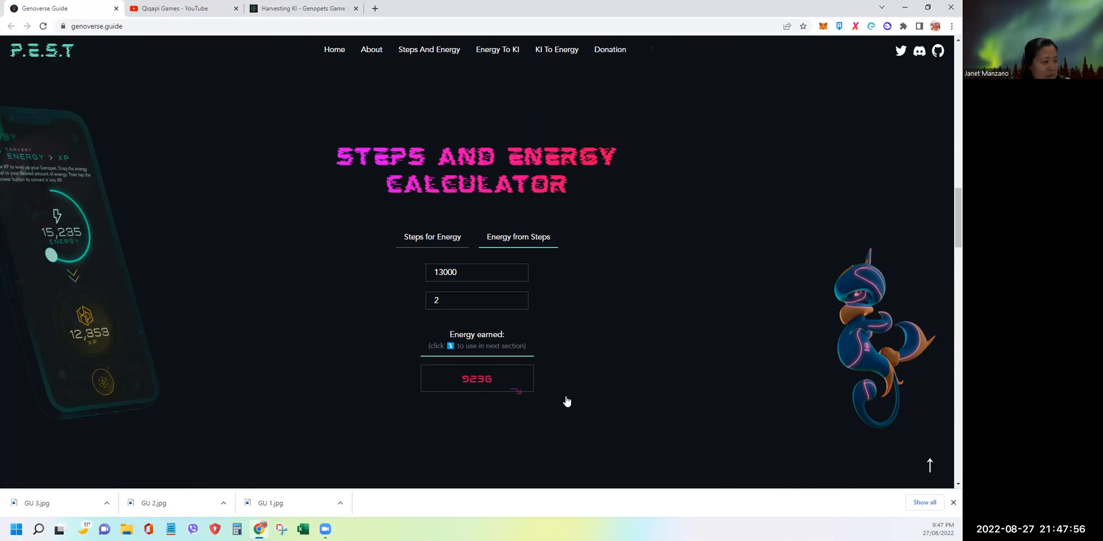
Compute 2633 steps needed for 2500 energy at pet level 2, then reopen Energy from Steps
click(432, 237)
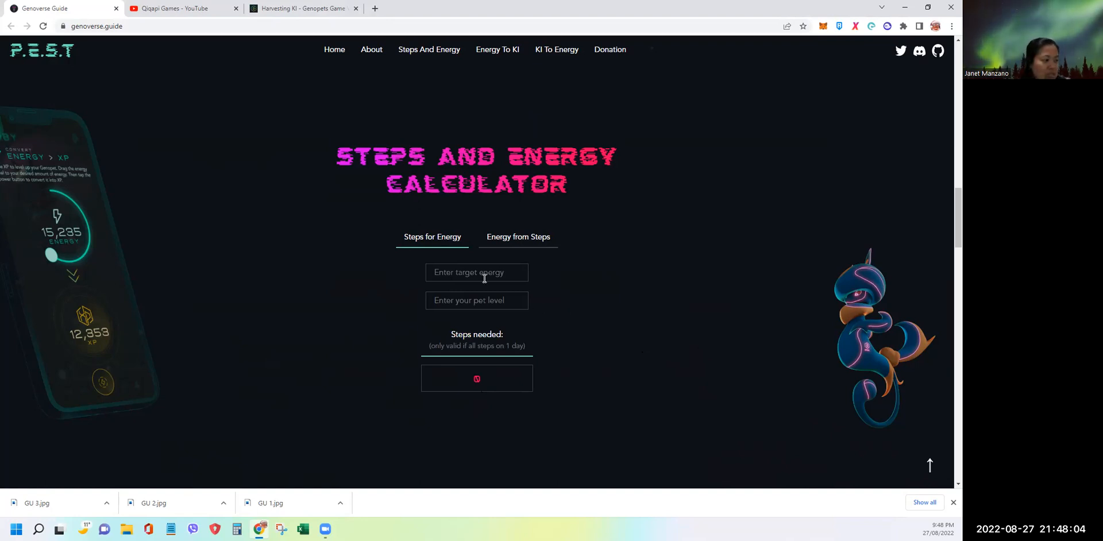
click(477, 273)
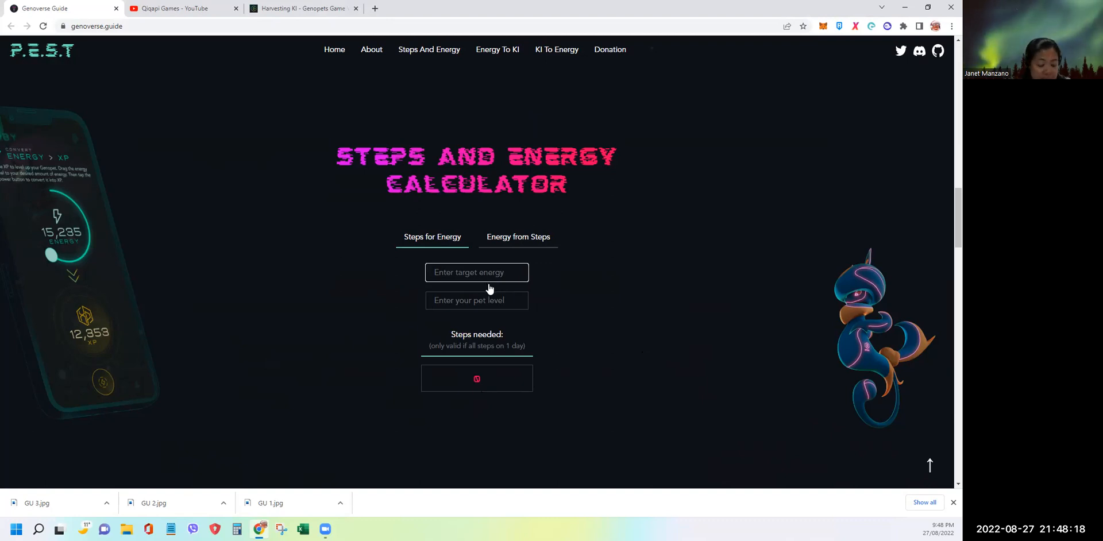
text(2500)
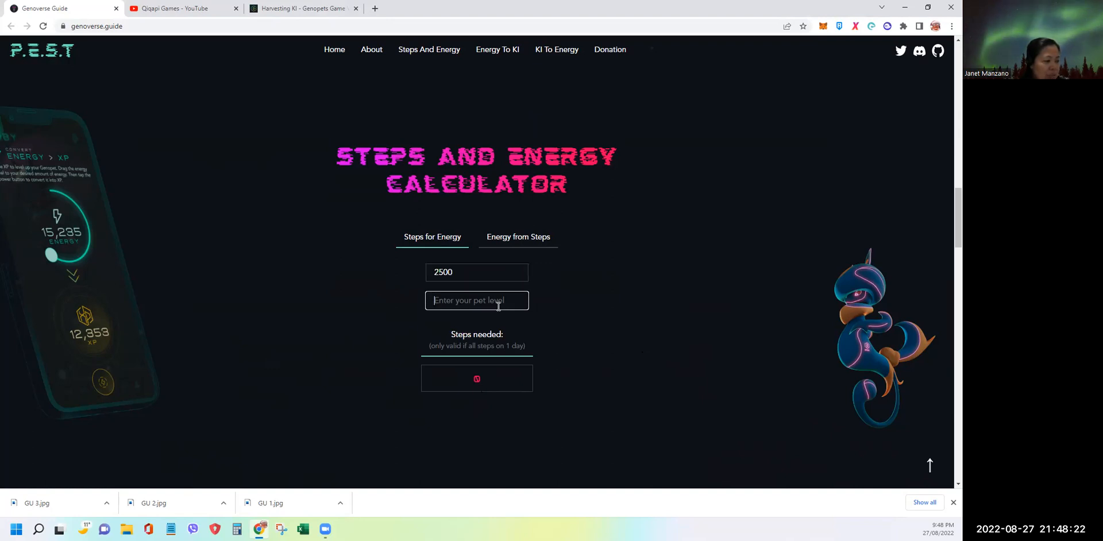
text(2)
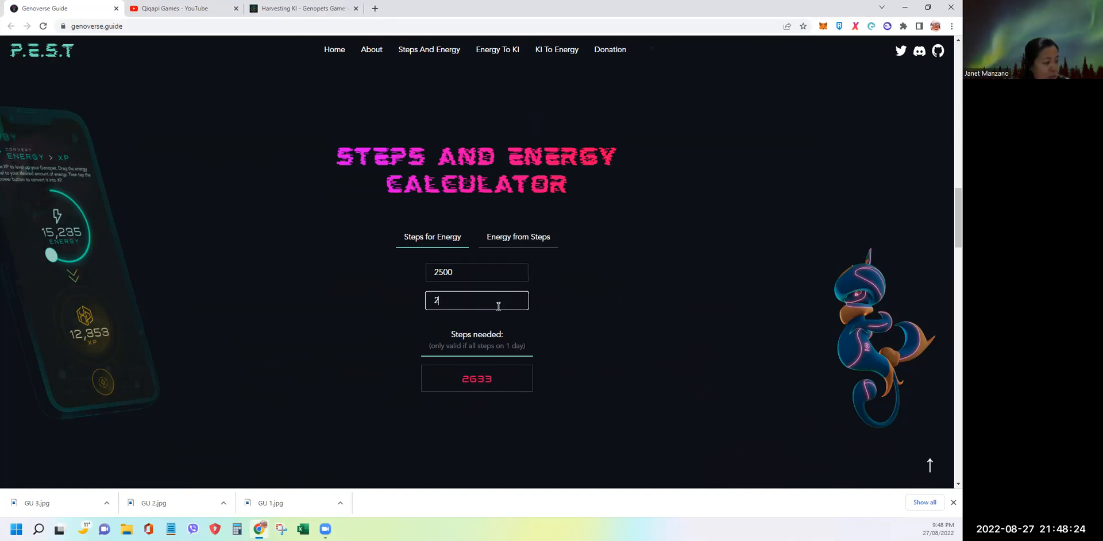
mouse_move(471, 395)
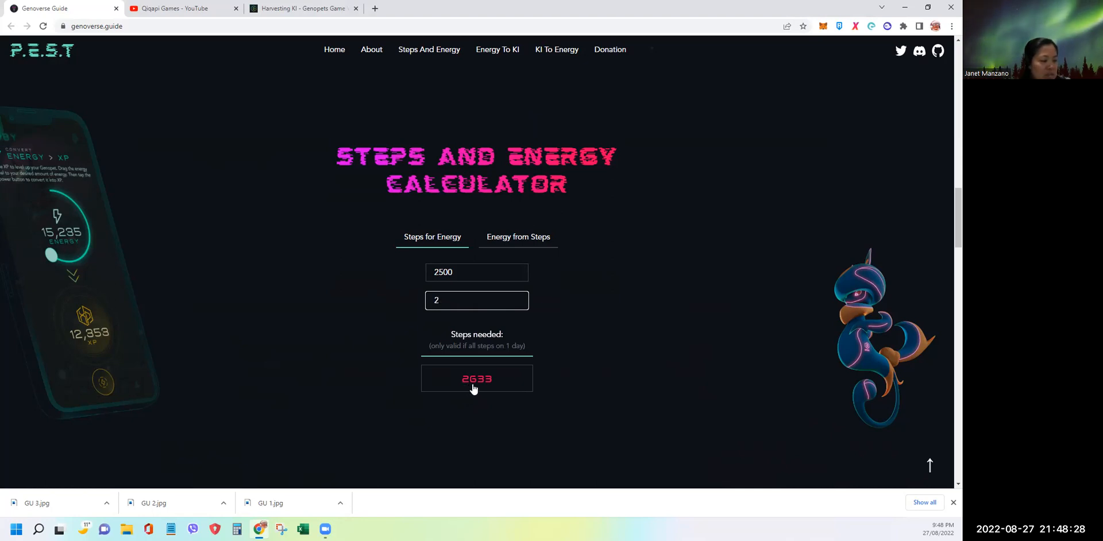
mouse_move(488, 389)
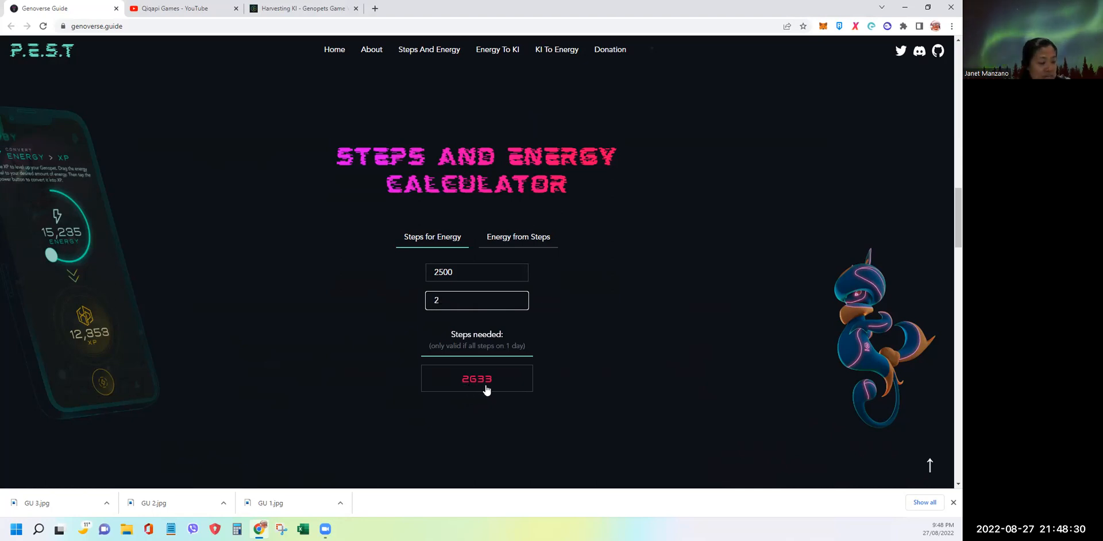
mouse_move(574, 401)
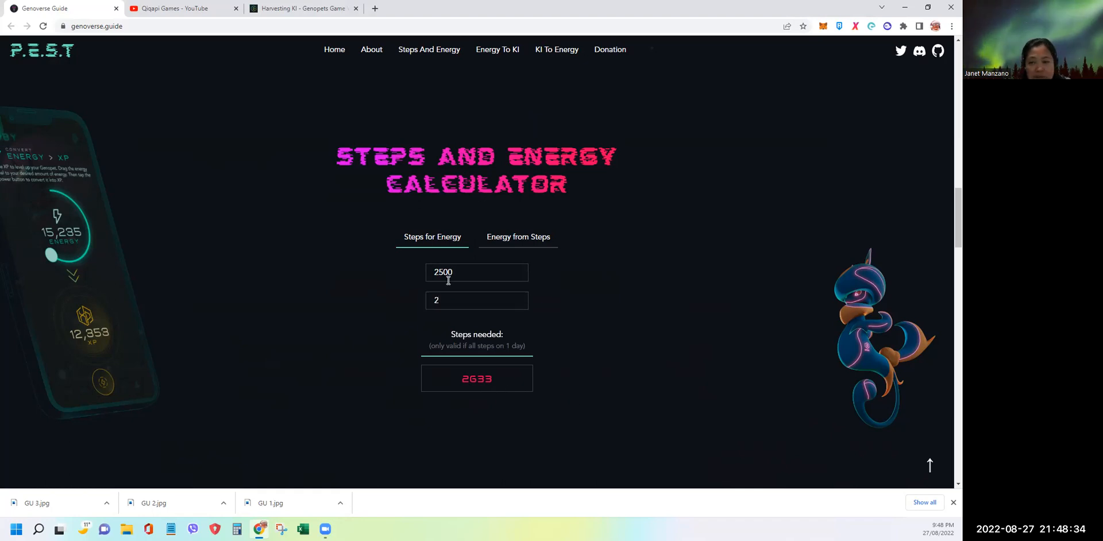
mouse_move(616, 356)
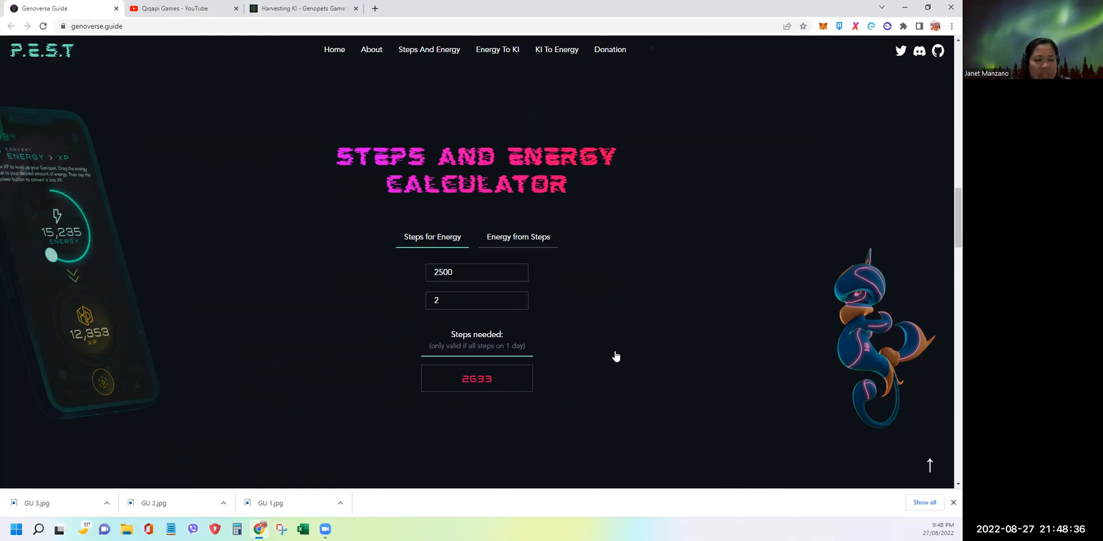
mouse_move(416, 295)
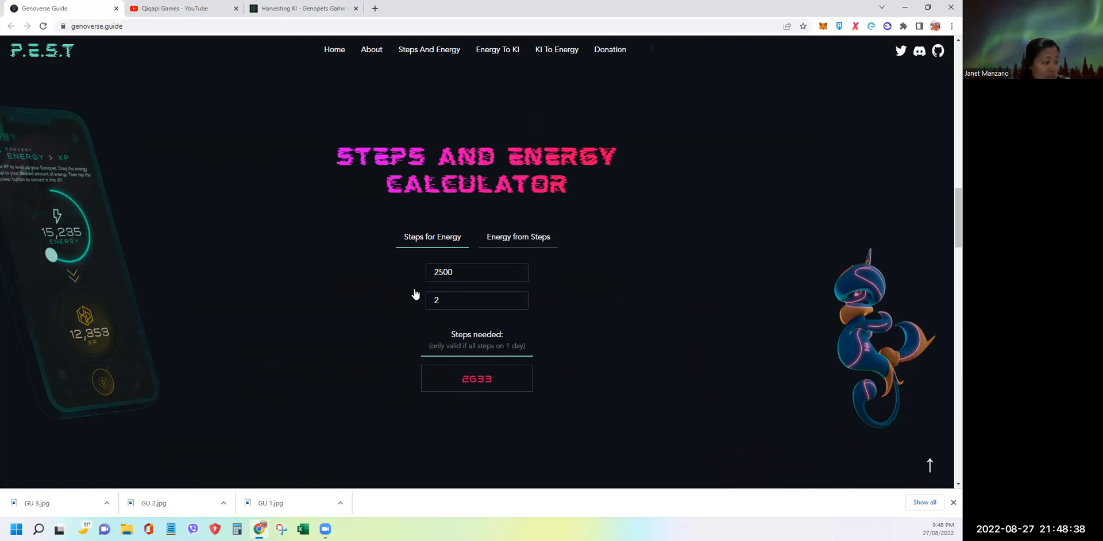
mouse_move(474, 257)
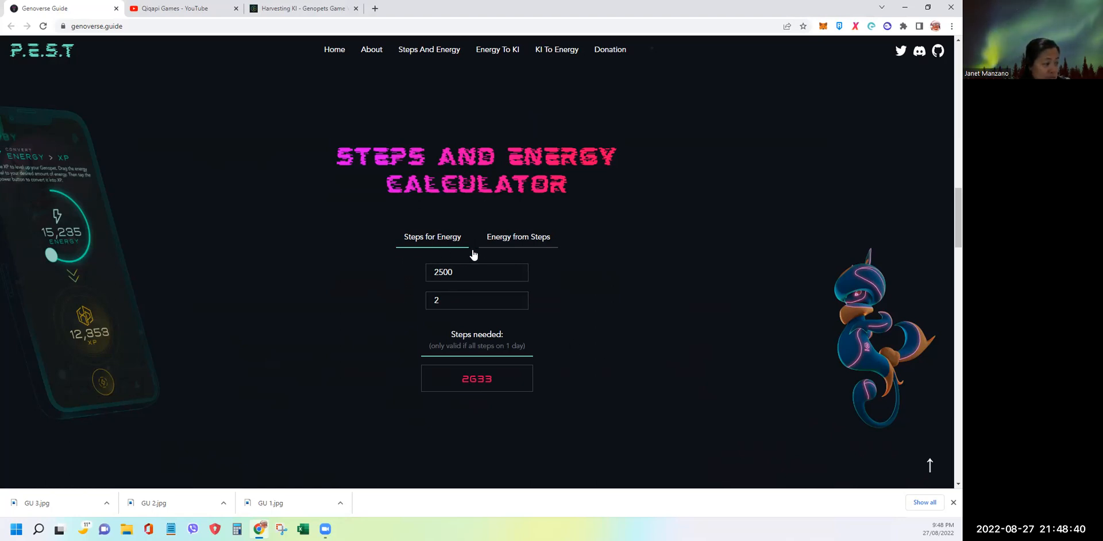
click(519, 237)
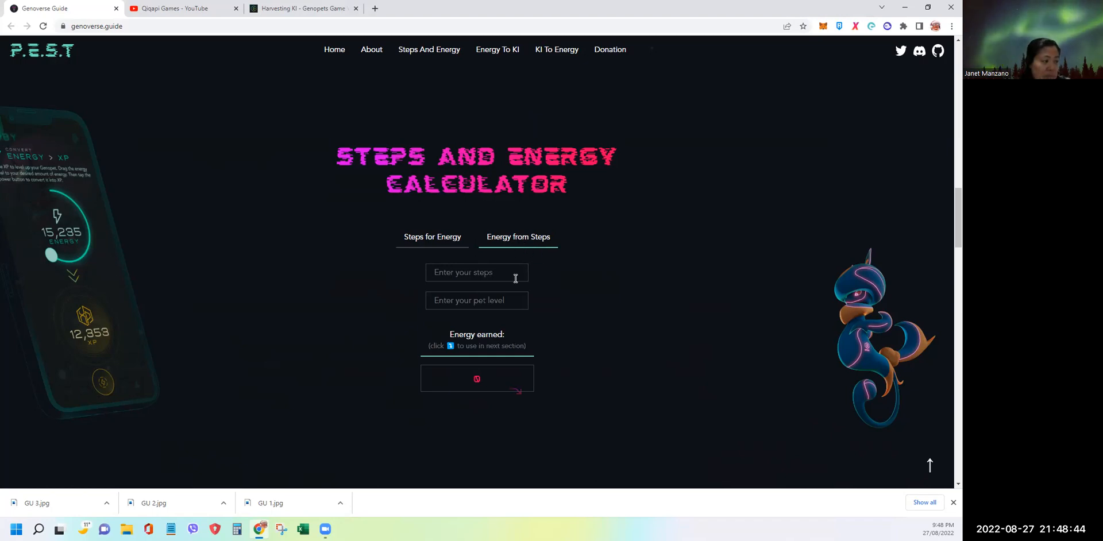
mouse_move(441, 289)
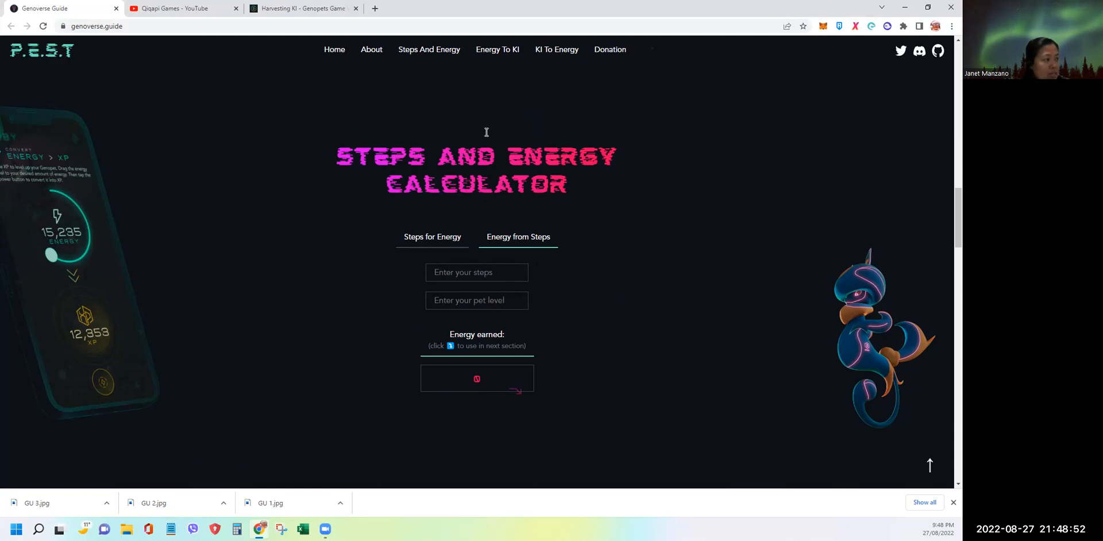
mouse_move(498, 55)
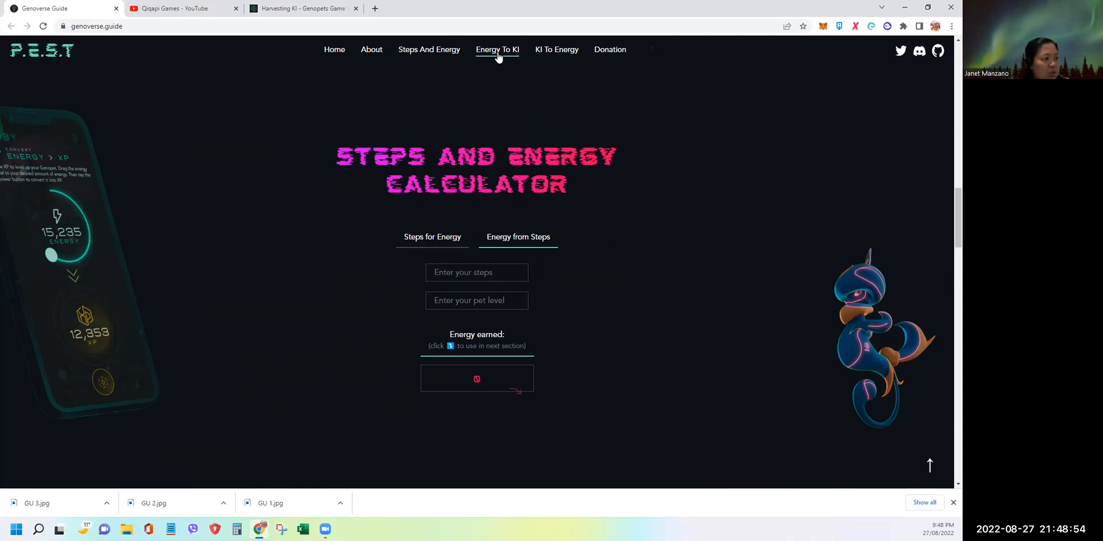
Convert 3000 energy to KI: 28.50, 42.90 and 60.00 for the 7-, 10- and 14-day locks
click(496, 50)
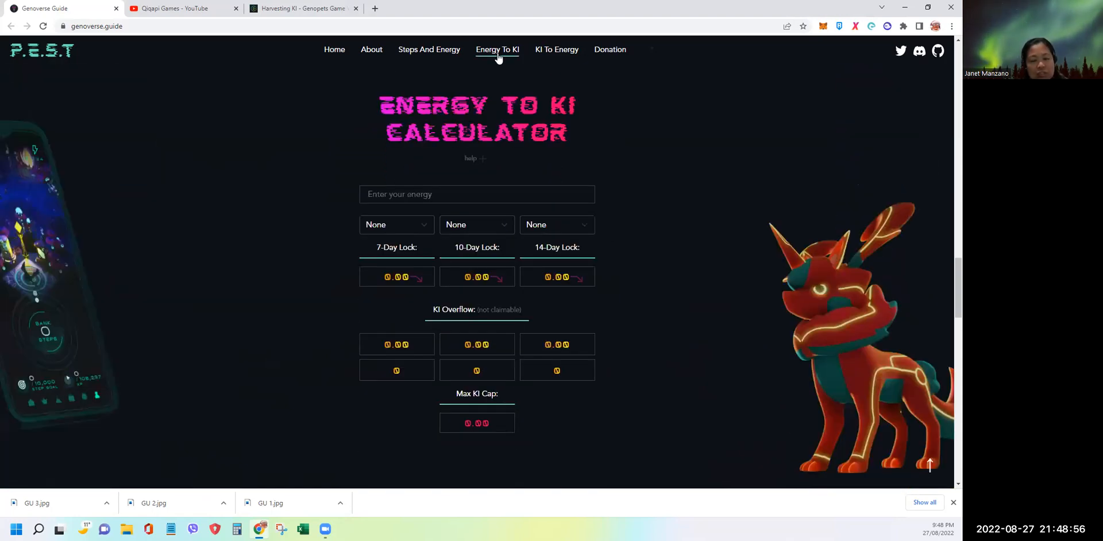
mouse_move(740, 171)
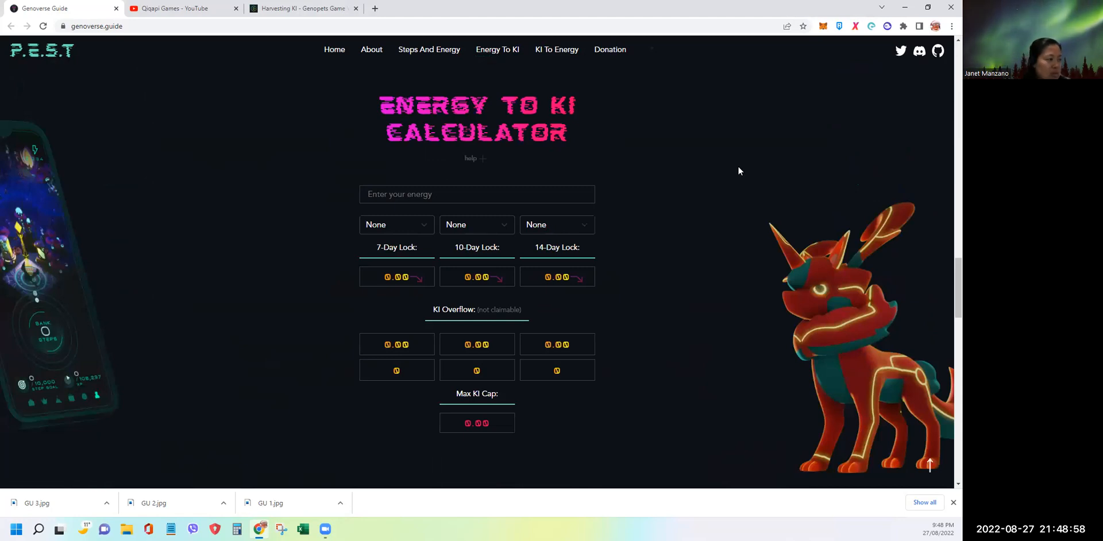
click(449, 201)
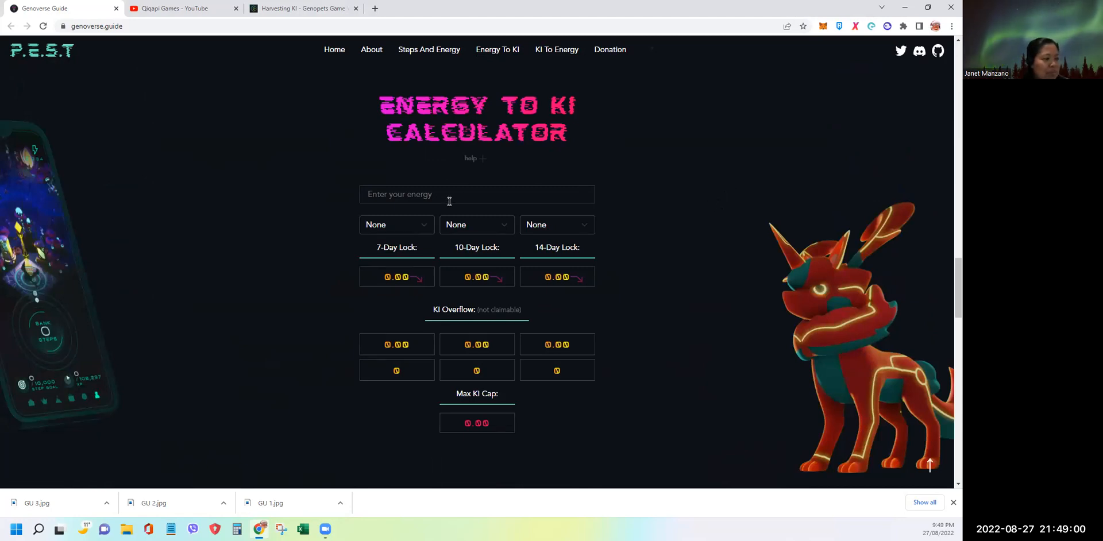
click(477, 194)
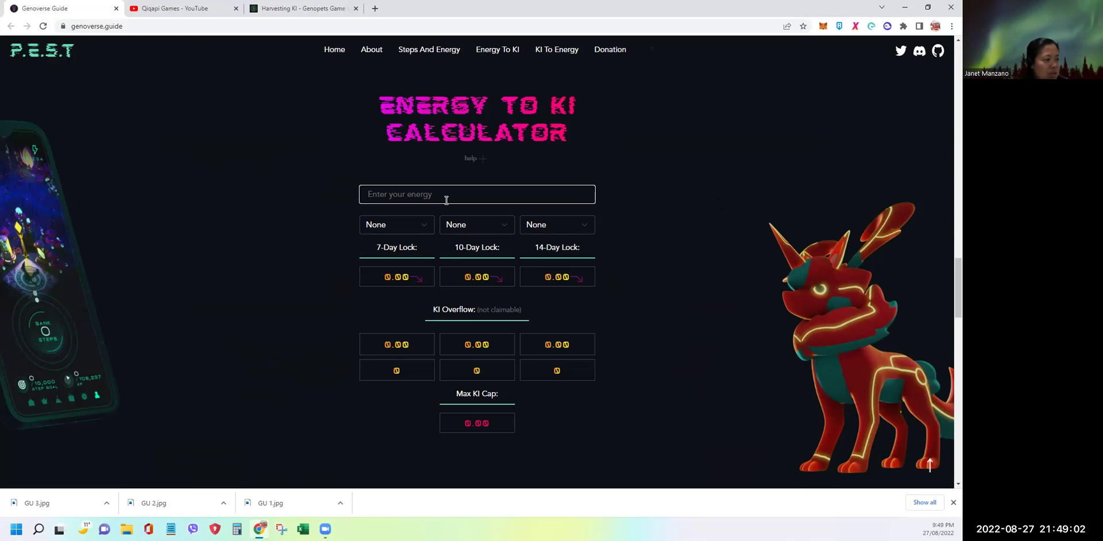
text(3000)
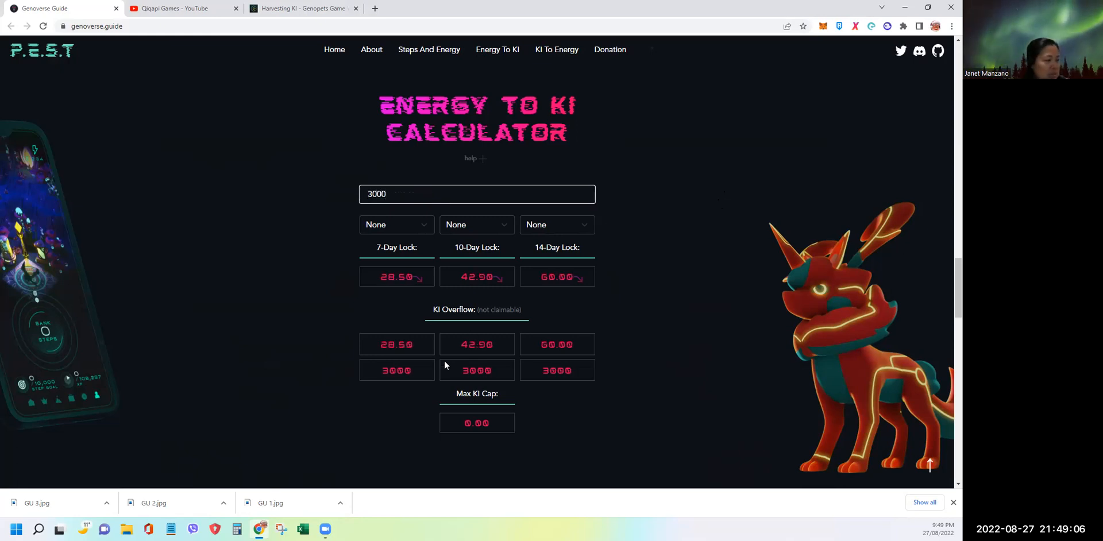
click(396, 225)
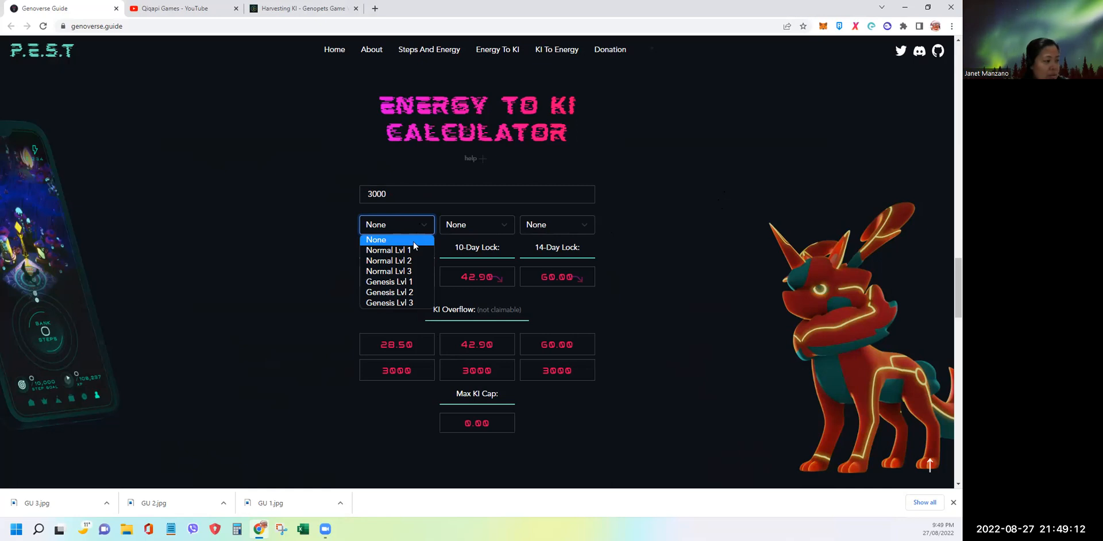
mouse_move(411, 251)
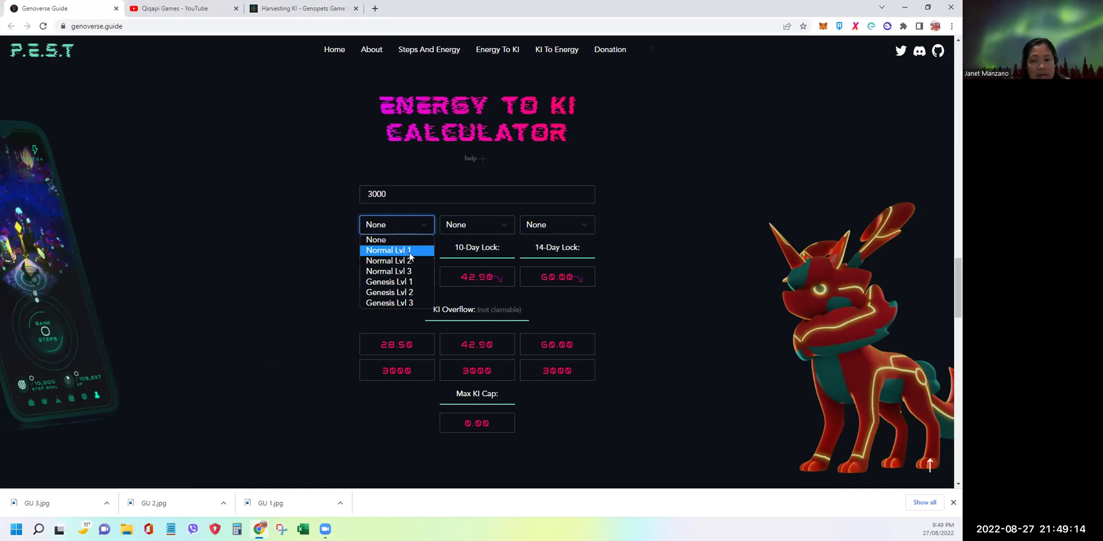
mouse_move(411, 261)
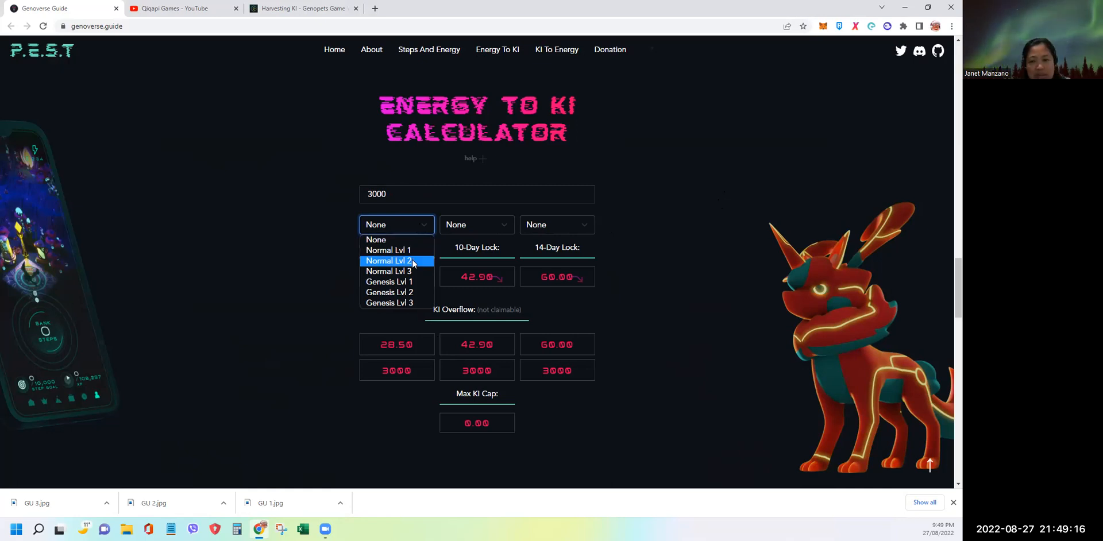
mouse_move(393, 282)
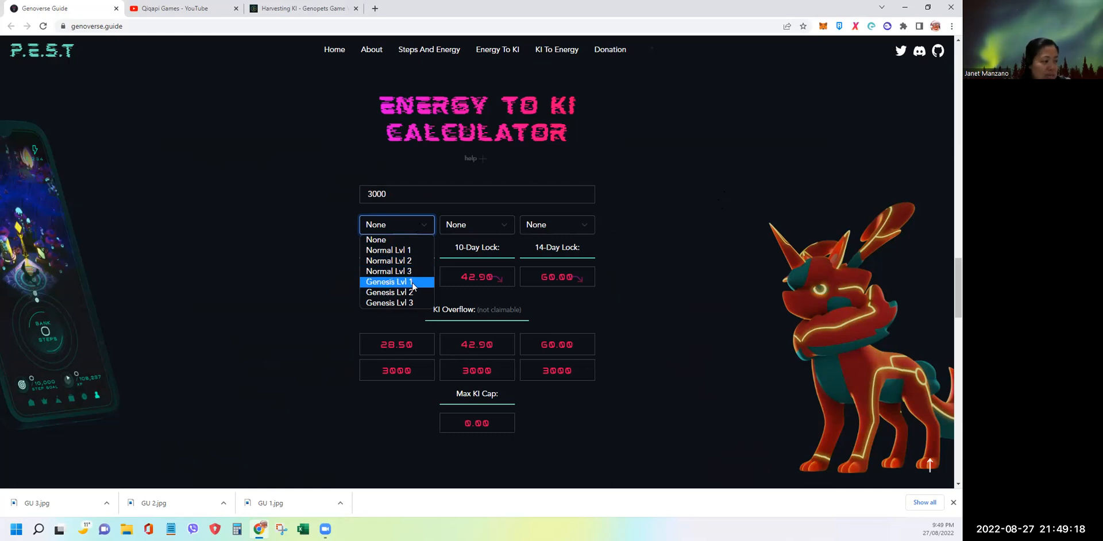
mouse_move(416, 293)
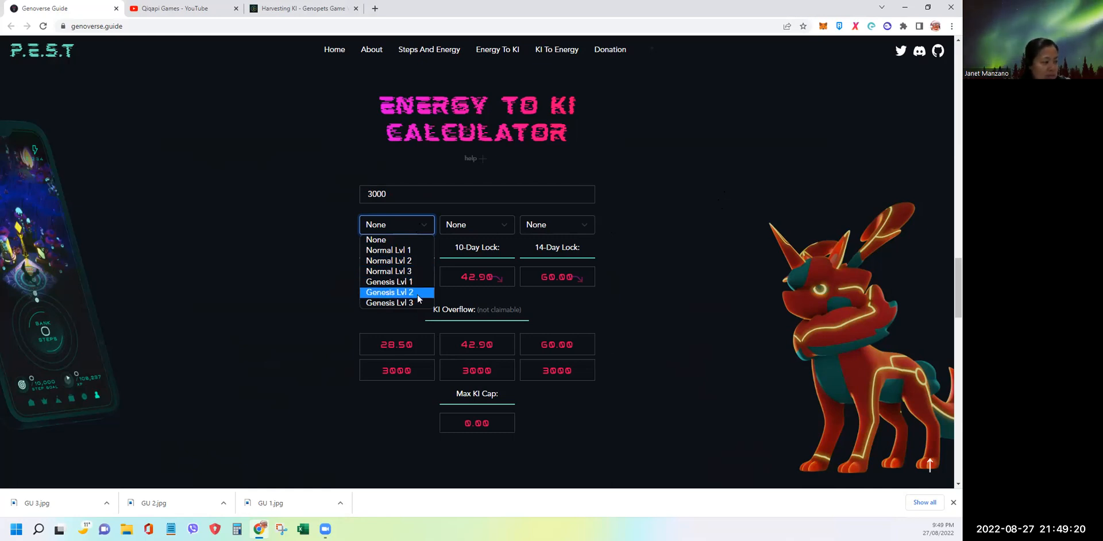
mouse_move(411, 303)
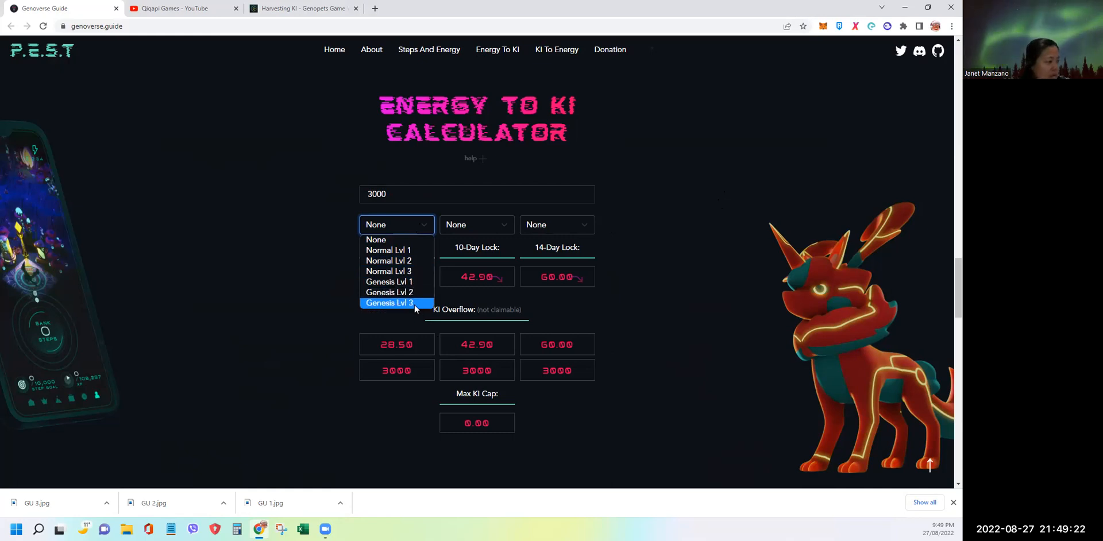
mouse_move(388, 261)
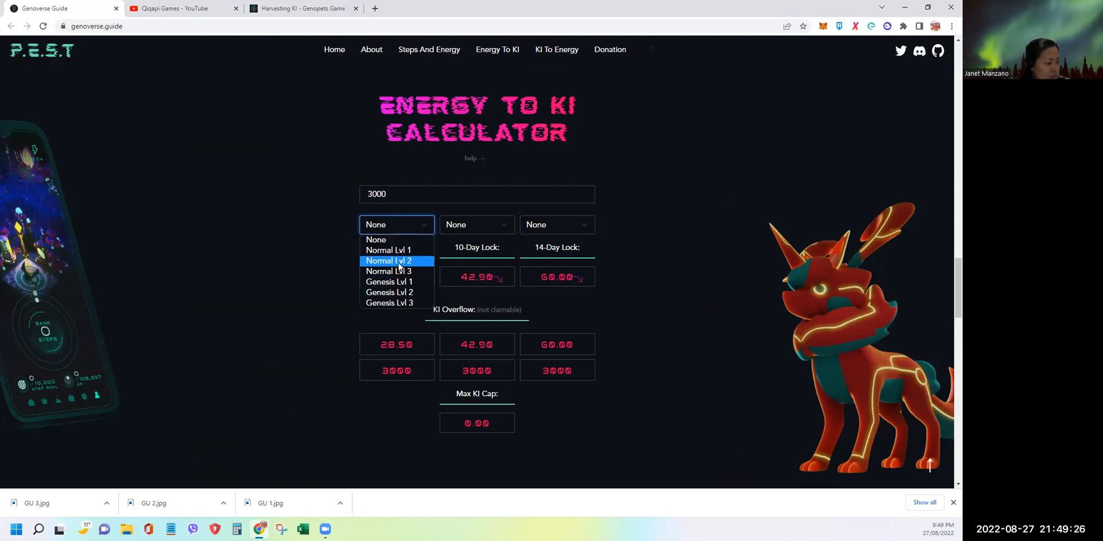
mouse_move(389, 250)
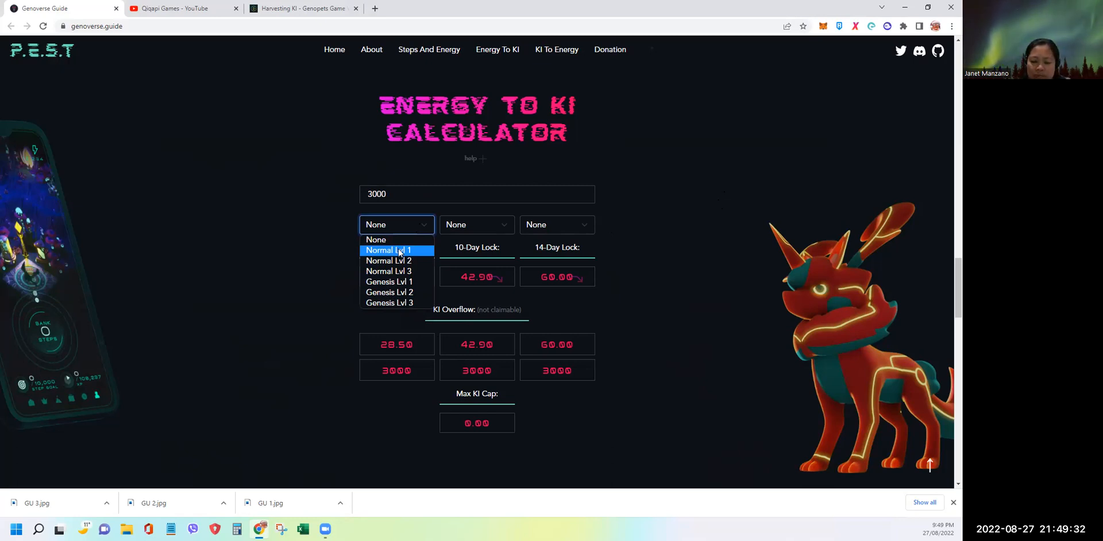
mouse_move(399, 261)
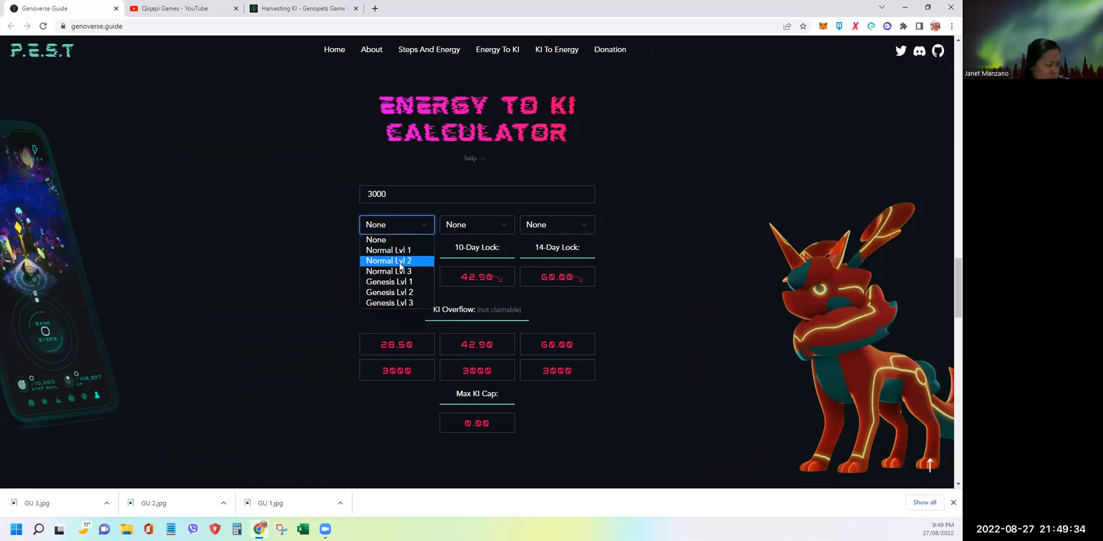
Choose Normal Lvl 2 as the first habitat, giving a 50.00 max KI cap and 10.00 overflow
click(389, 261)
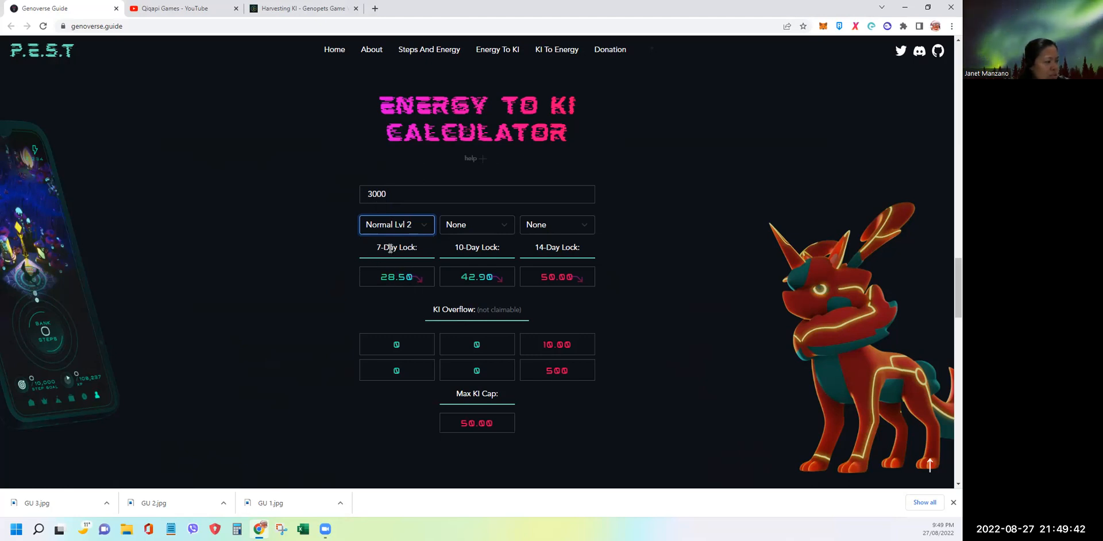
mouse_move(402, 267)
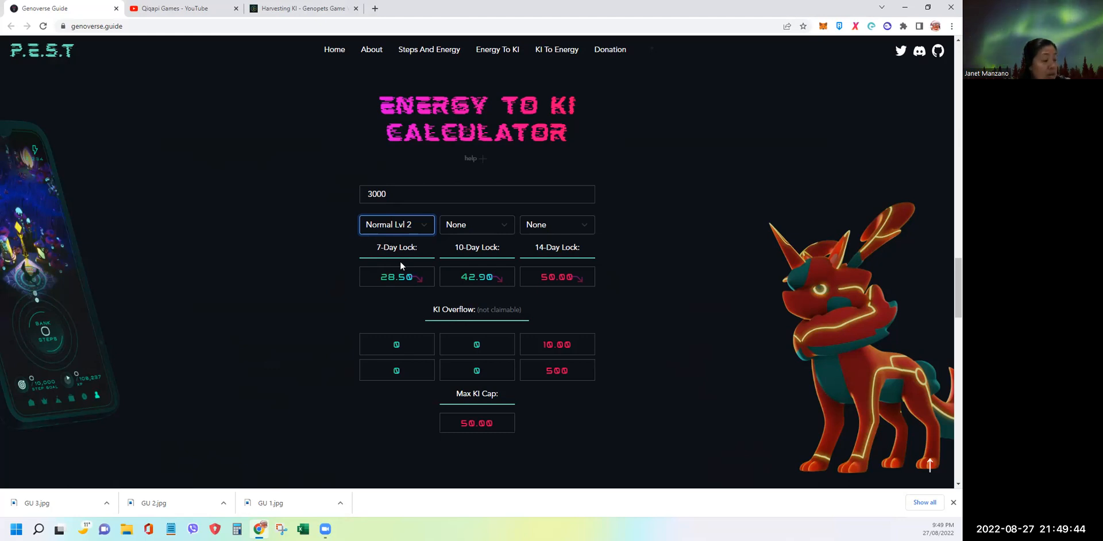
mouse_move(383, 248)
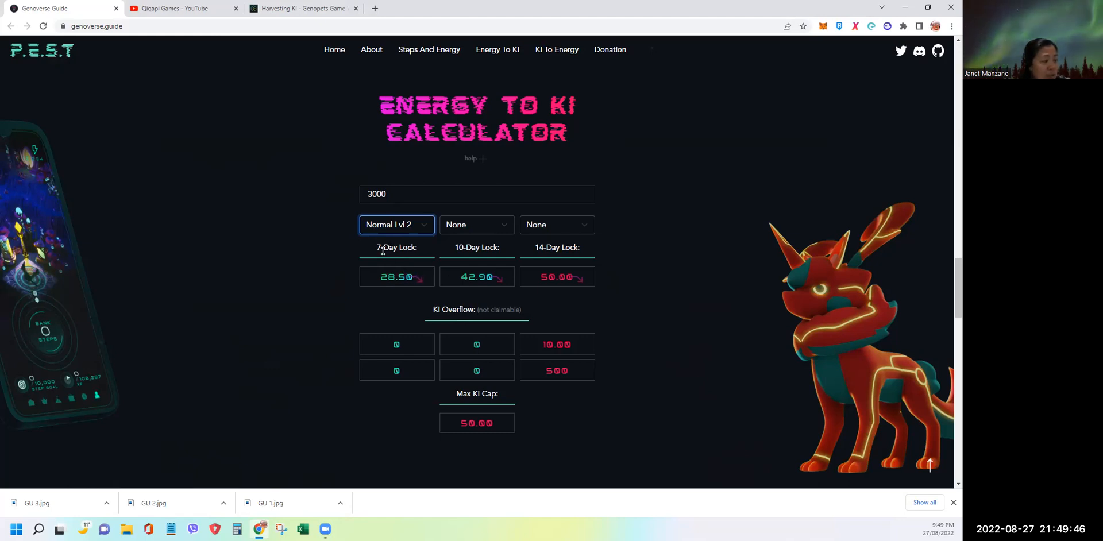
mouse_move(404, 261)
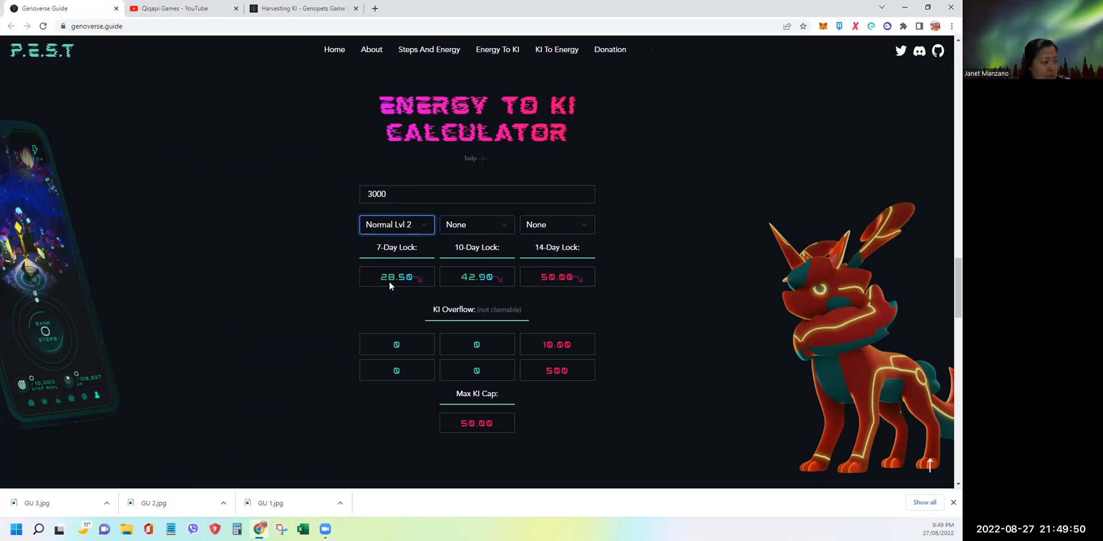
mouse_move(405, 287)
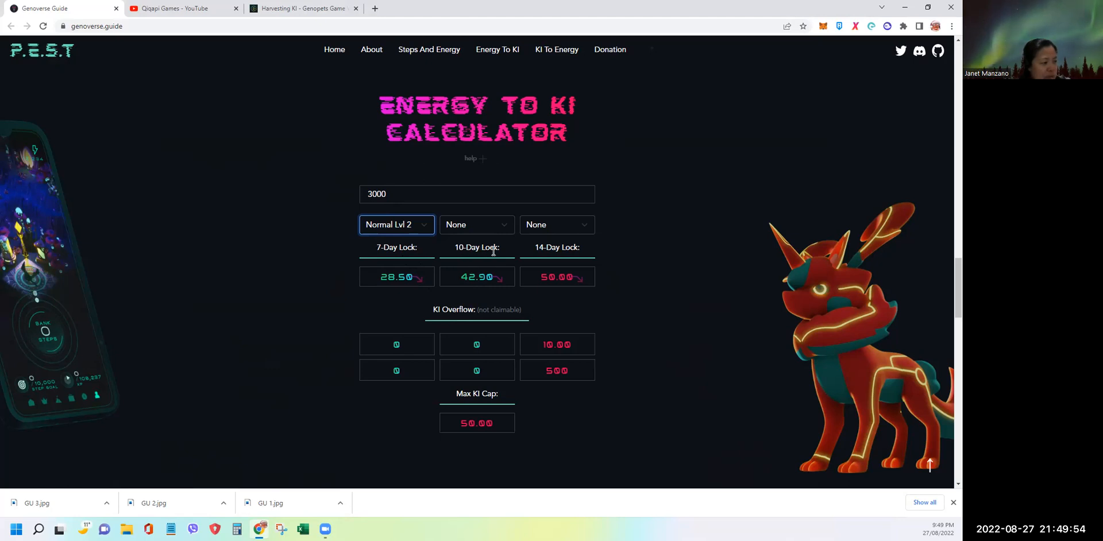
mouse_move(467, 287)
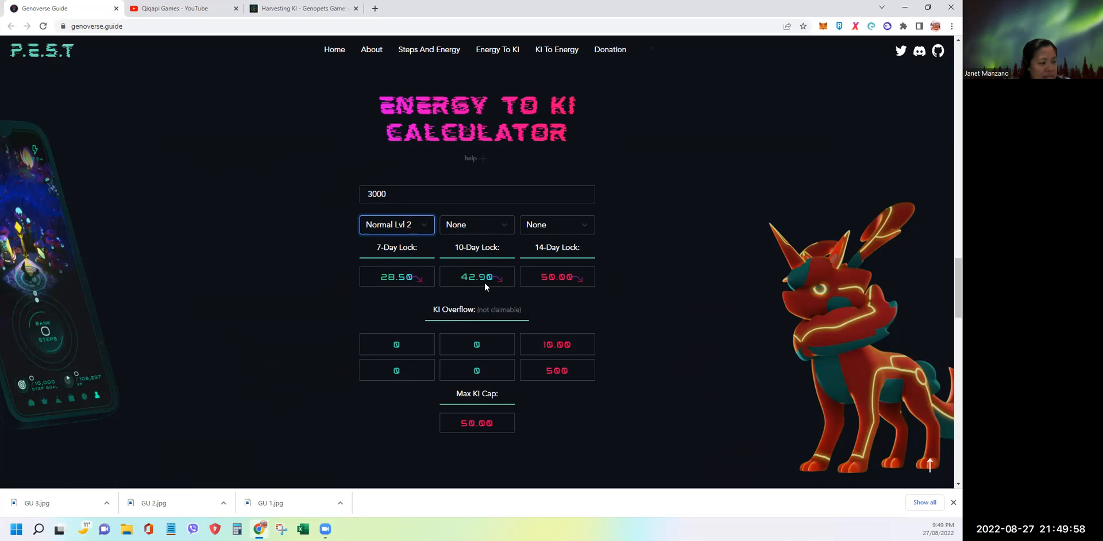
mouse_move(561, 262)
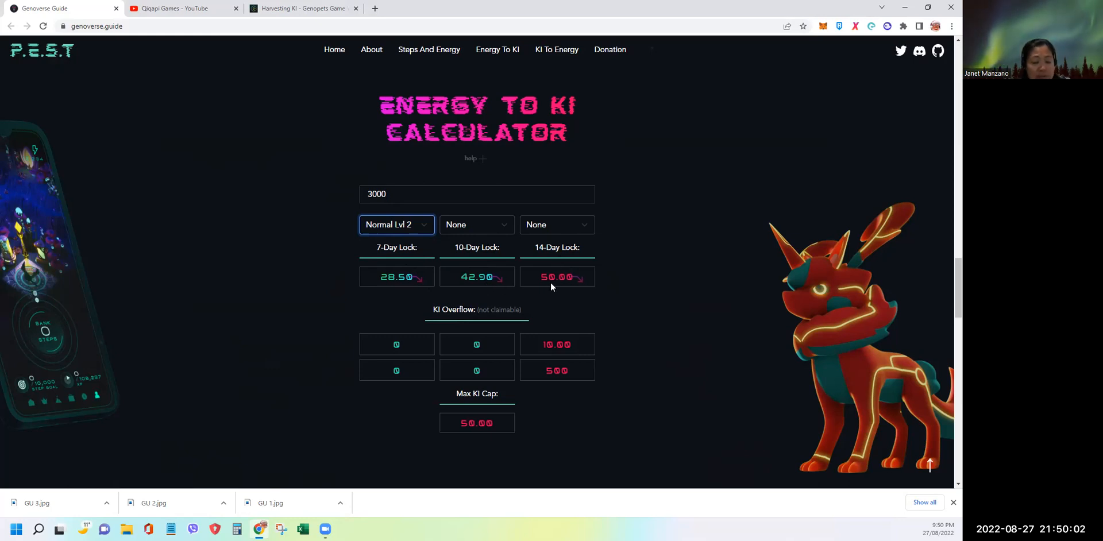
mouse_move(576, 291)
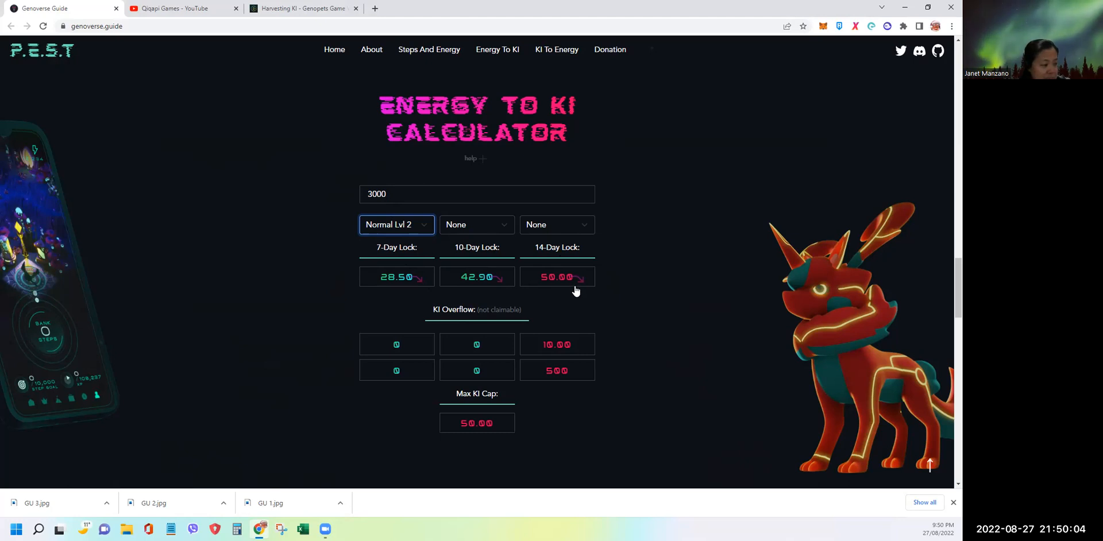
mouse_move(505, 313)
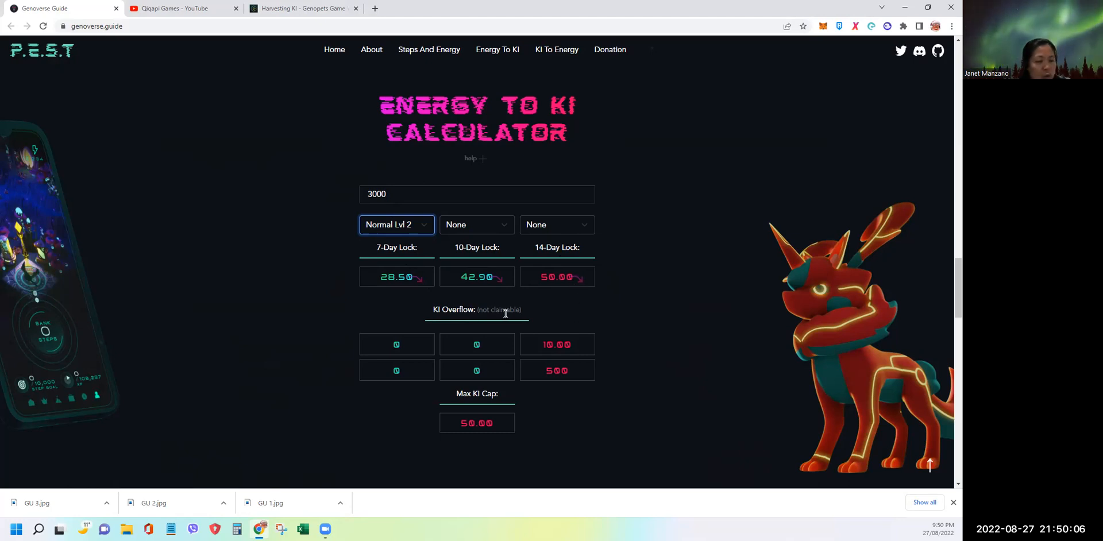
mouse_move(521, 289)
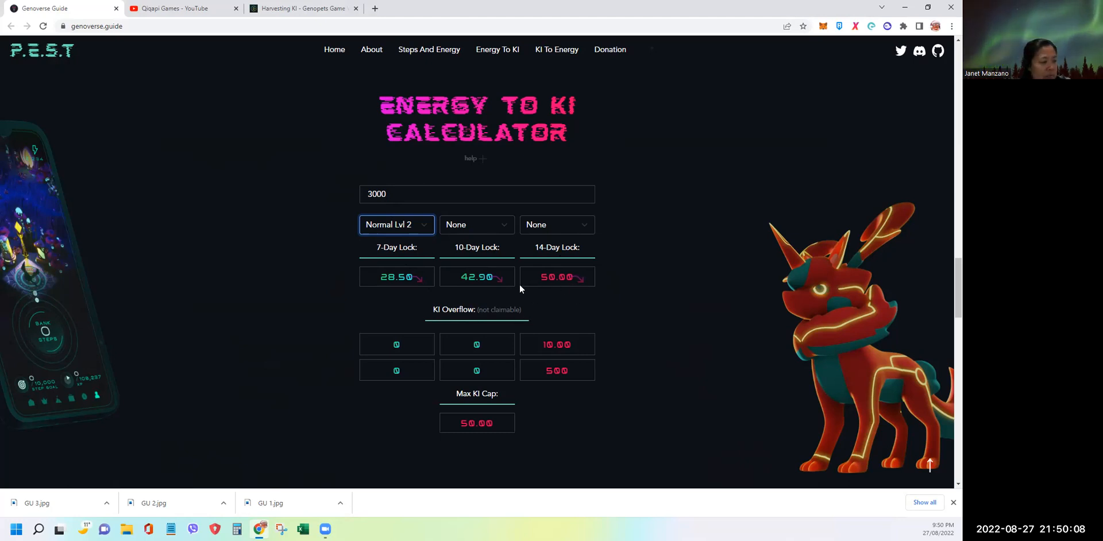
mouse_move(545, 354)
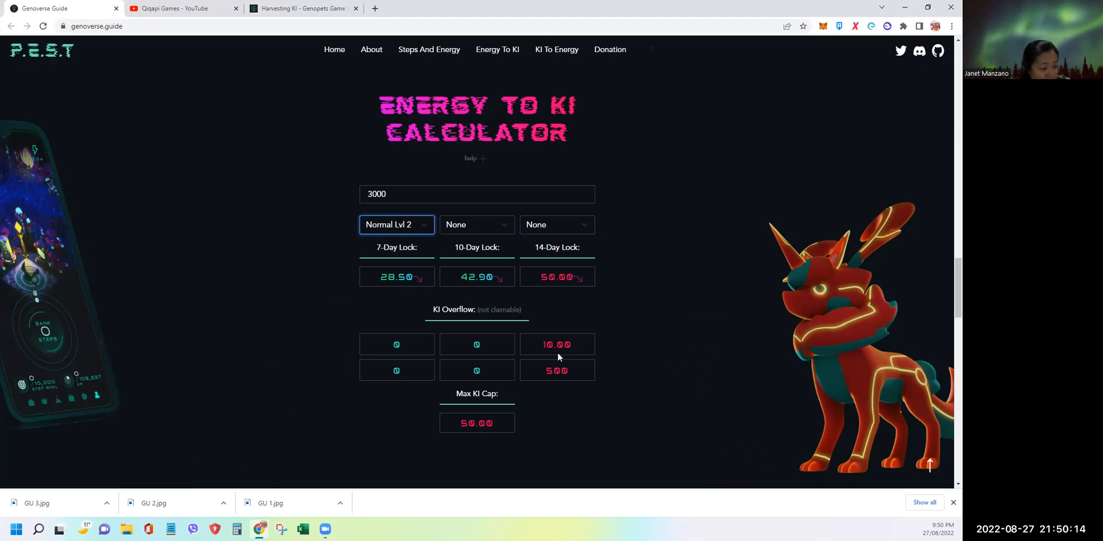
mouse_move(443, 438)
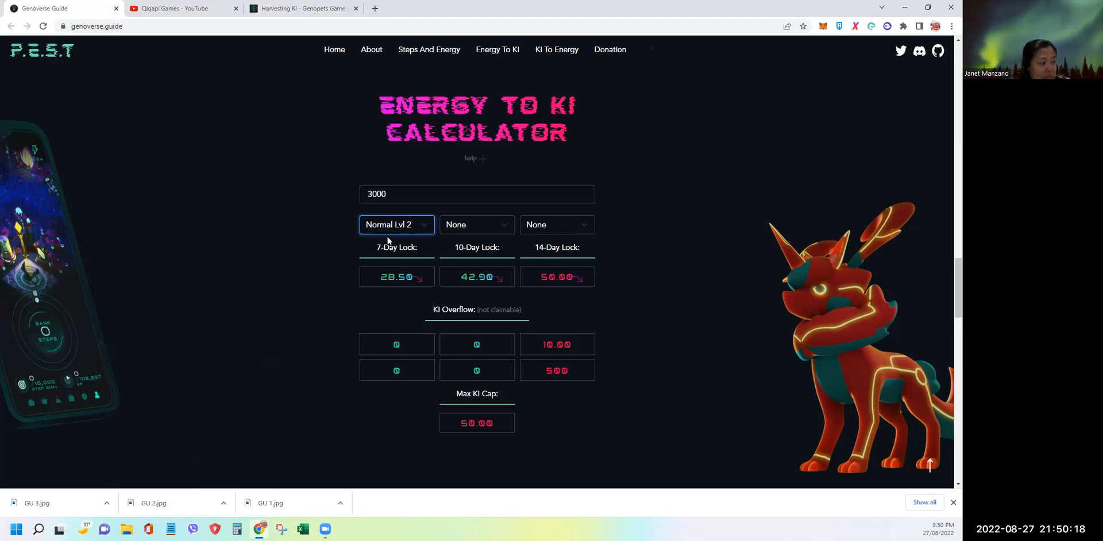
double_click(477, 422)
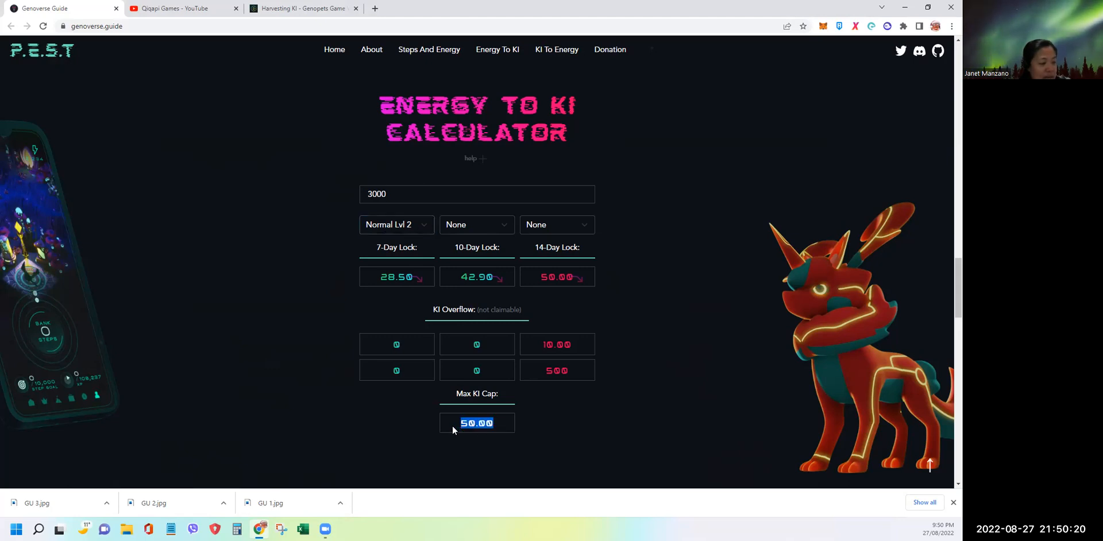
click(549, 431)
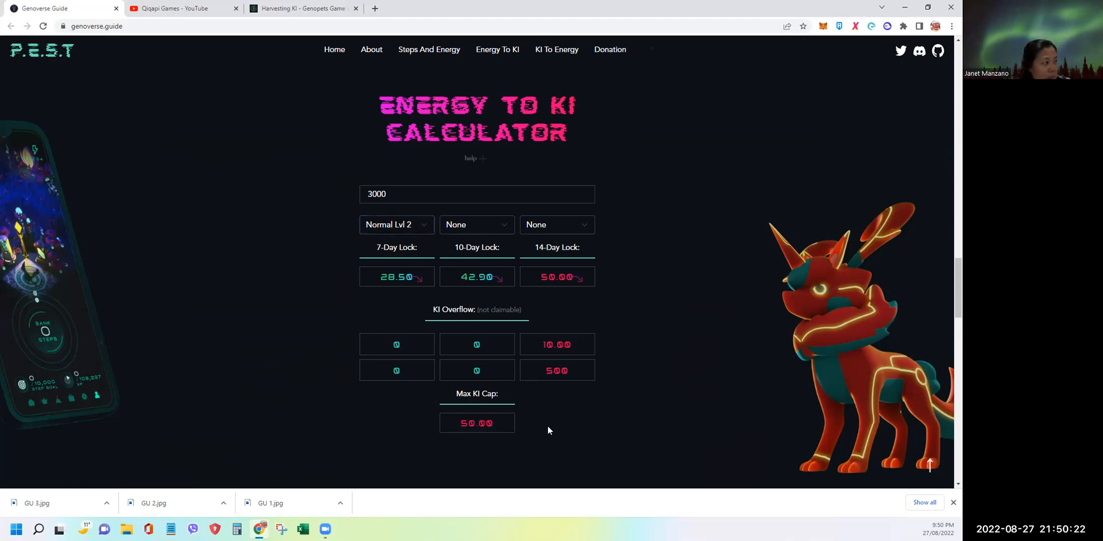
click(302, 8)
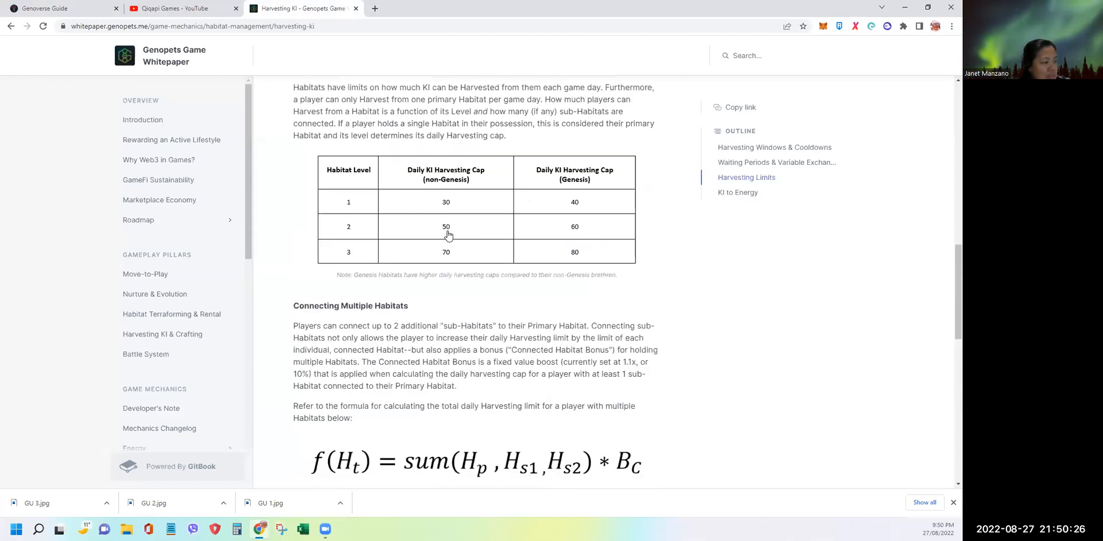
mouse_move(455, 238)
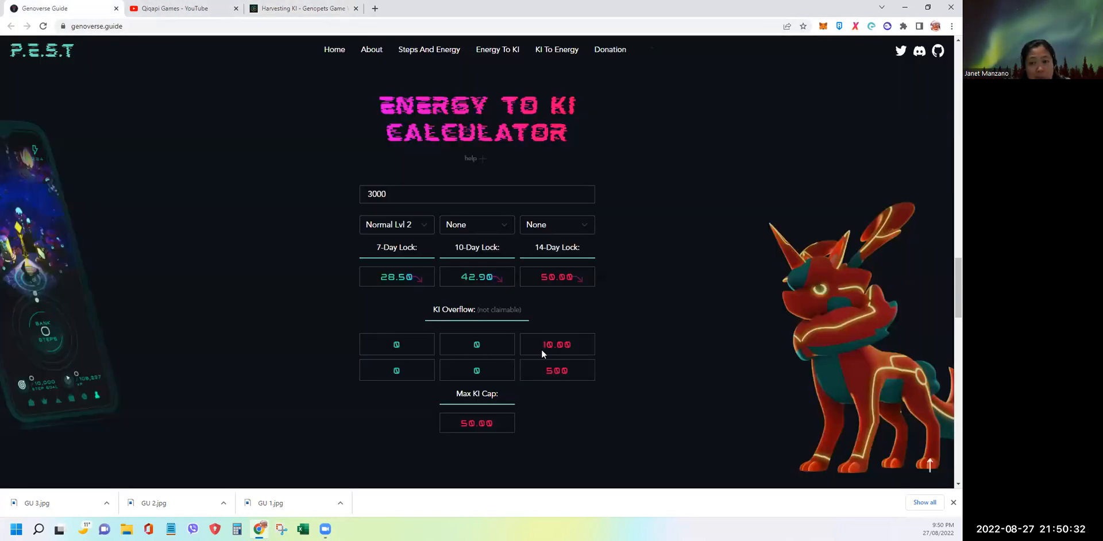
Replace the energy with 2500, yielding 23.75, 35.75 and 50.00 KI with zero overflow
click(477, 194)
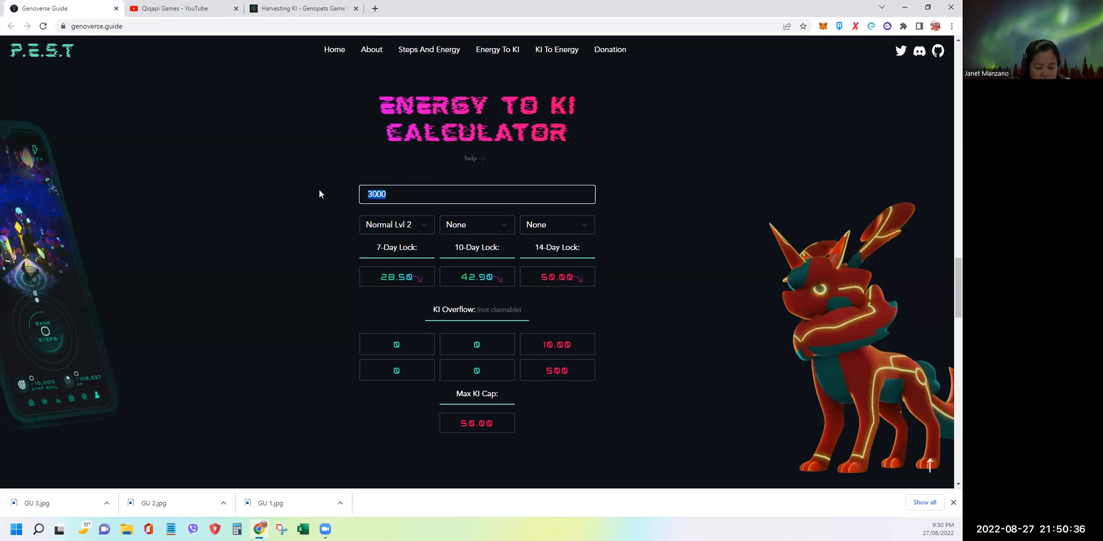
text(2500)
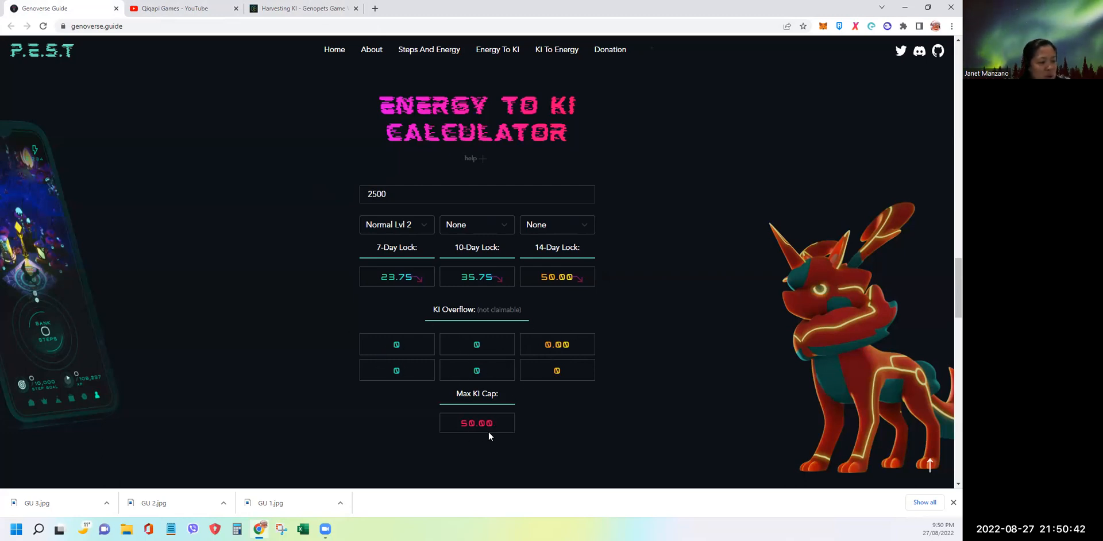
mouse_move(468, 438)
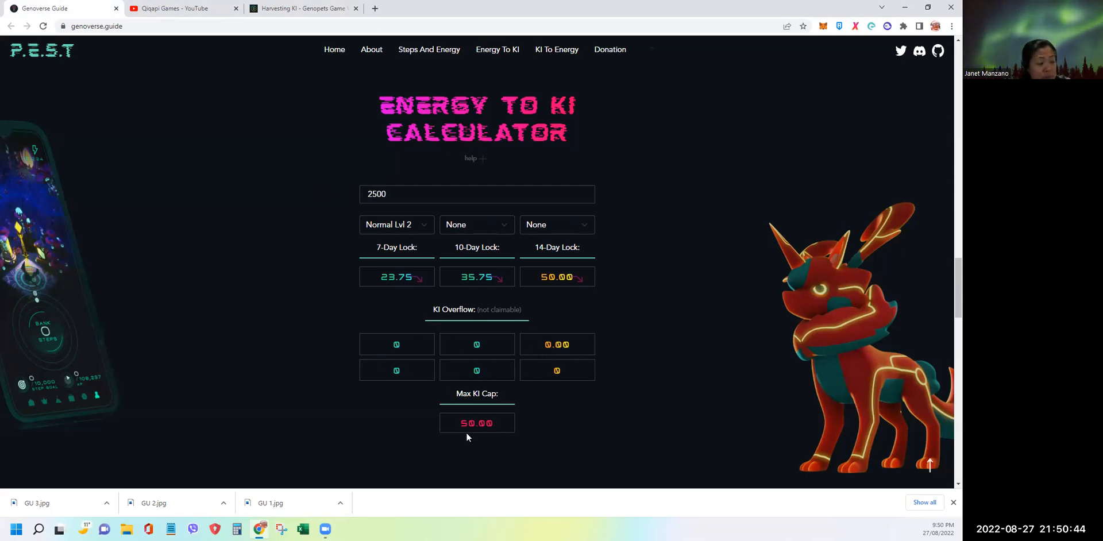
click(304, 10)
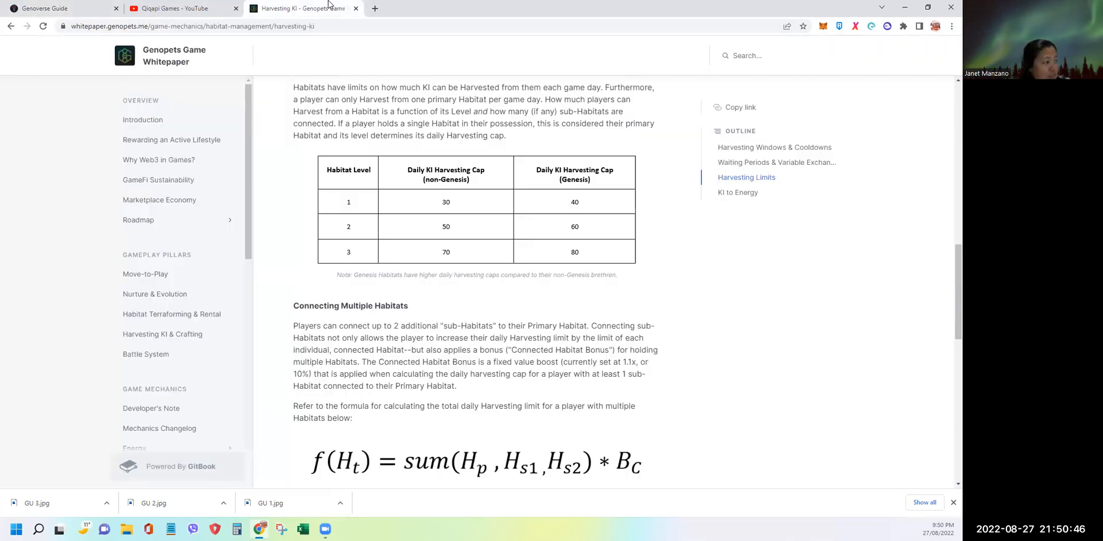
mouse_move(394, 210)
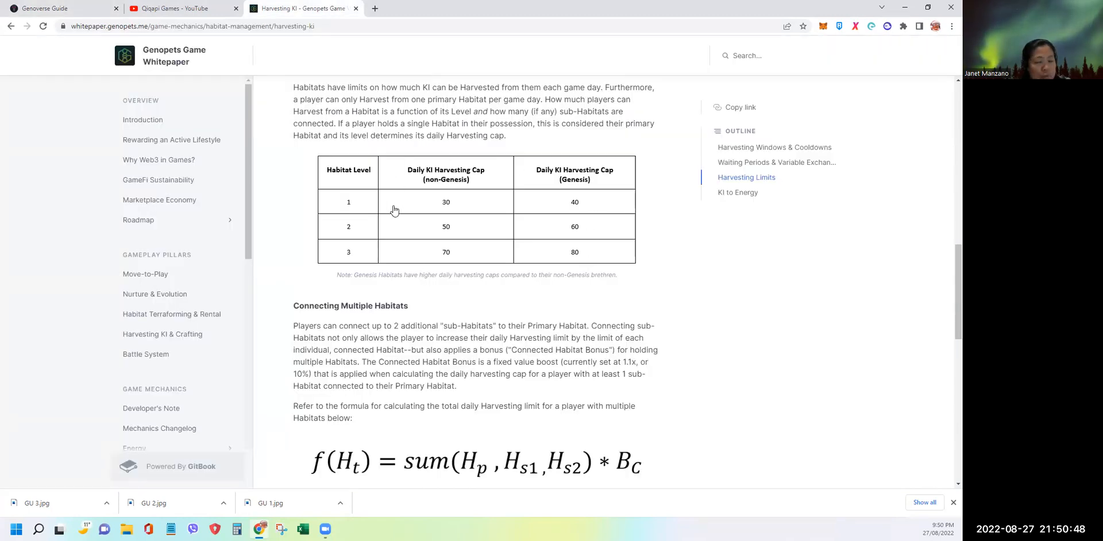
mouse_move(357, 261)
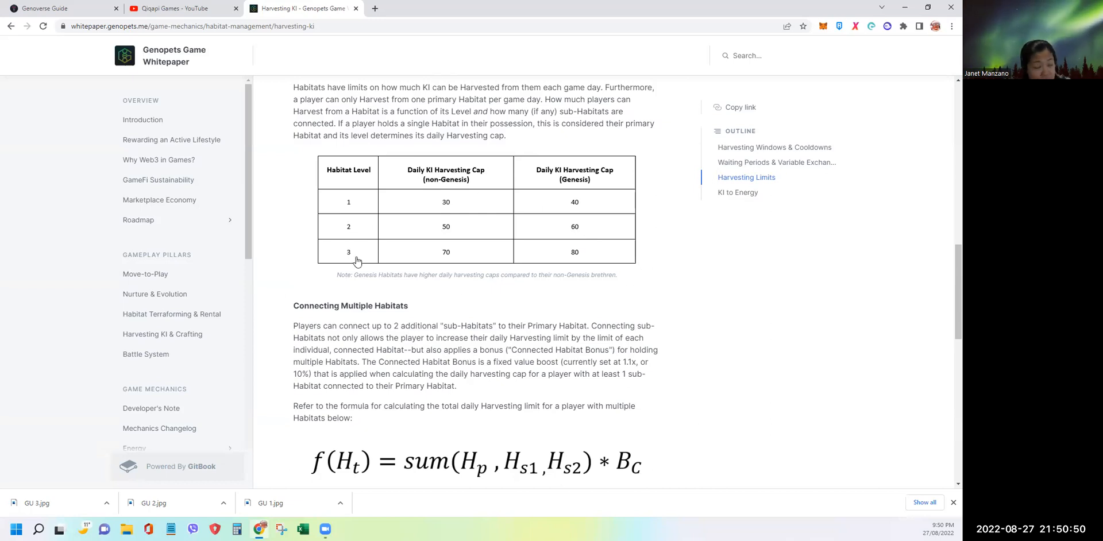
mouse_move(370, 202)
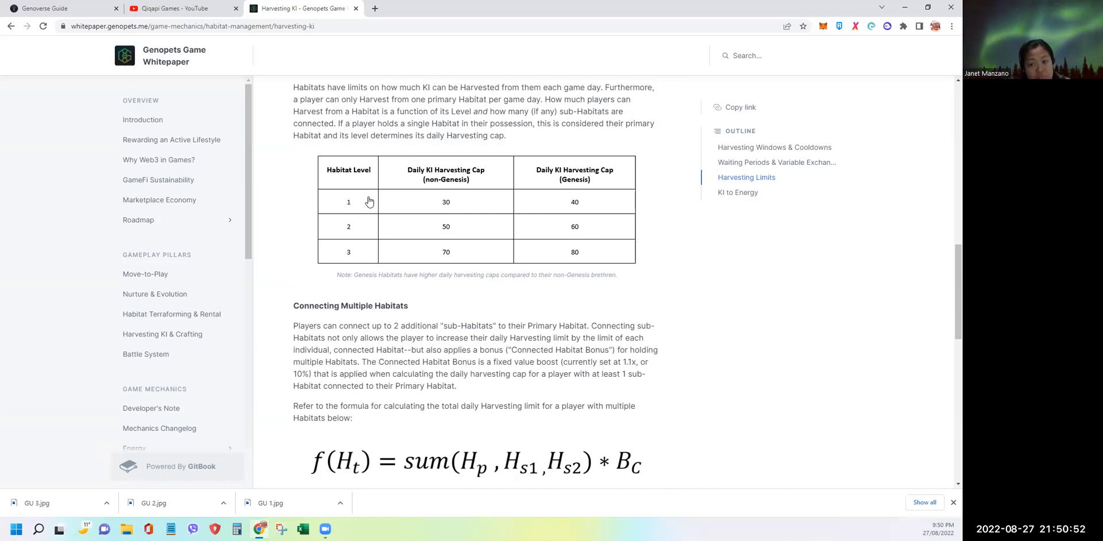
mouse_move(487, 235)
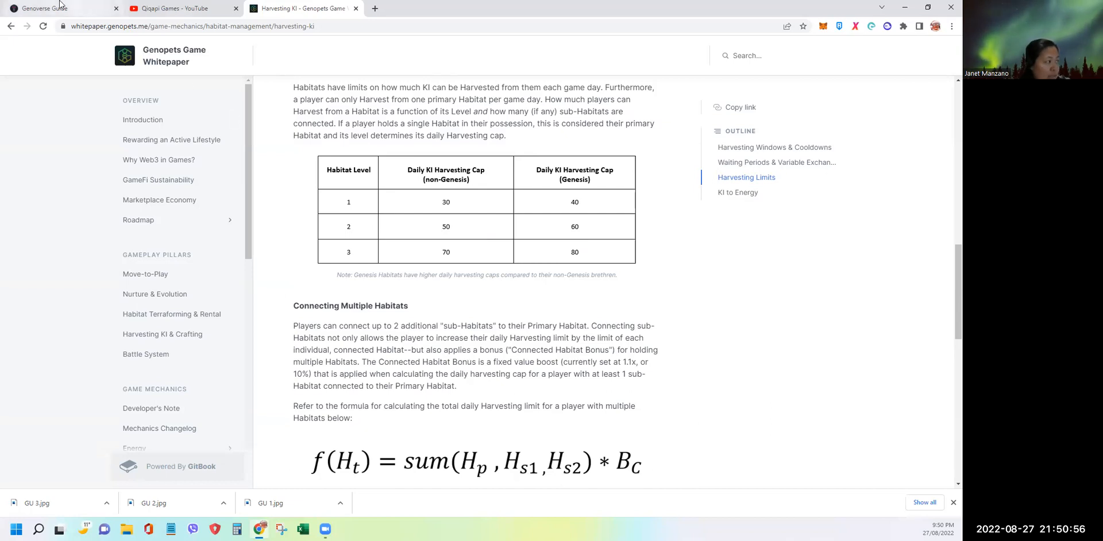
Bring the Energy to KI calculator back into focus at 2500 energy, Normal Lvl 2
click(46, 8)
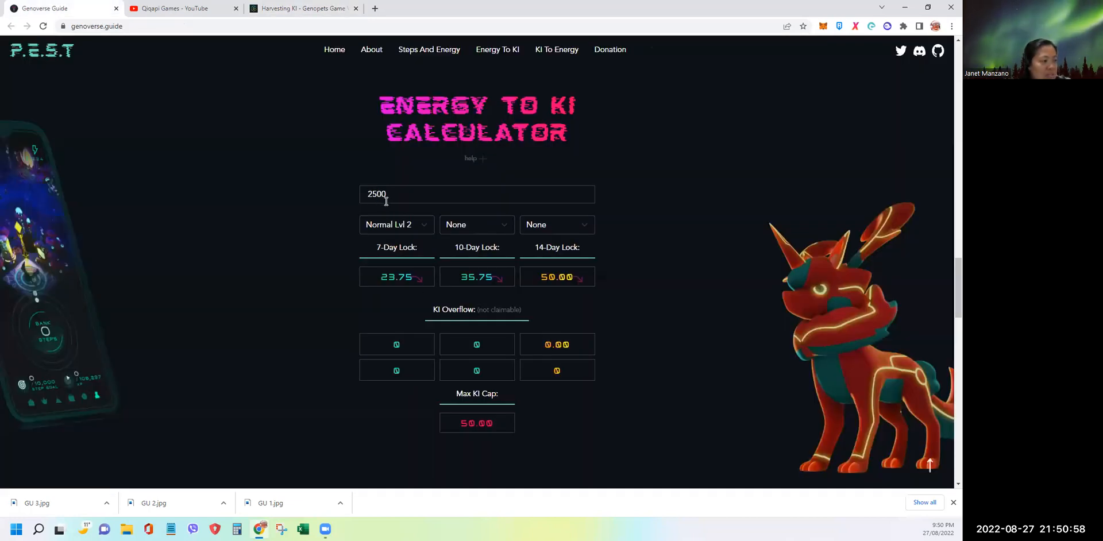
mouse_move(400, 208)
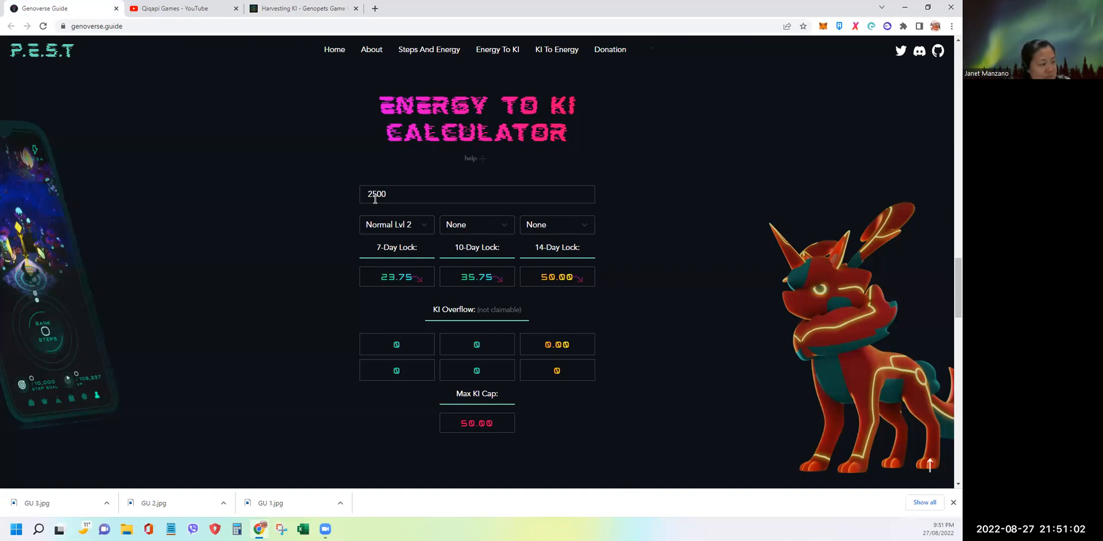
mouse_move(470, 434)
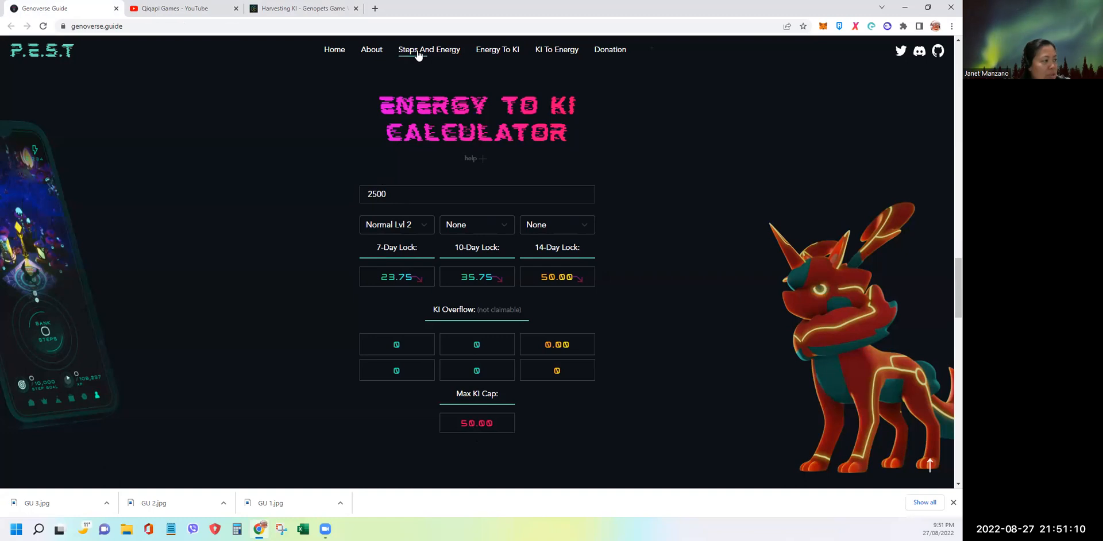
In Steps for Energy, enter 2500 target energy at pet level 2 to get 2633 steps needed
click(428, 50)
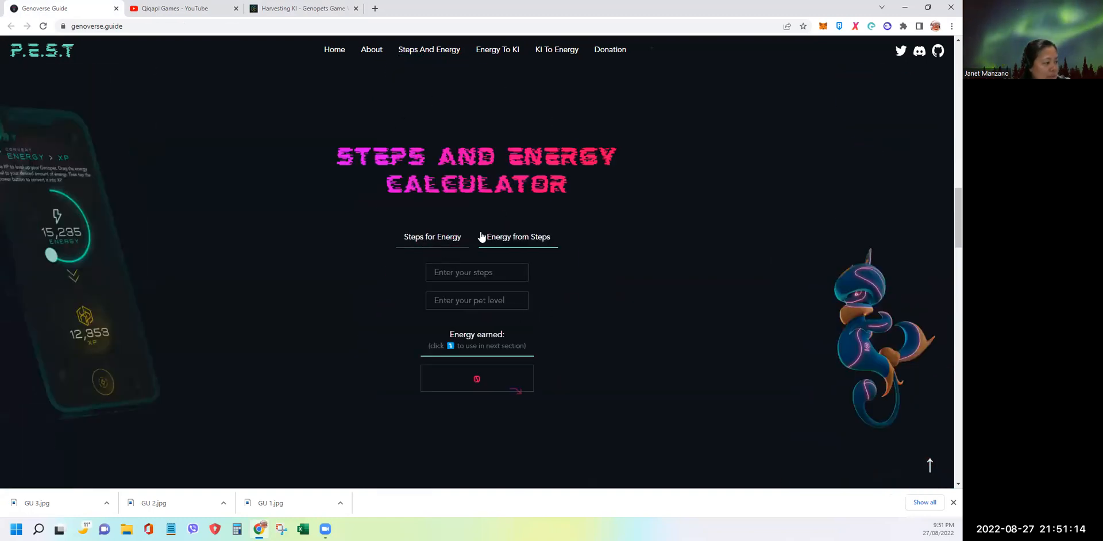
click(432, 237)
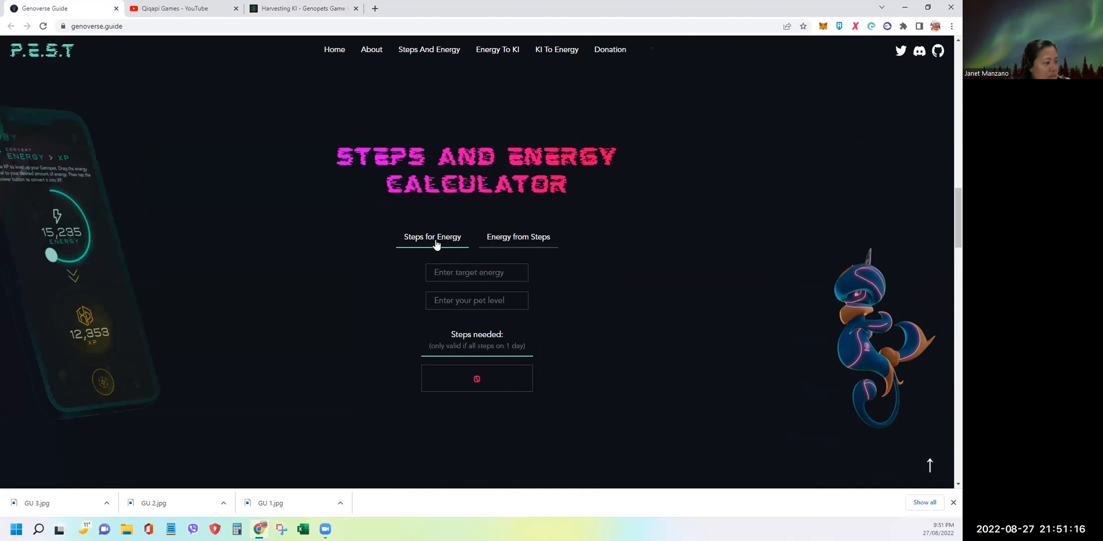
click(477, 273)
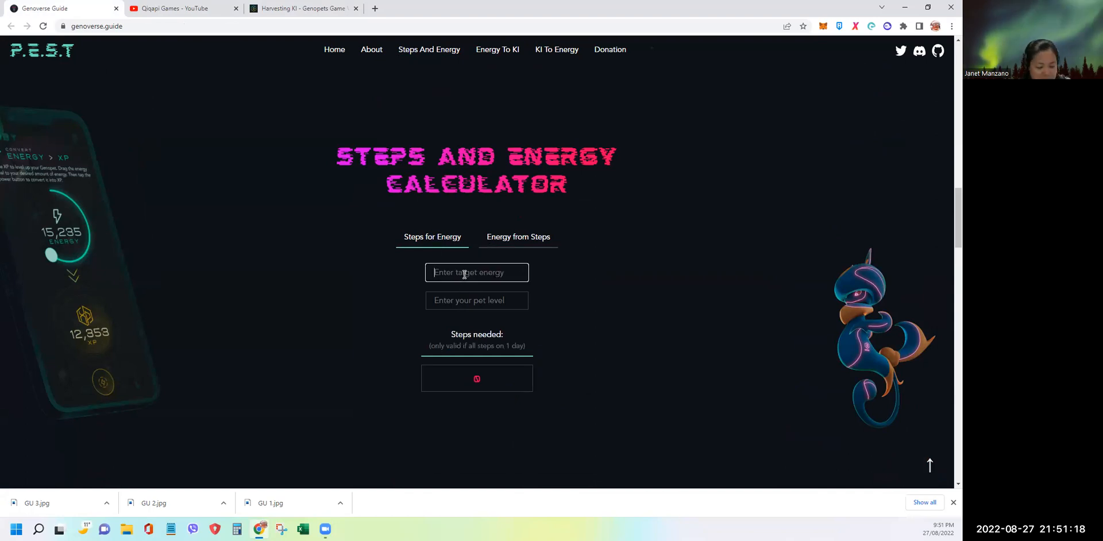
text(2500)
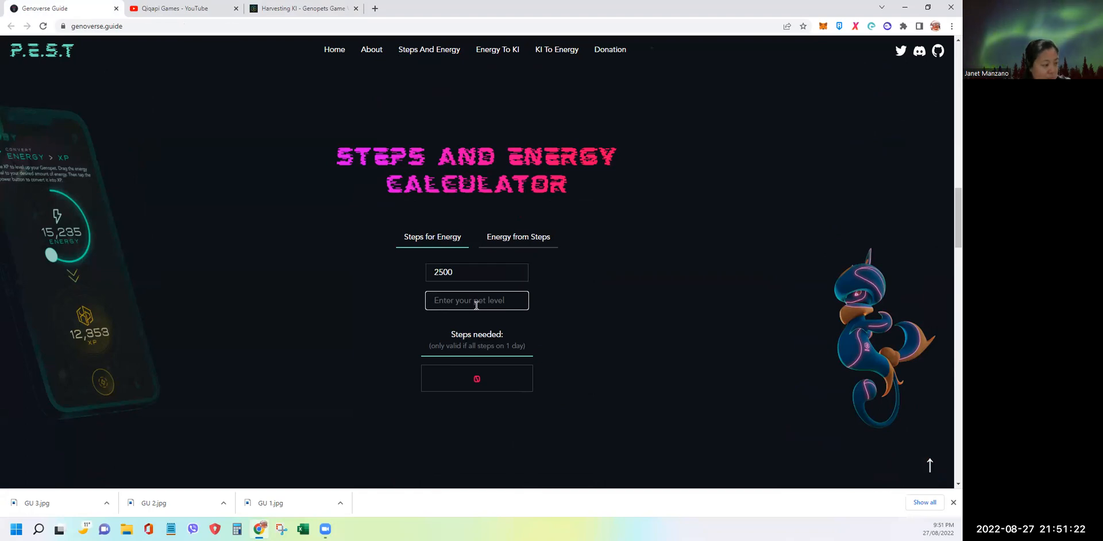
text(2)
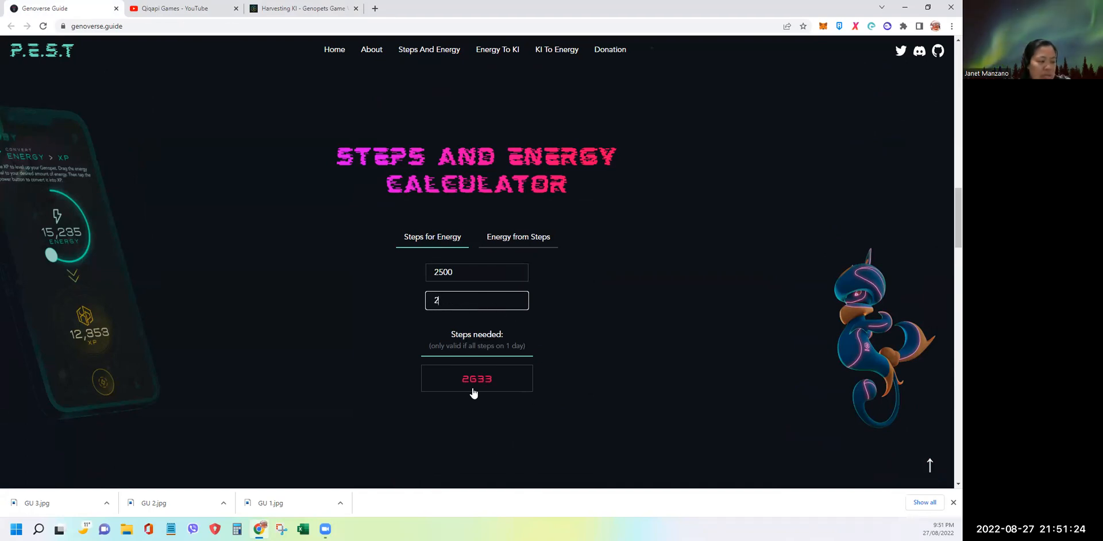
mouse_move(477, 387)
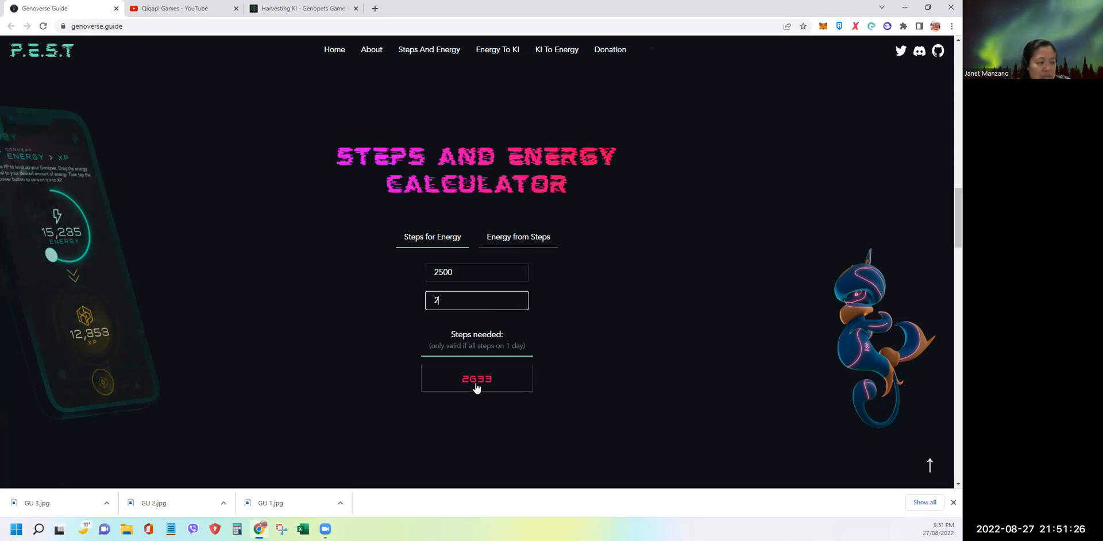
mouse_move(507, 394)
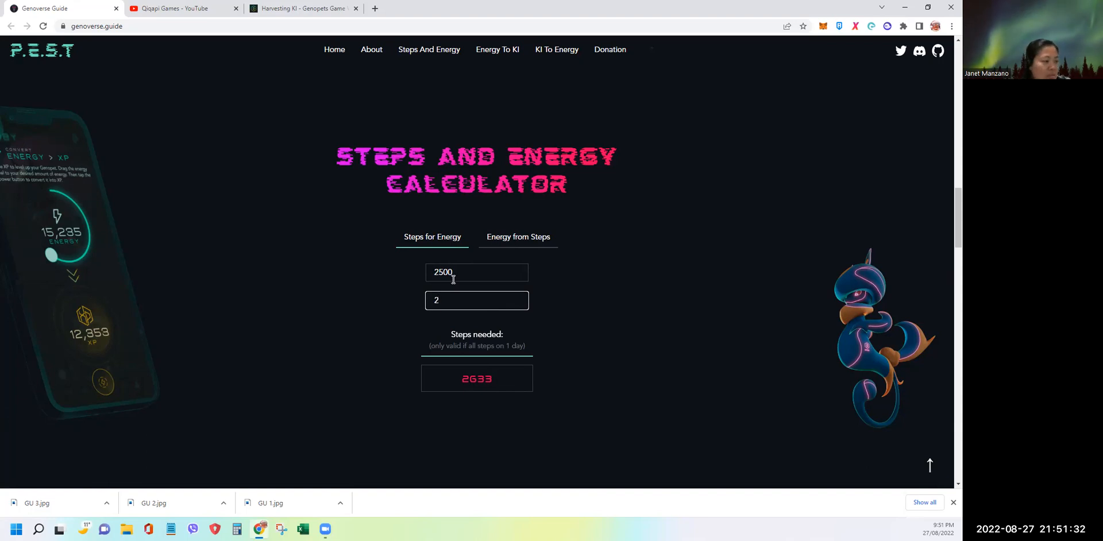
mouse_move(459, 292)
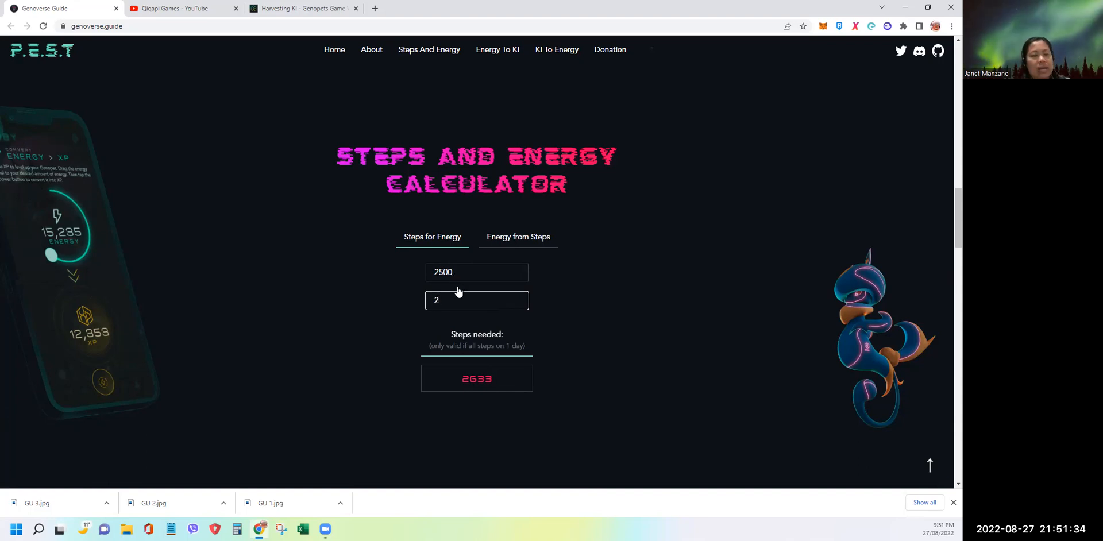
mouse_move(462, 392)
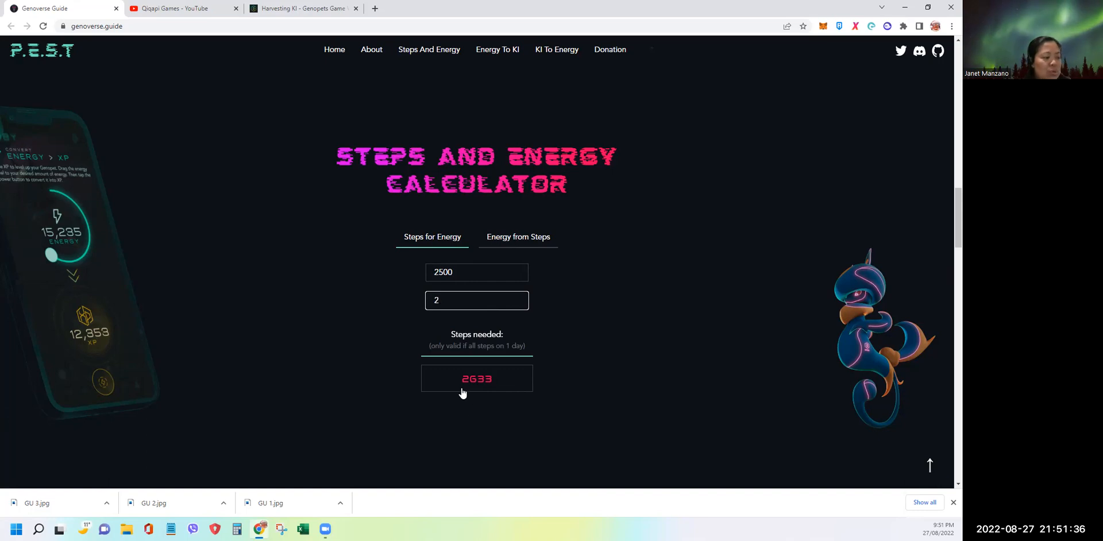
mouse_move(477, 393)
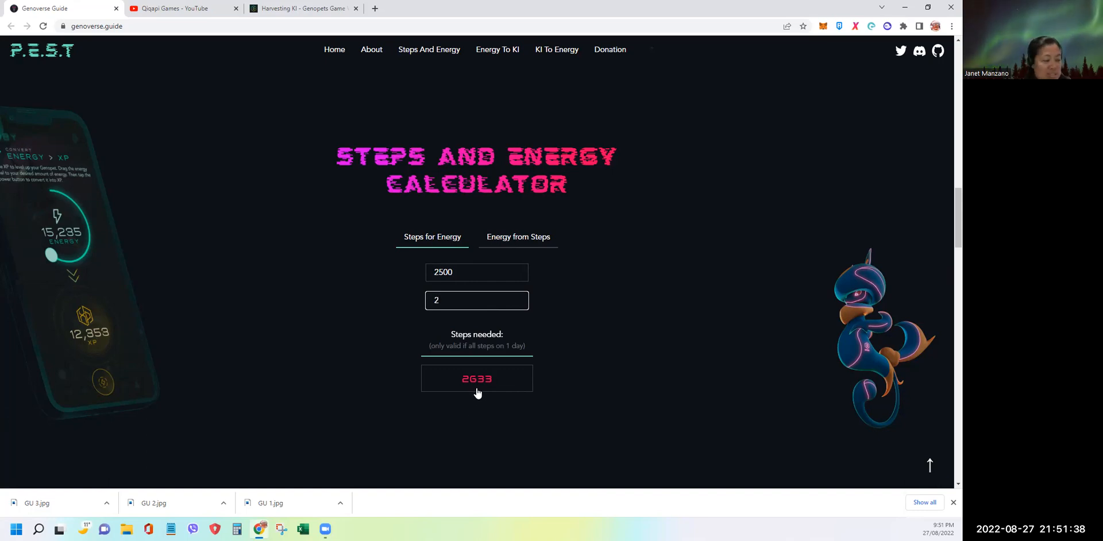
click(477, 301)
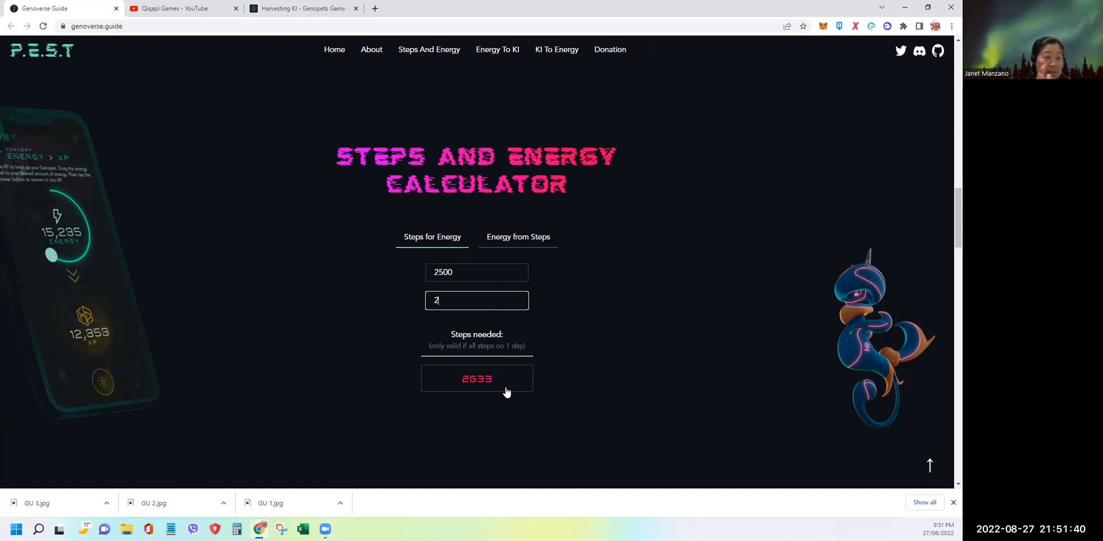
mouse_move(507, 401)
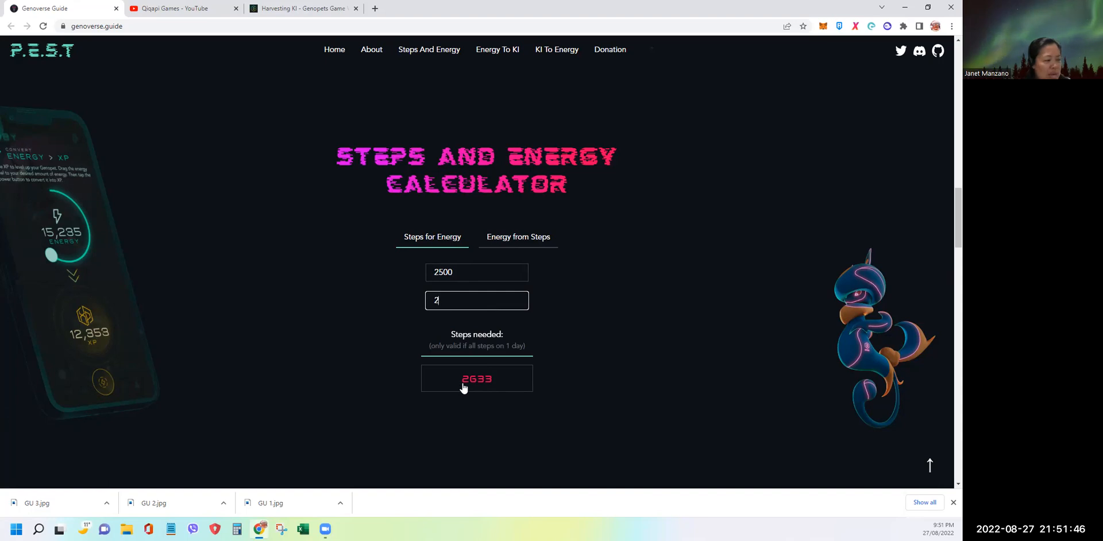
mouse_move(479, 392)
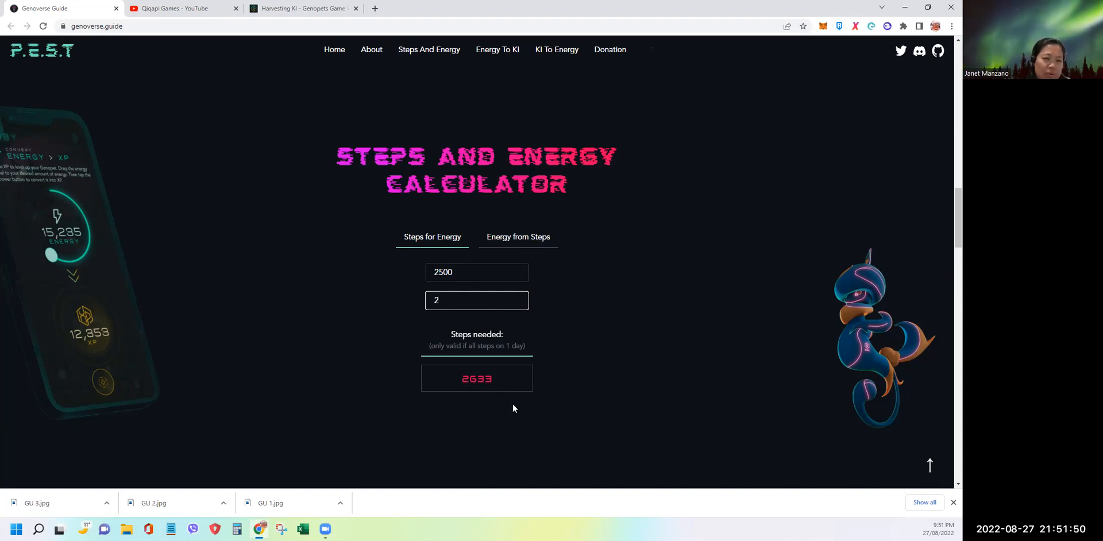
mouse_move(518, 410)
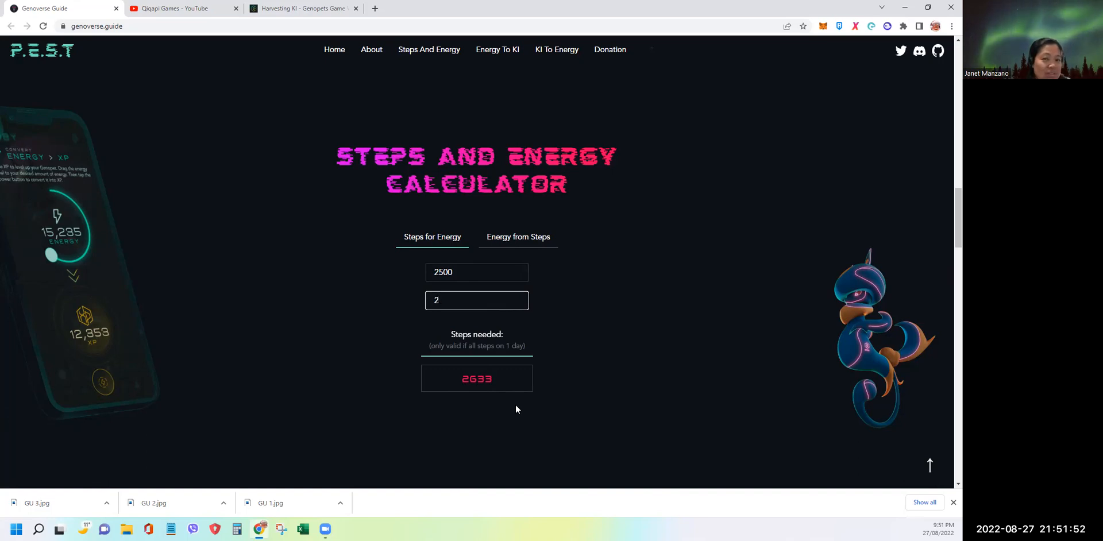
mouse_move(517, 418)
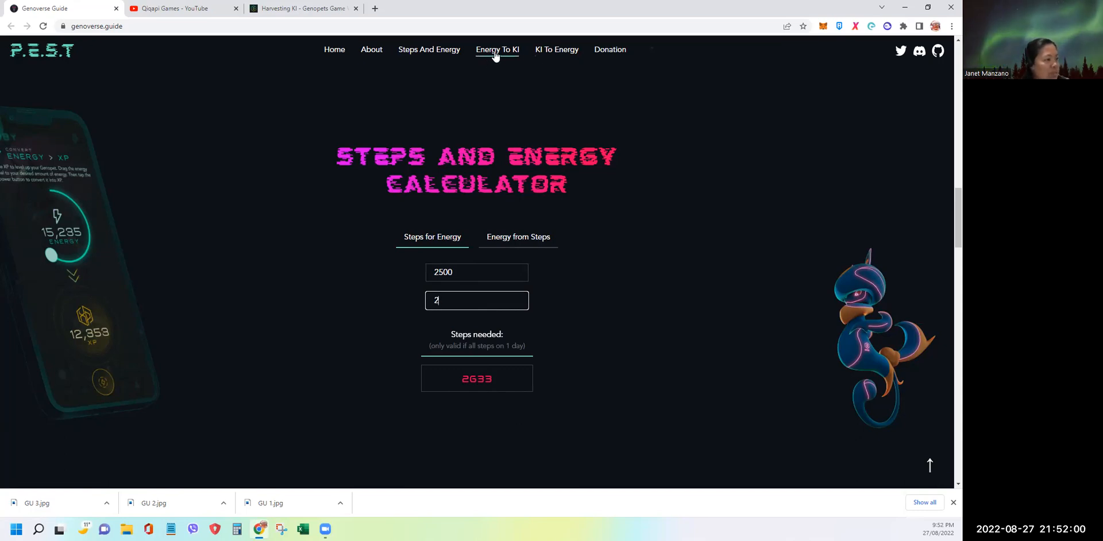
click(497, 50)
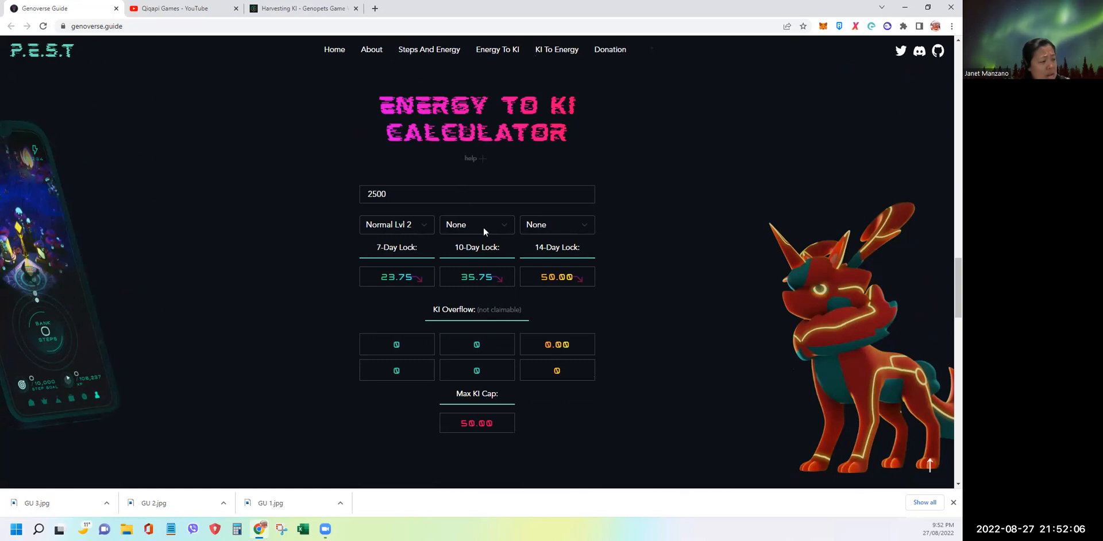
click(477, 225)
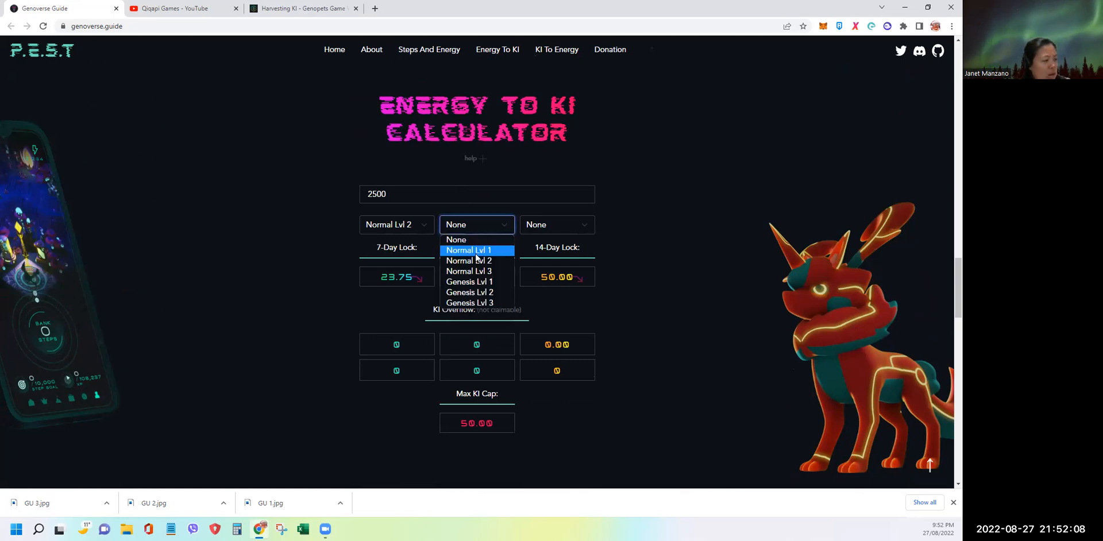
click(469, 251)
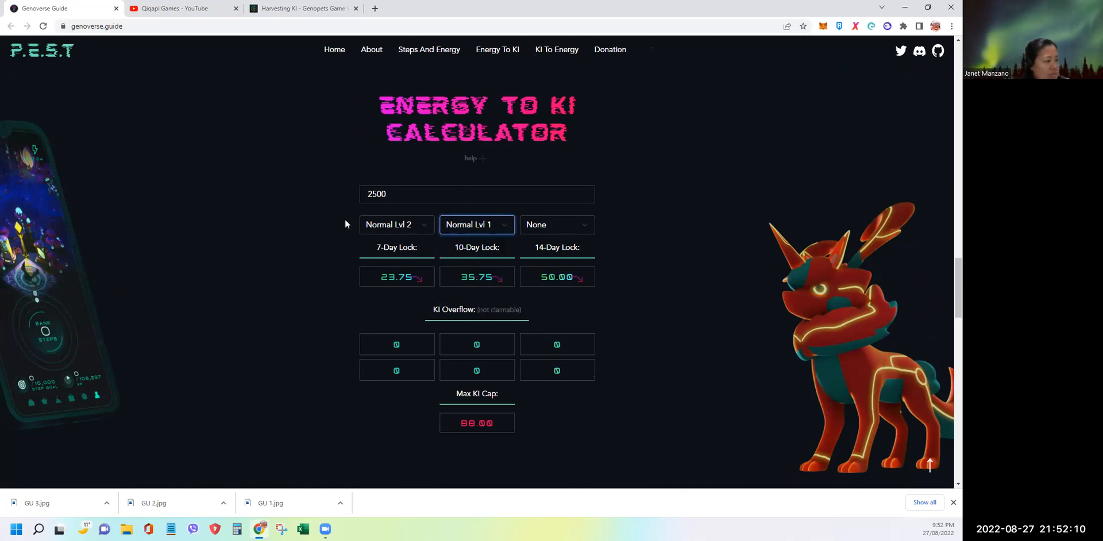
text(3)
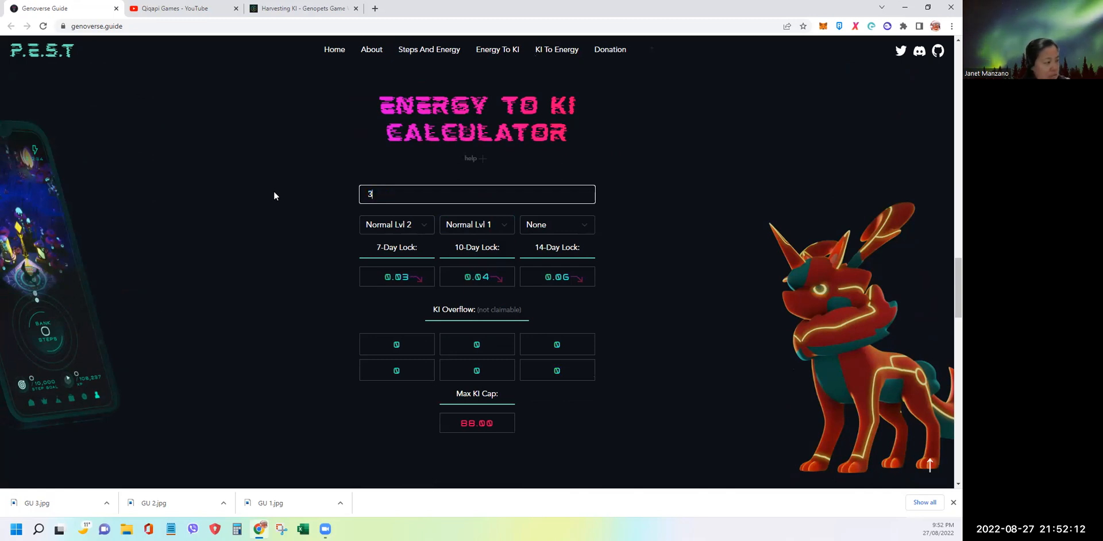
text(000)
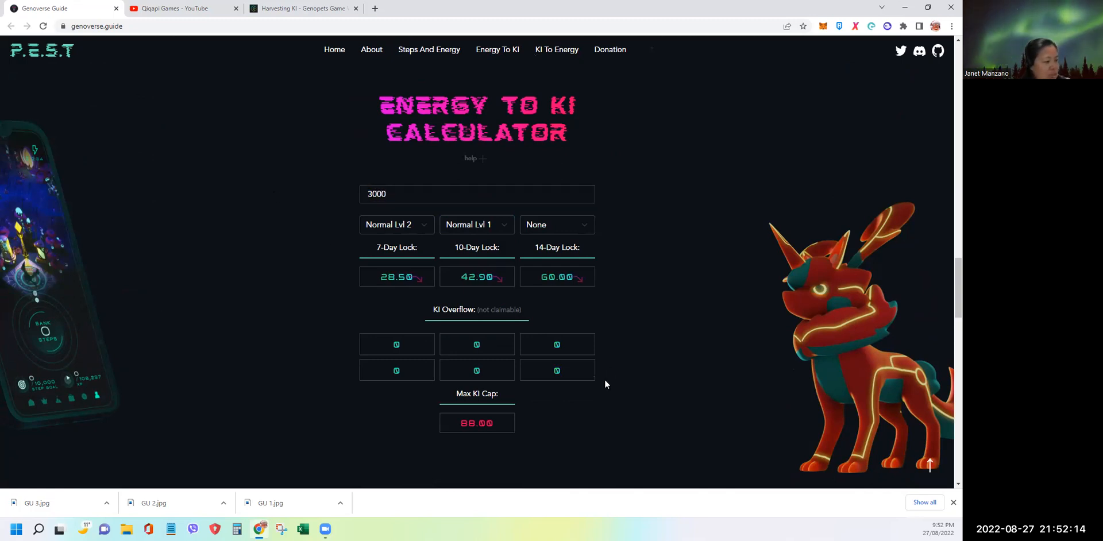
mouse_move(471, 235)
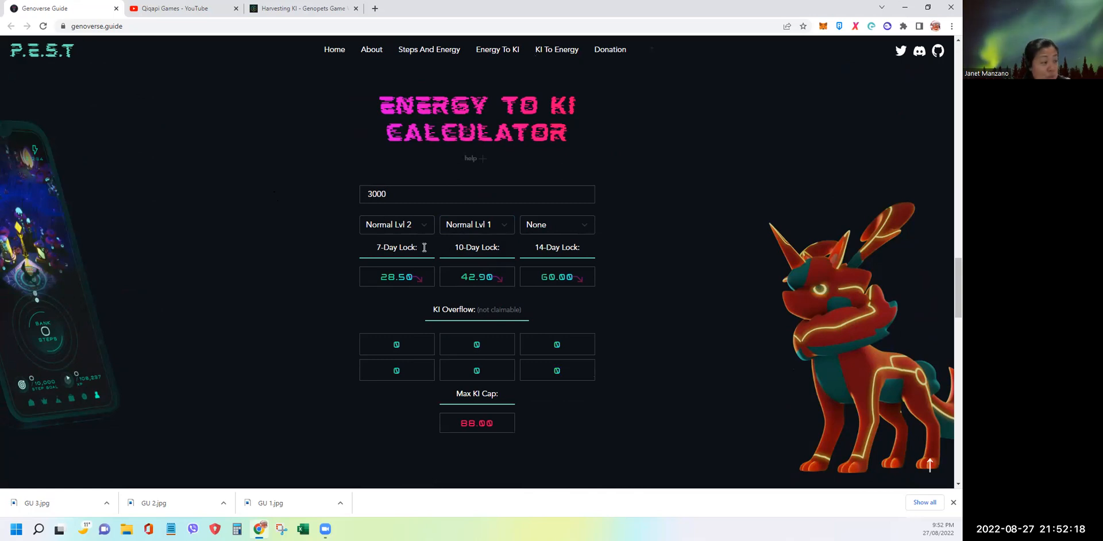
mouse_move(481, 228)
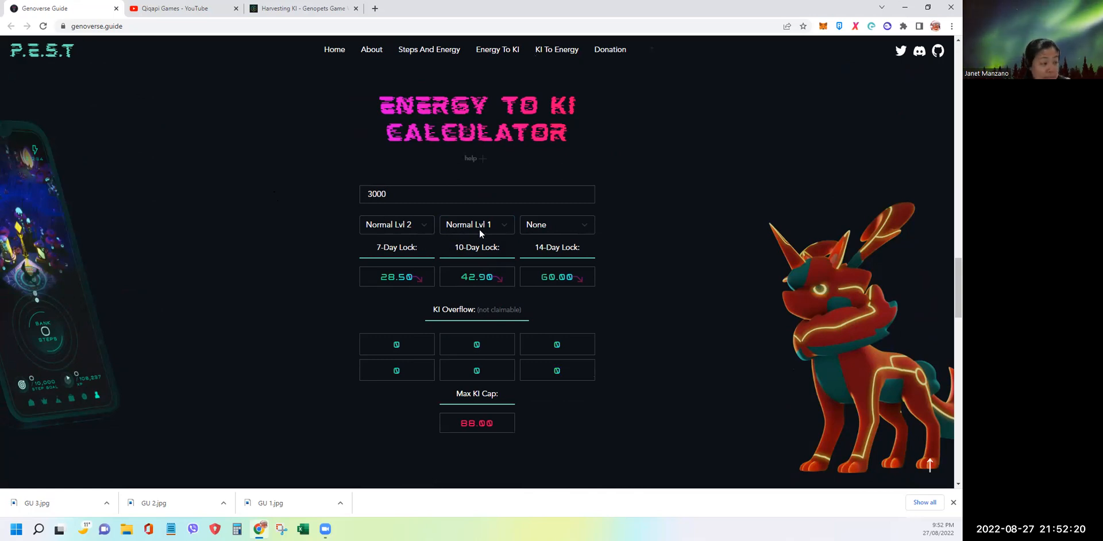
mouse_move(427, 349)
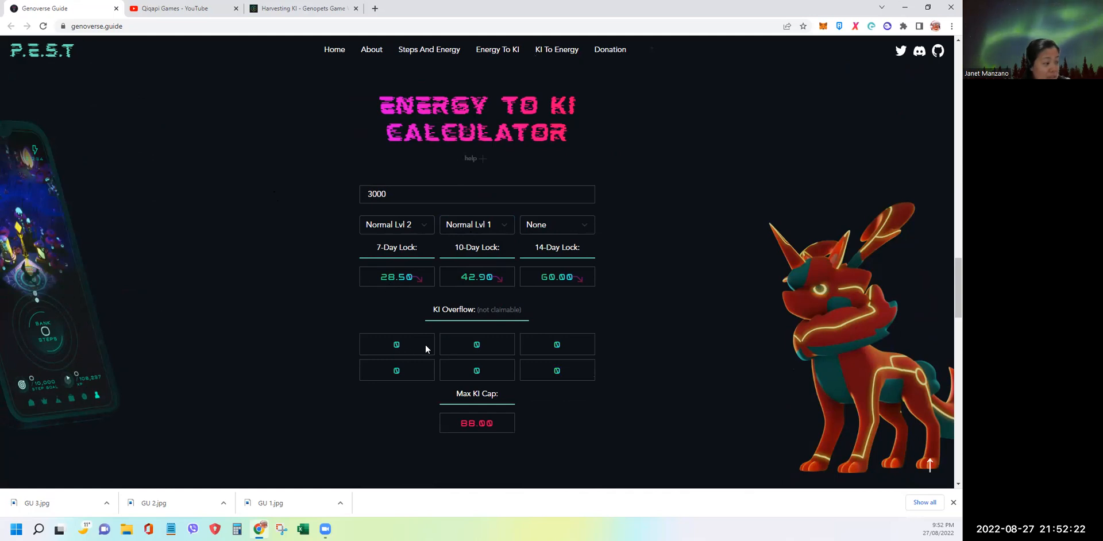
mouse_move(395, 250)
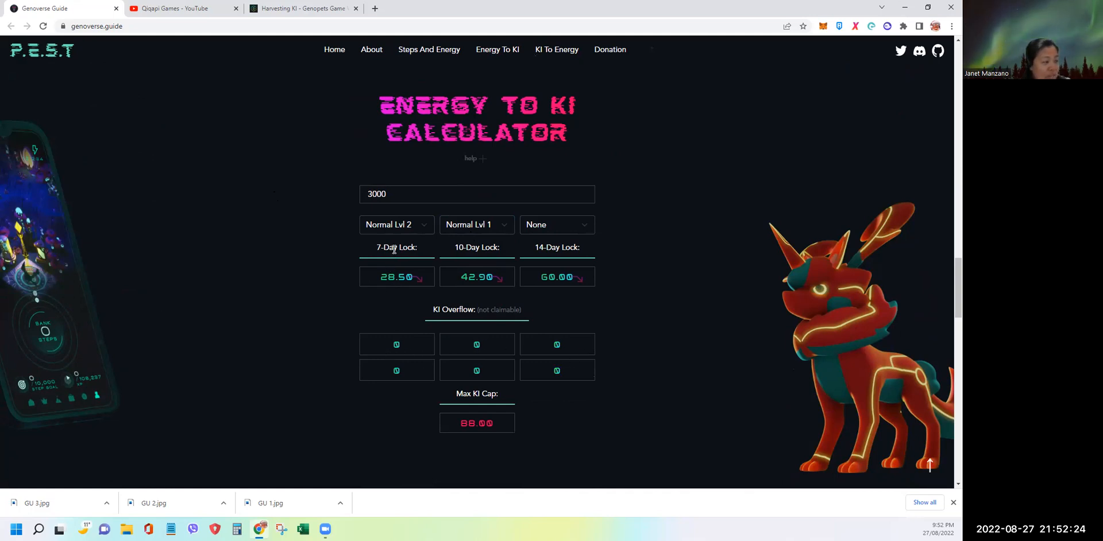
mouse_move(544, 289)
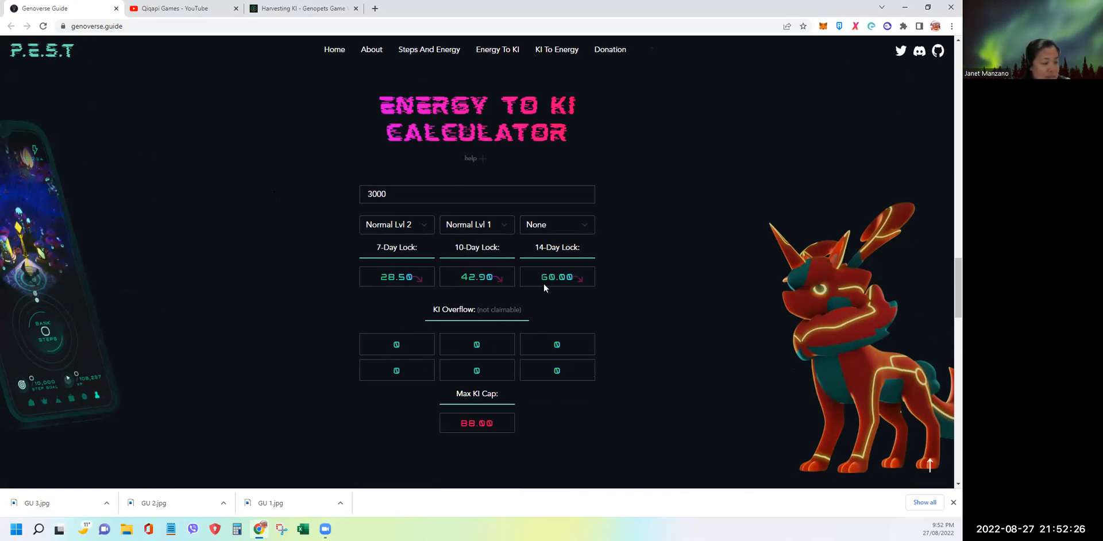
mouse_move(552, 287)
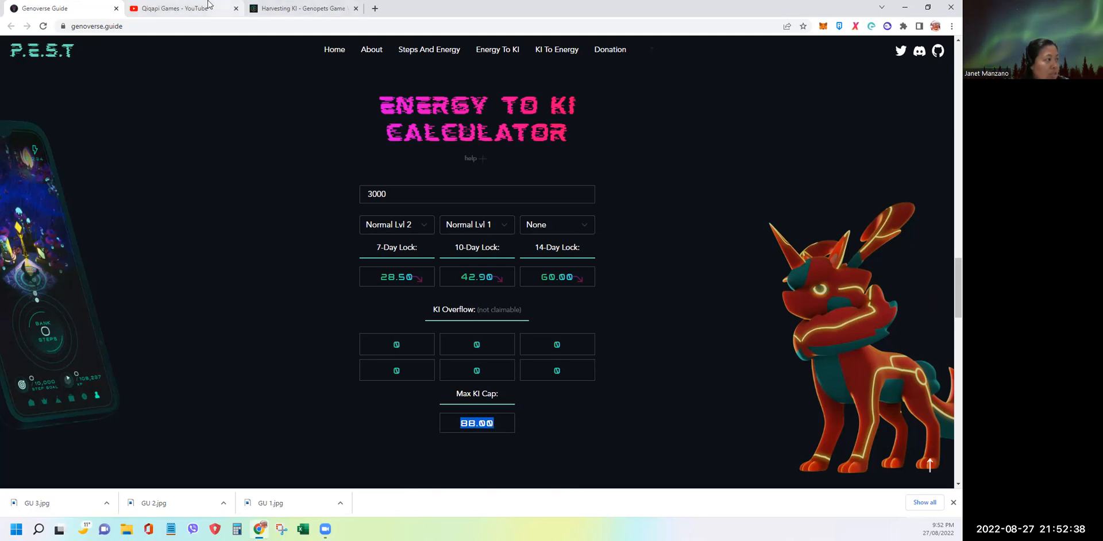
Glance at the whitepaper's connected-habitats formula, then switch to the Qiqapi Games YouTube channel
click(303, 8)
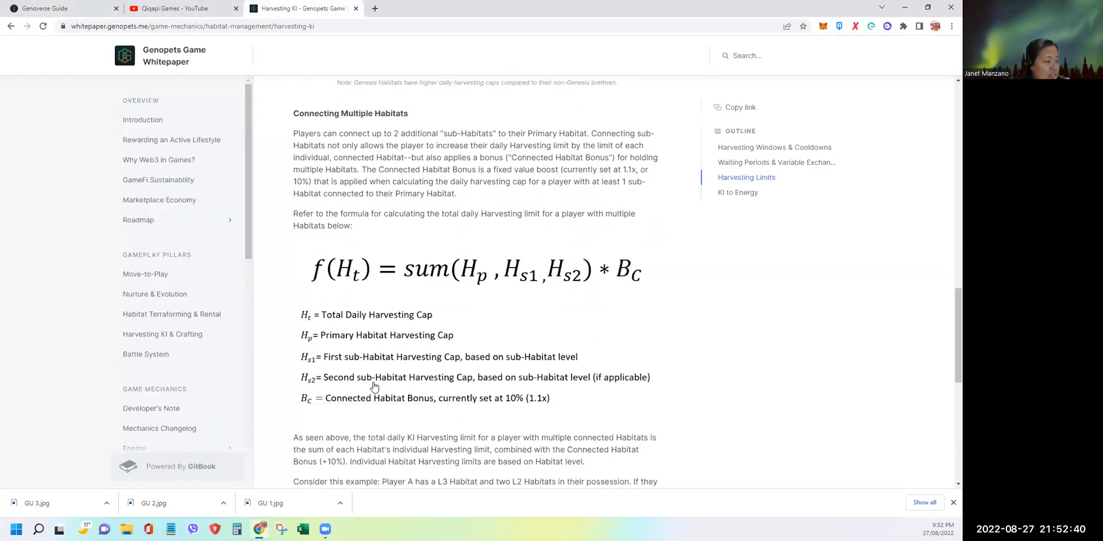
click(173, 8)
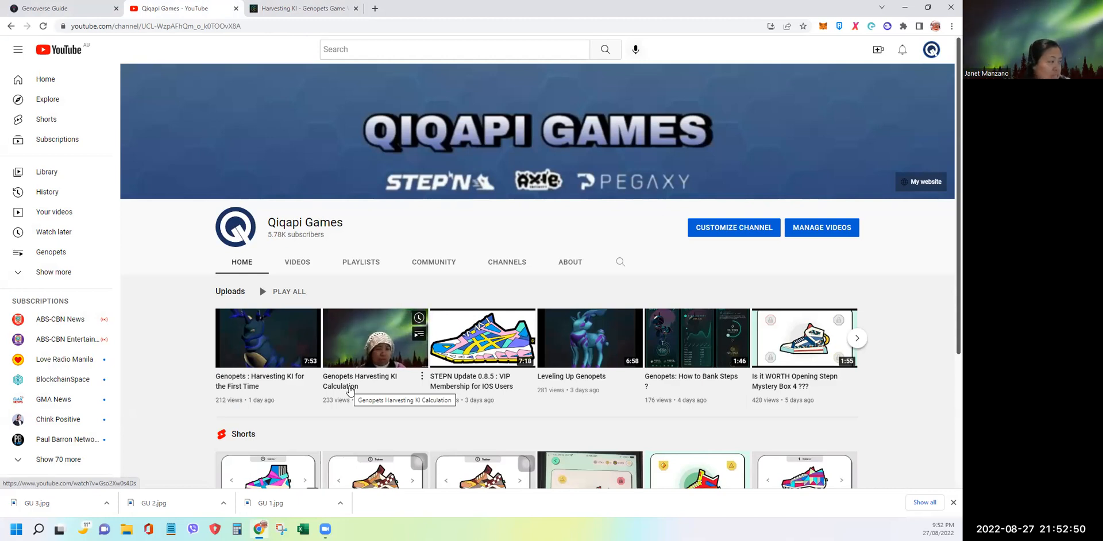
Flip through the whitepaper and Qiqapi Games tabs back to the Energy to KI calculator
click(302, 8)
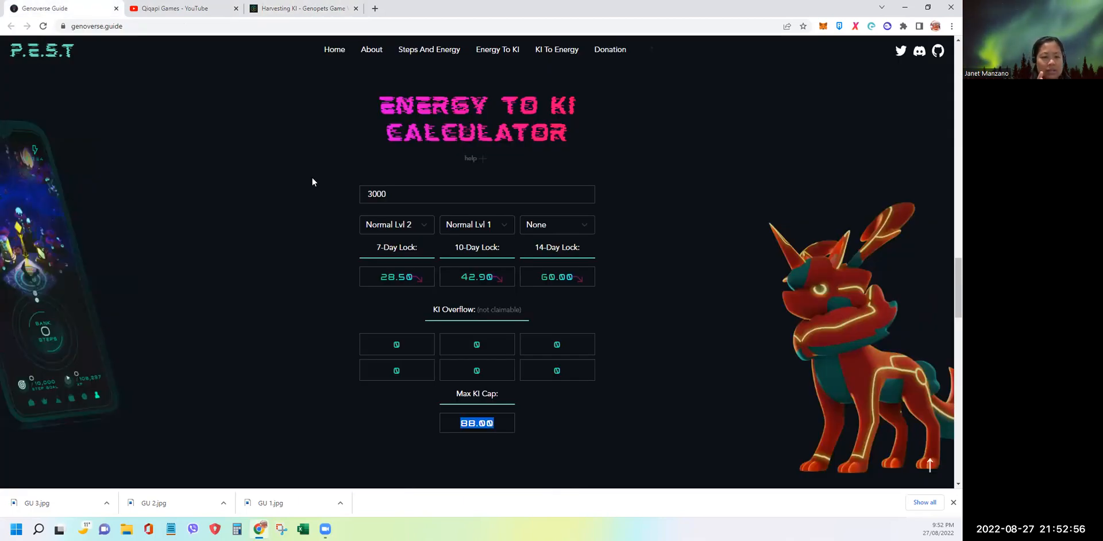
click(173, 8)
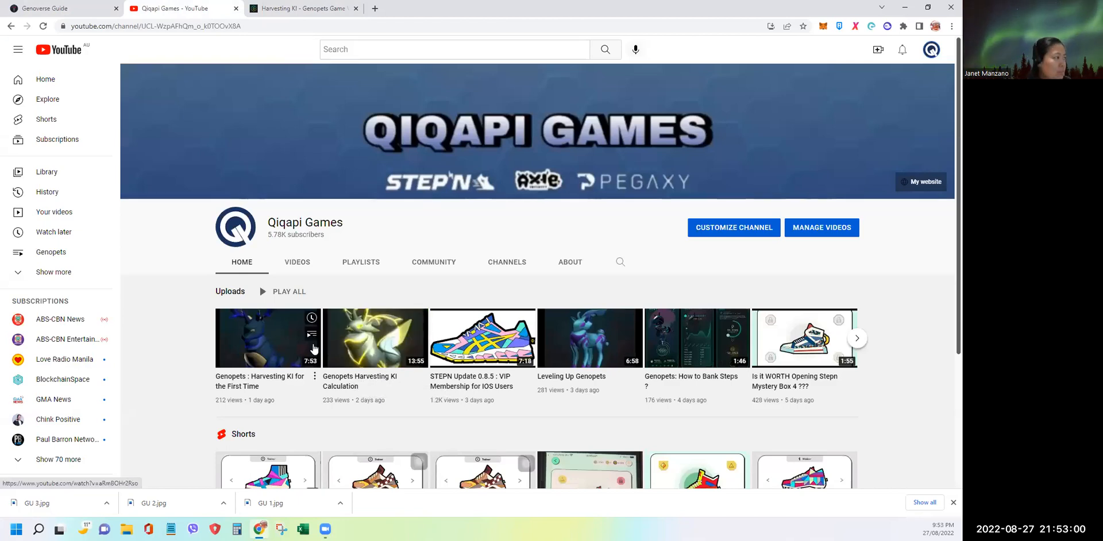
click(55, 10)
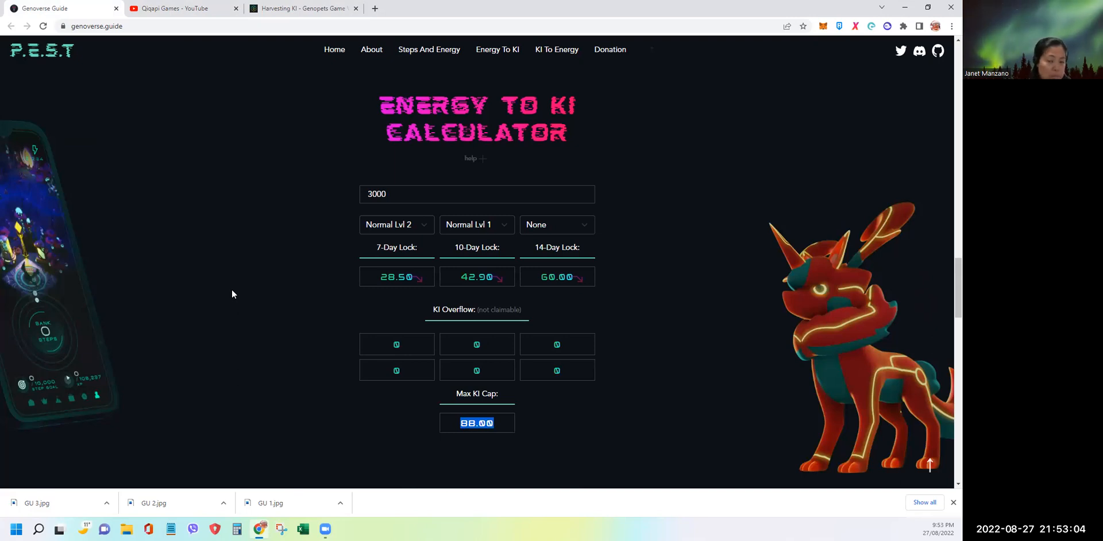
mouse_move(275, 298)
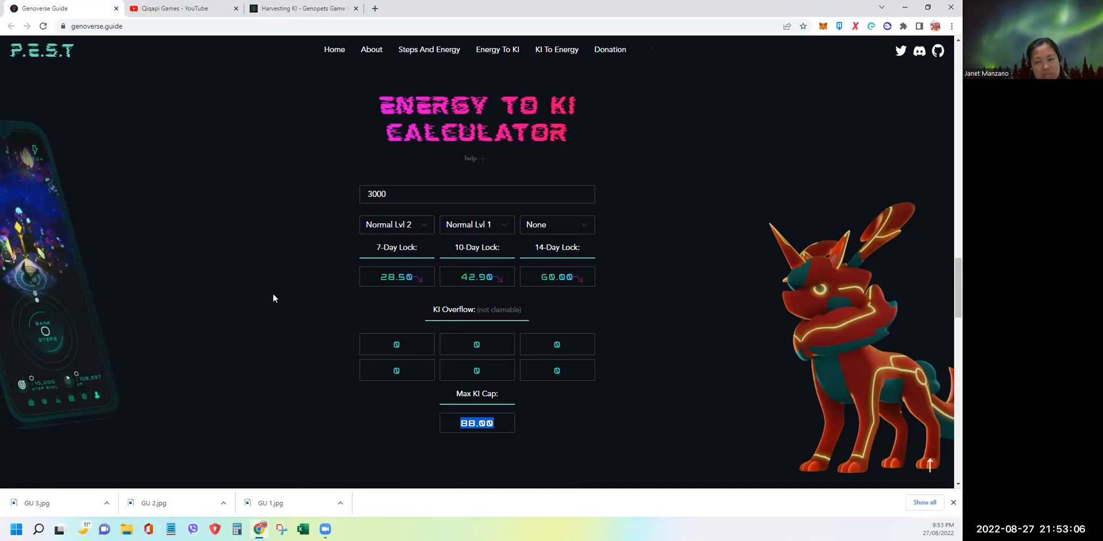
mouse_move(211, 90)
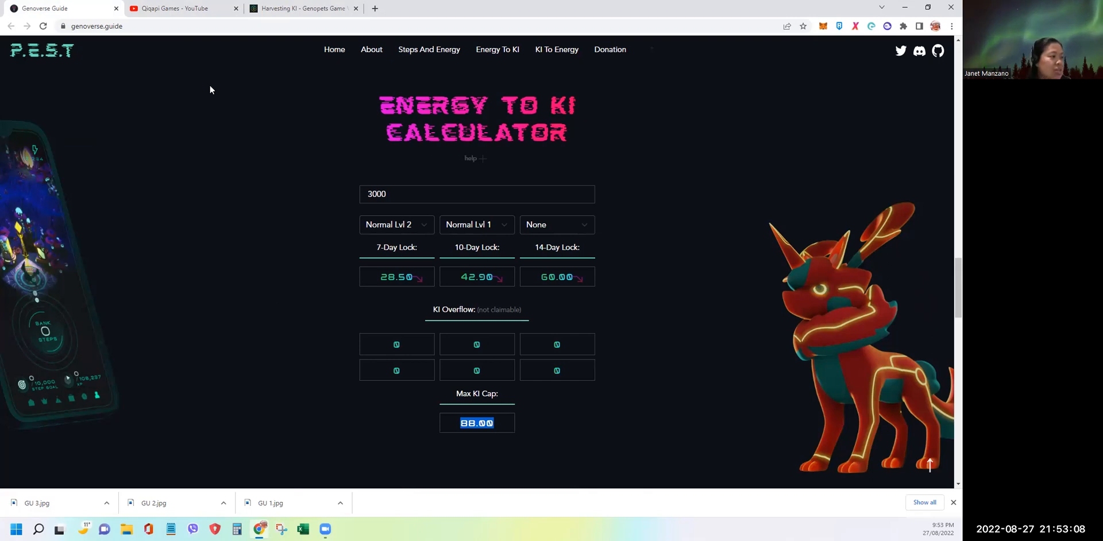
mouse_move(314, 133)
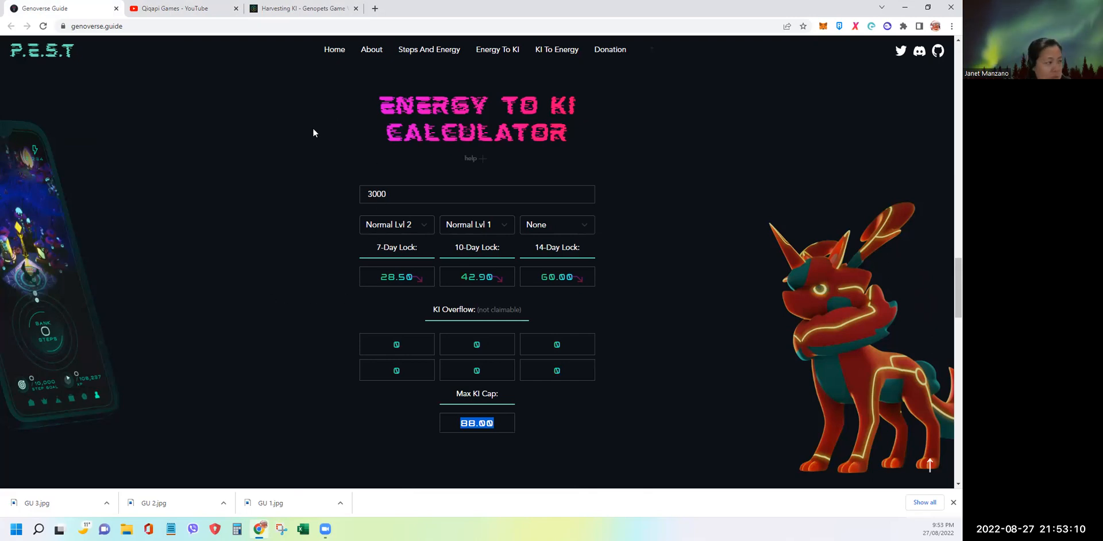
mouse_move(359, 149)
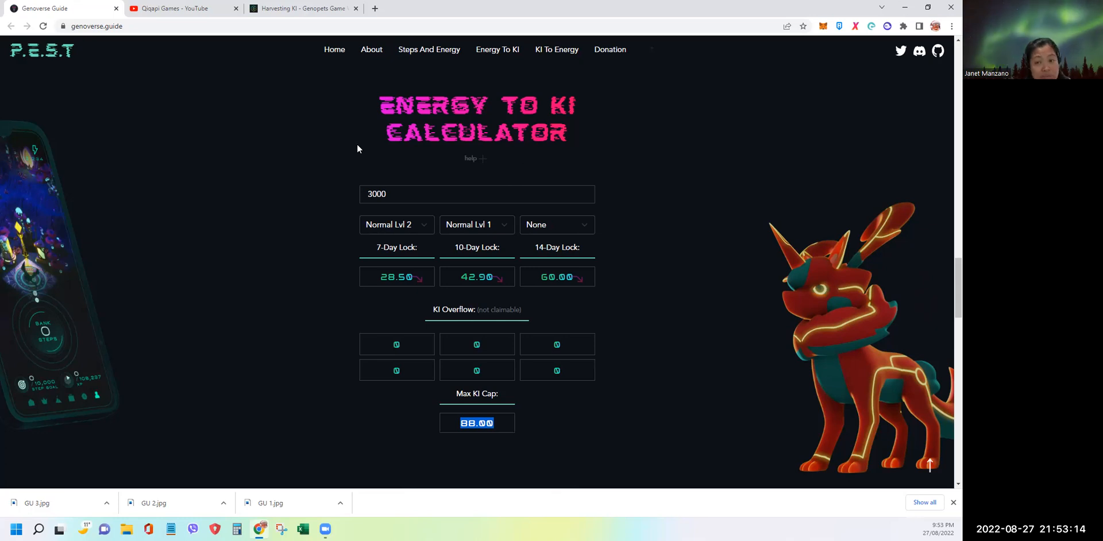
mouse_move(394, 363)
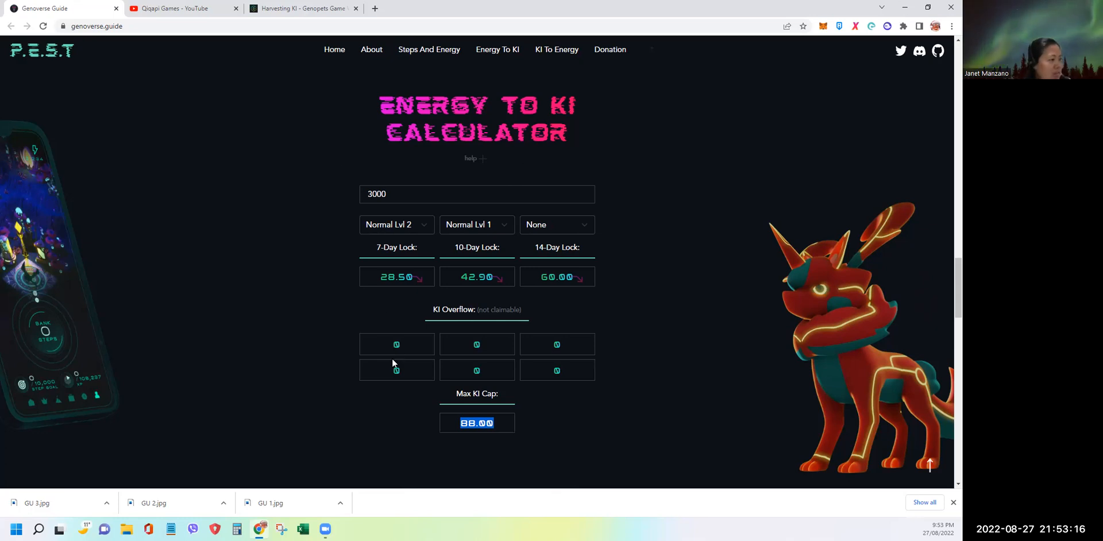
mouse_move(570, 234)
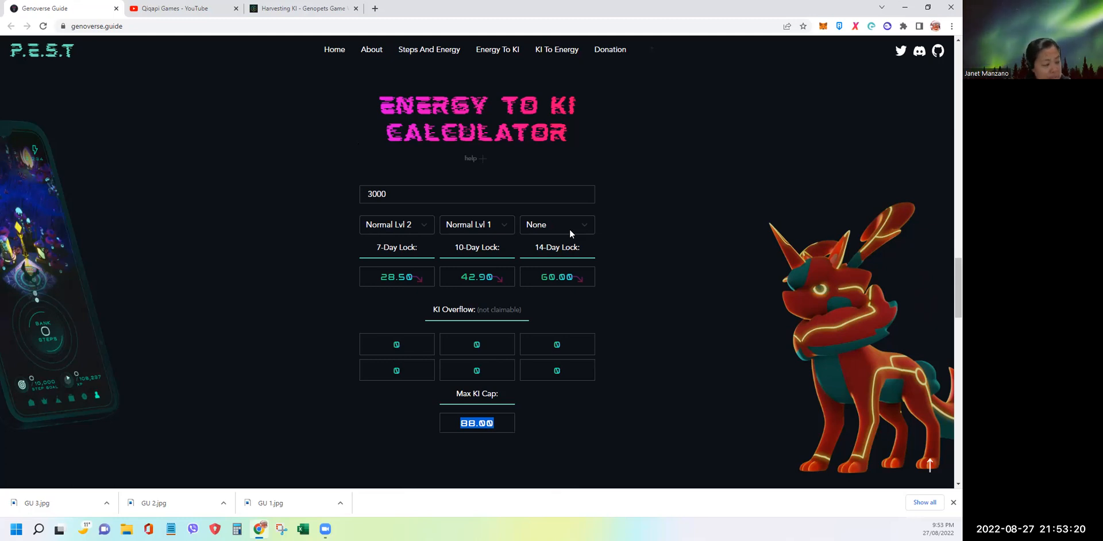
Set the second sub-habitat to Normal Lvl 1 and raise energy to 3500: 33.25, 50.05, 70.00 KI, 121.00 cap
click(558, 225)
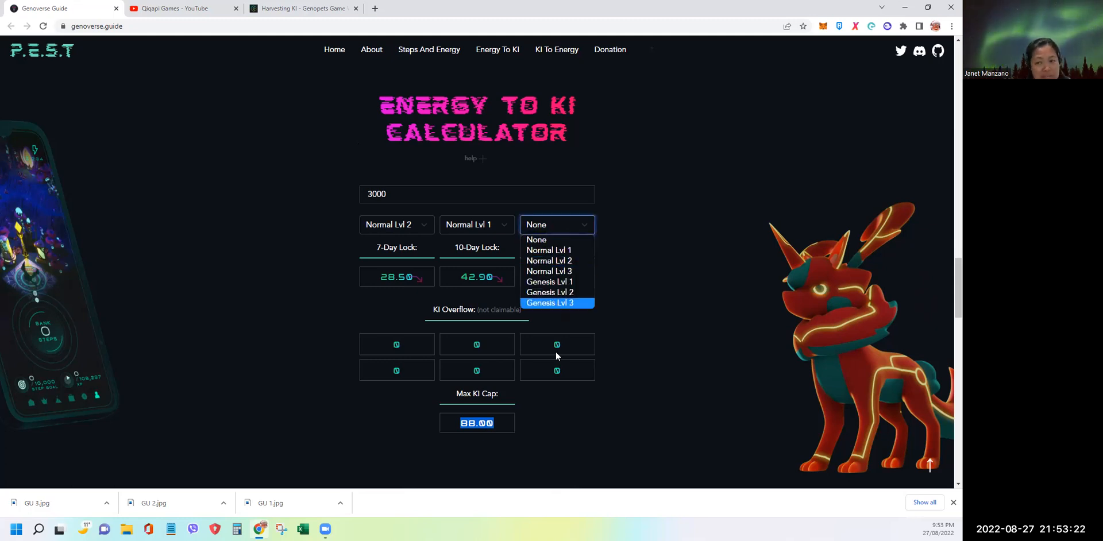
mouse_move(549, 251)
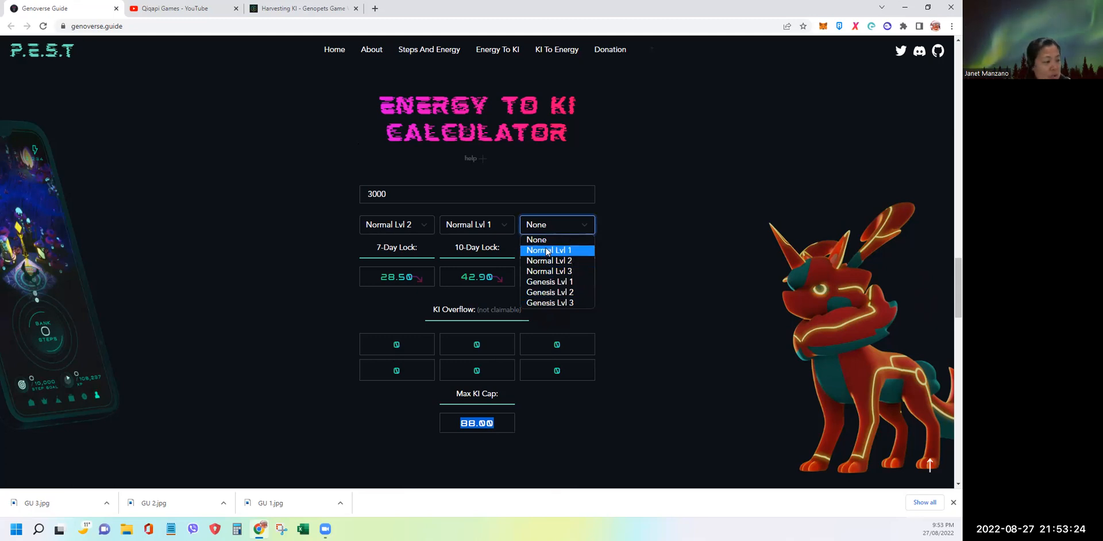
click(549, 250)
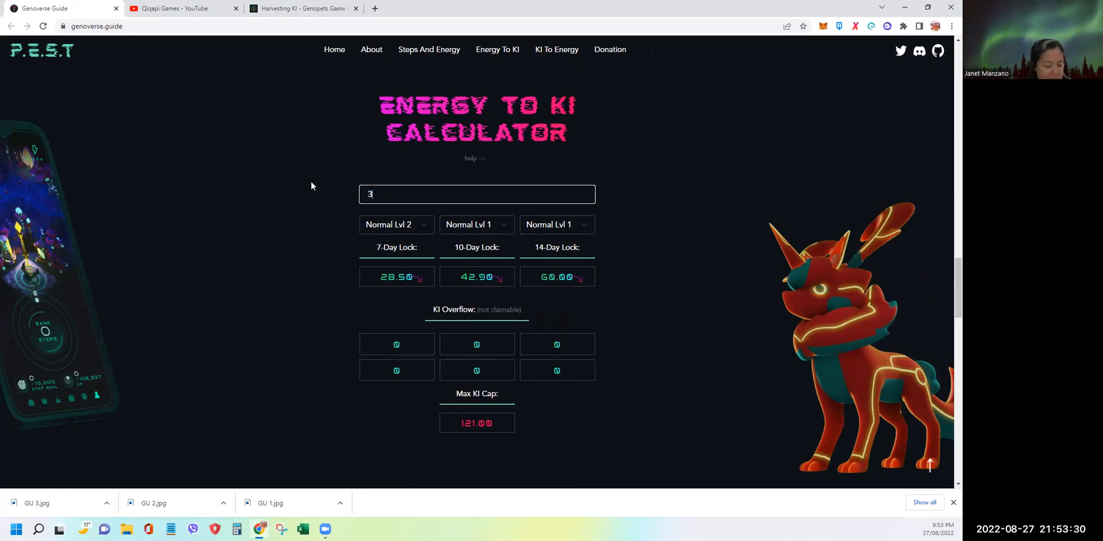
text(500)
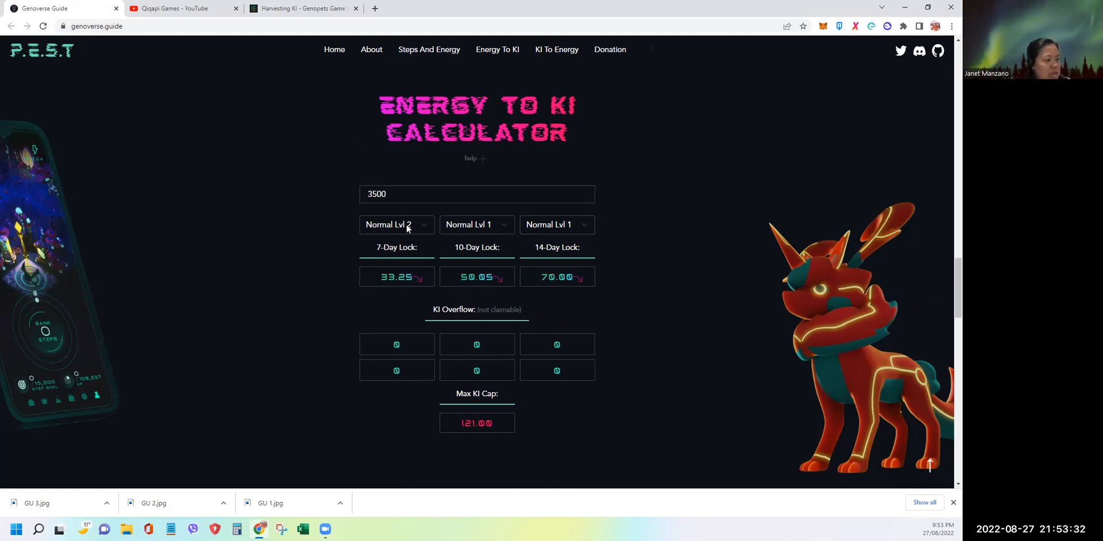
mouse_move(574, 410)
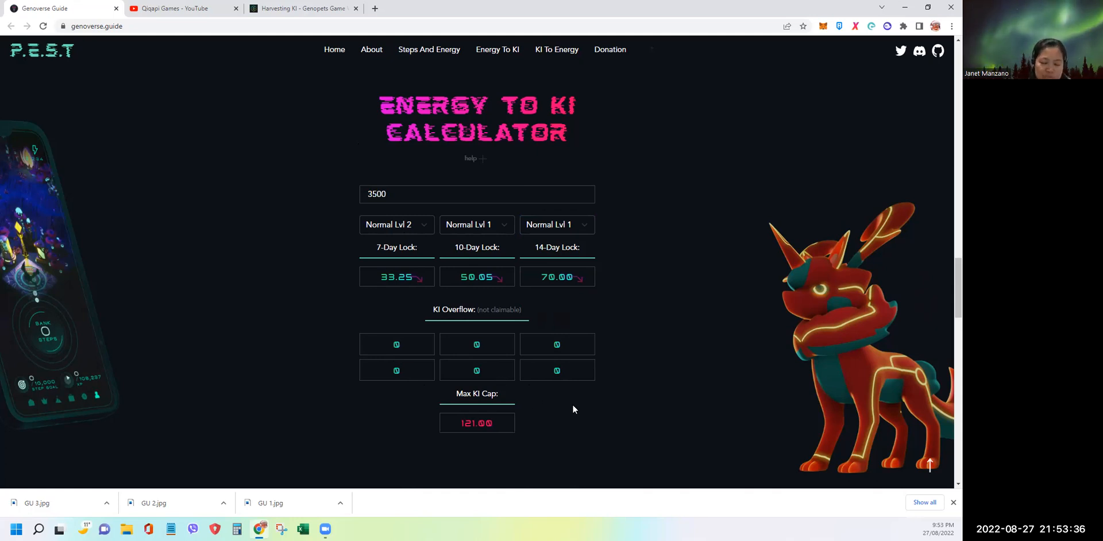
mouse_move(796, 44)
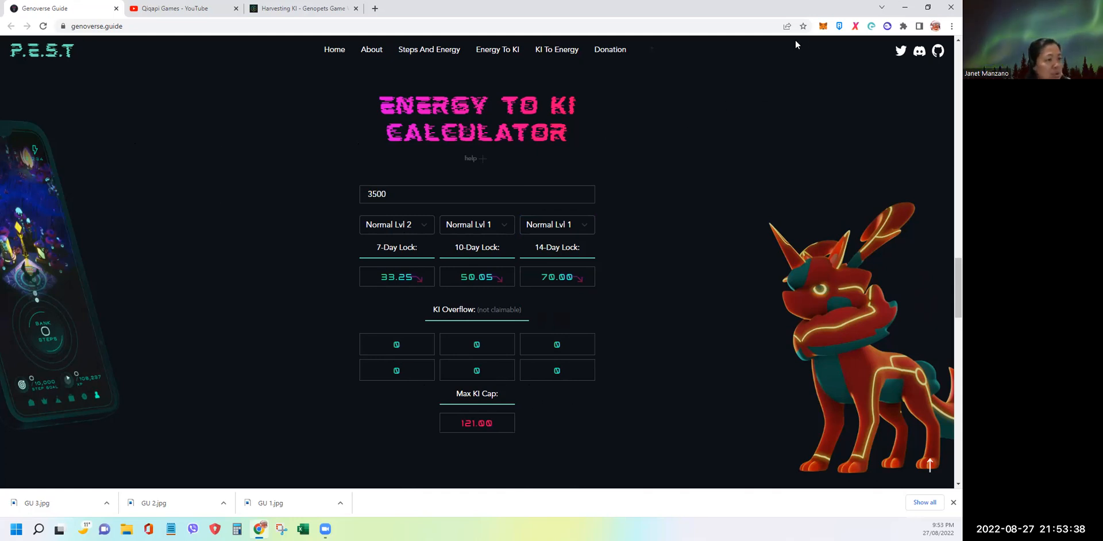
Bookmark the Genoverse Guide page in the browser
click(802, 27)
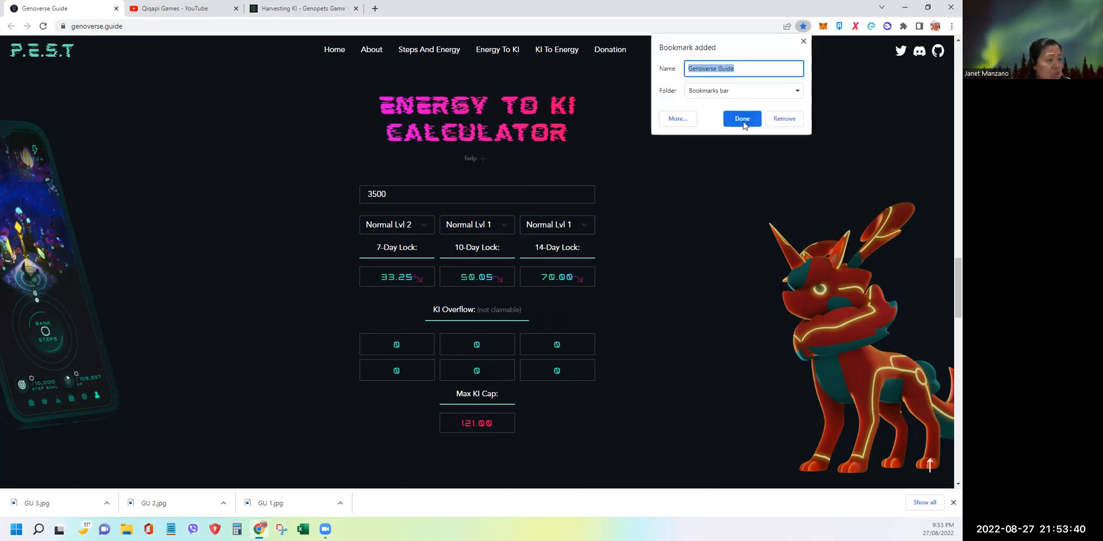
click(743, 119)
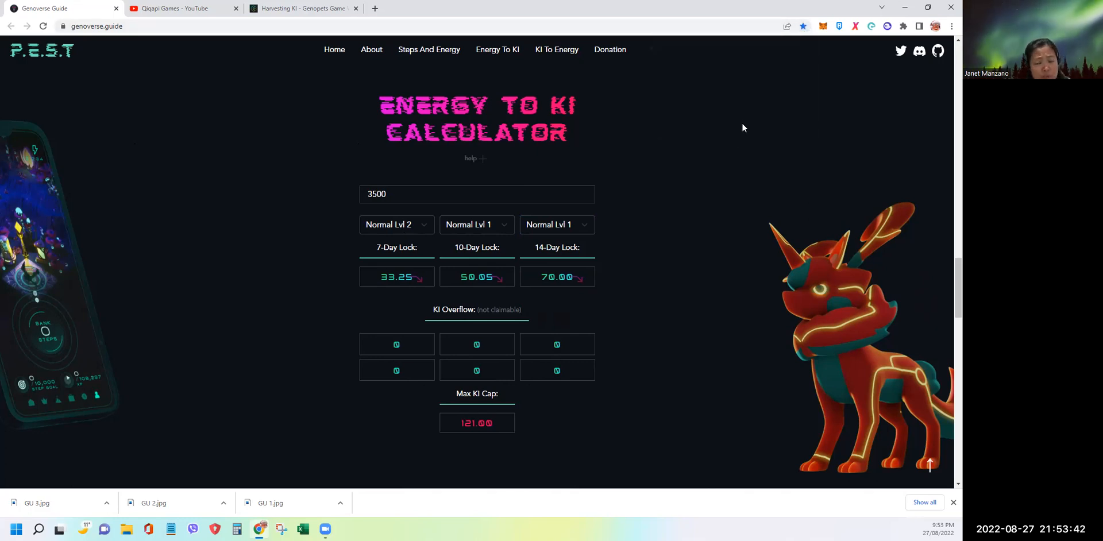
mouse_move(742, 133)
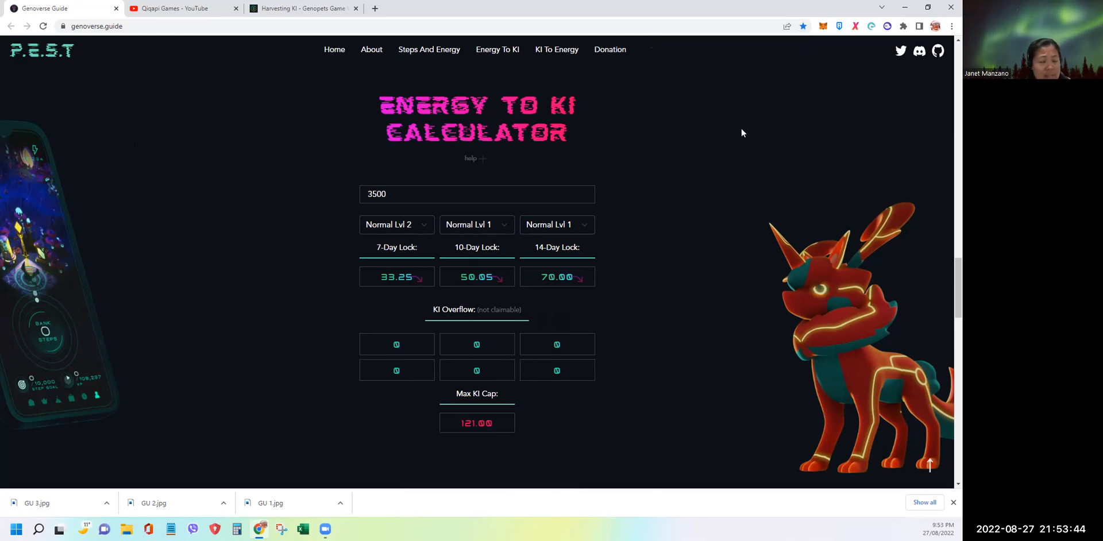
mouse_move(346, 350)
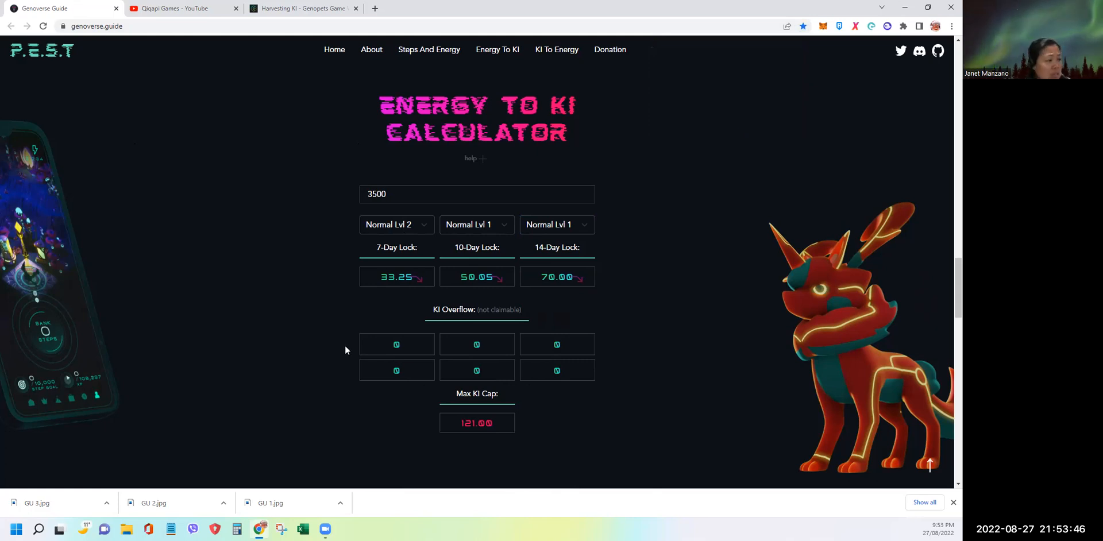
mouse_move(538, 88)
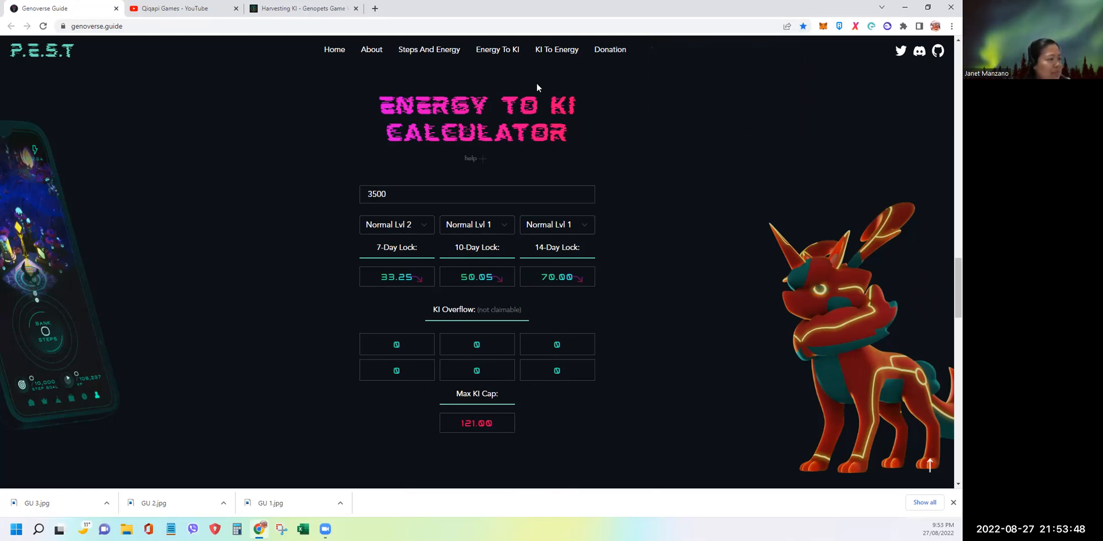
mouse_move(541, 61)
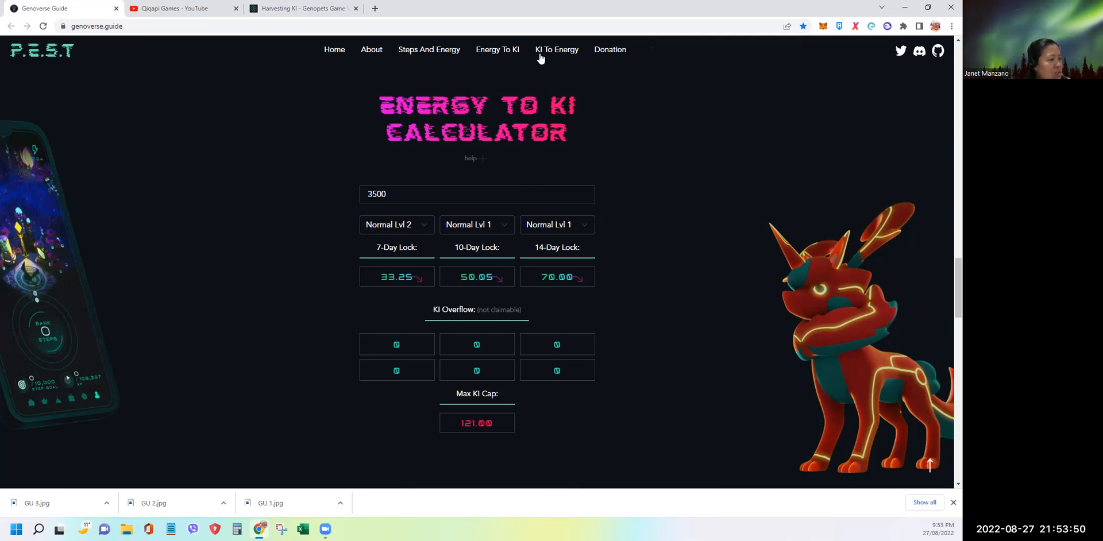
Convert 1, 26 and 50 KI in the KI to Energy calculator, ending at 2,273 energy for 50 KI
click(557, 49)
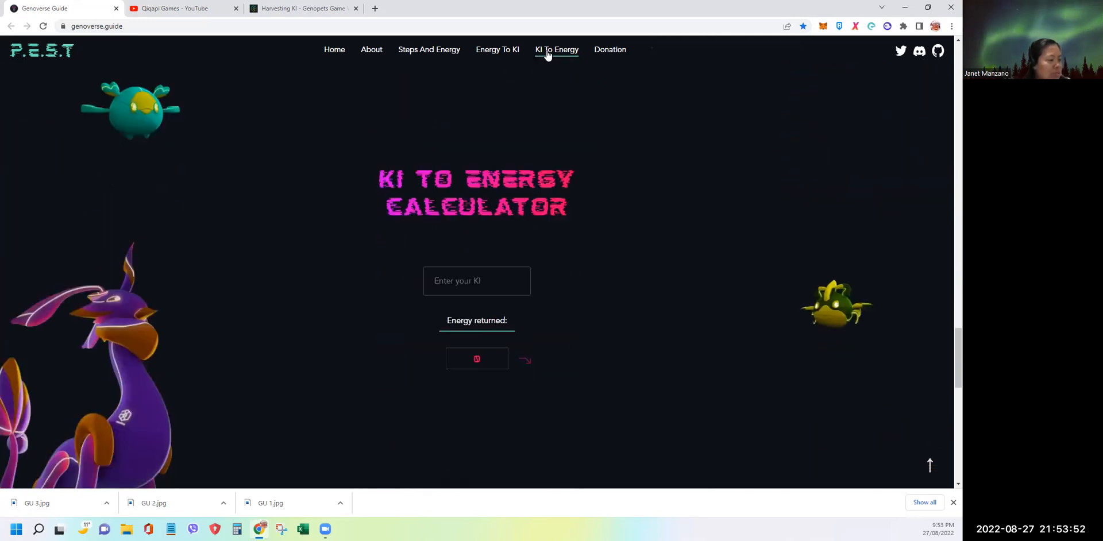
mouse_move(629, 112)
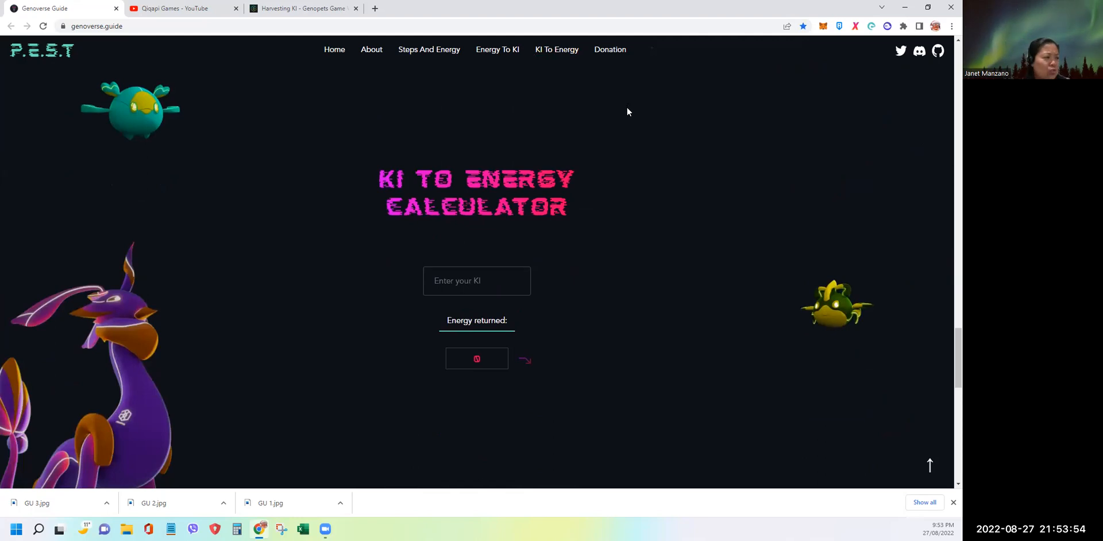
mouse_move(626, 116)
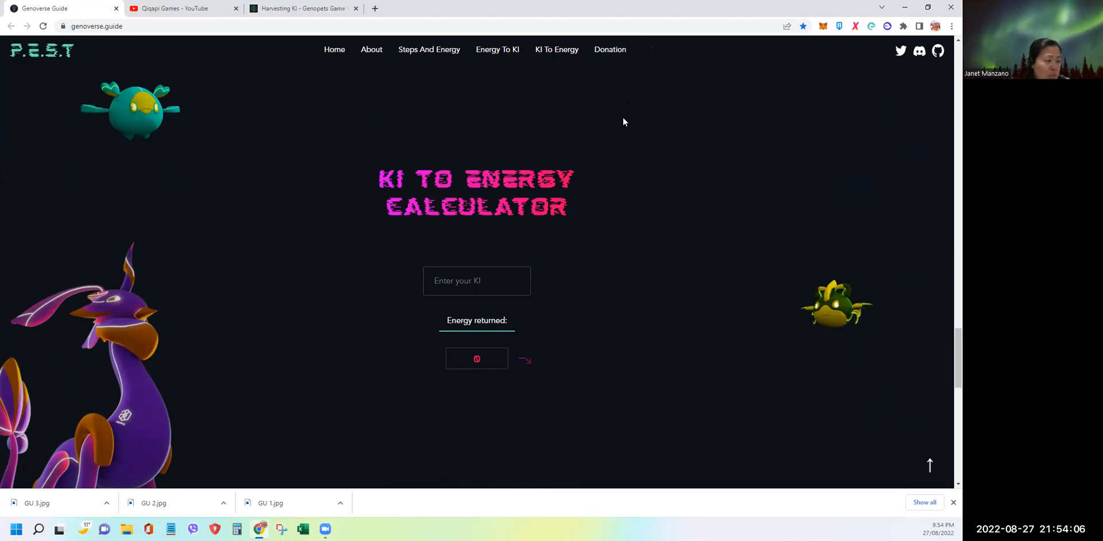
click(477, 282)
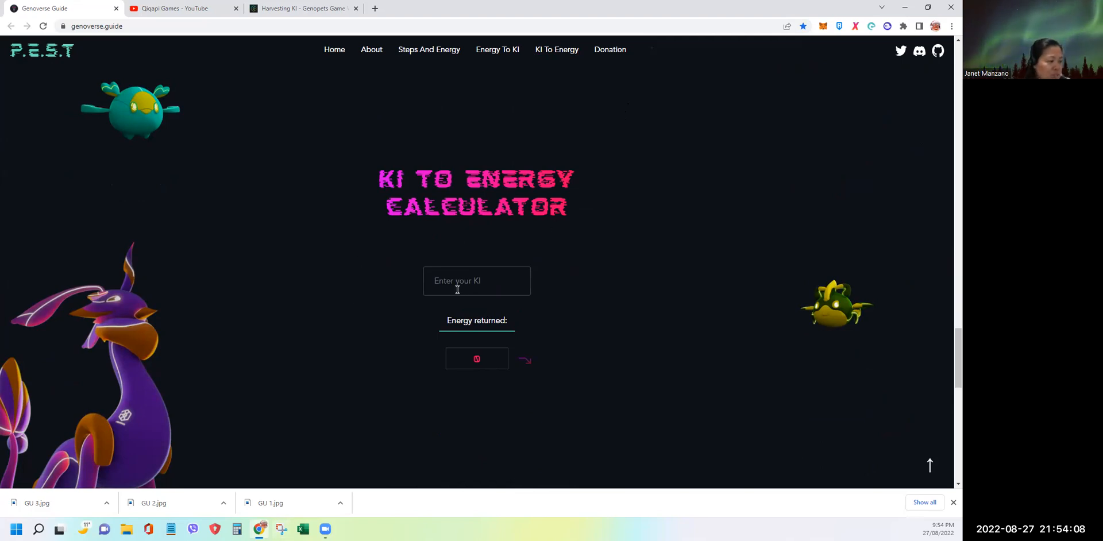
text(1)
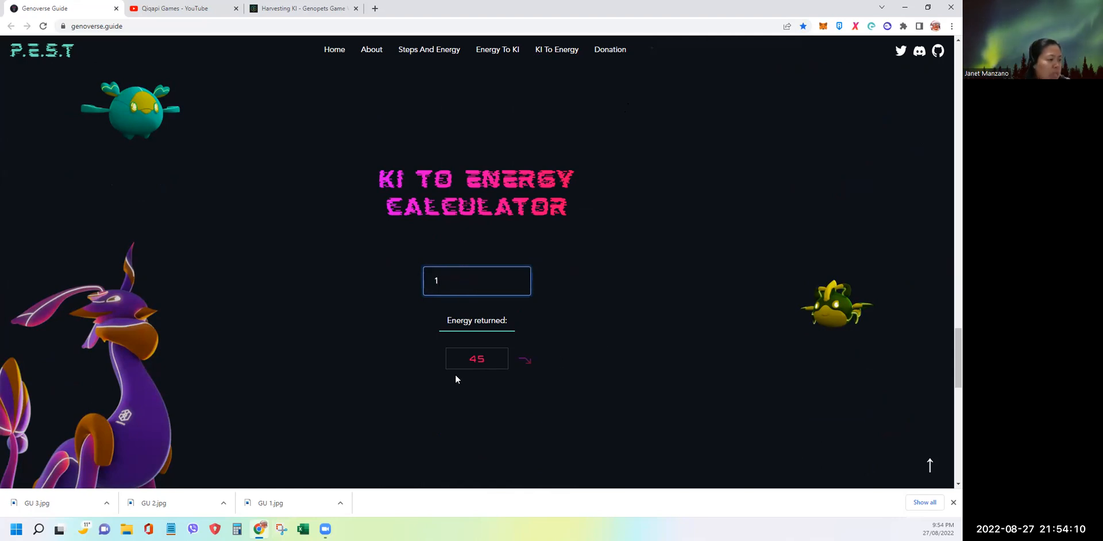
mouse_move(478, 375)
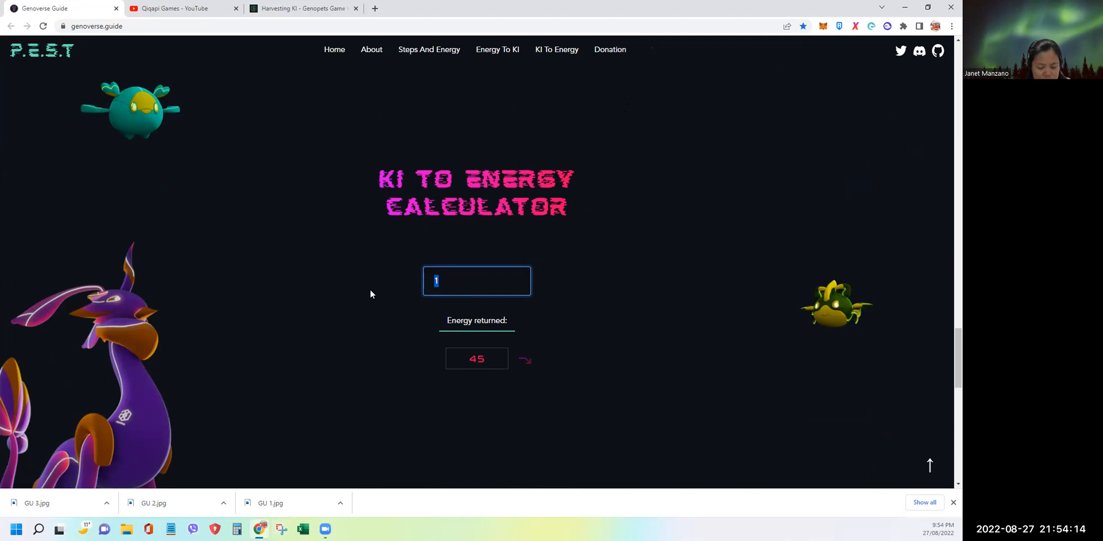
text(26)
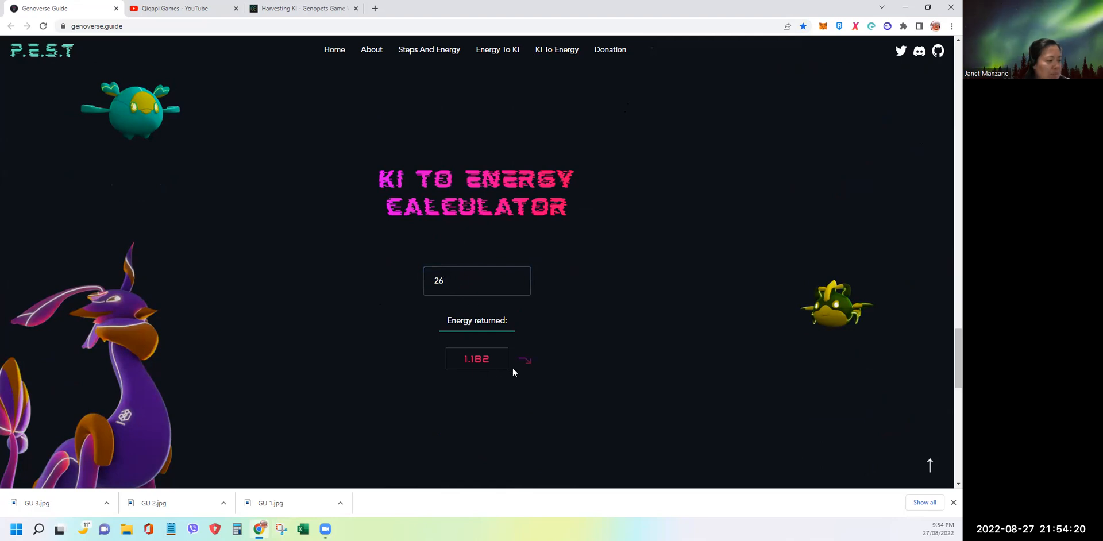
mouse_move(496, 370)
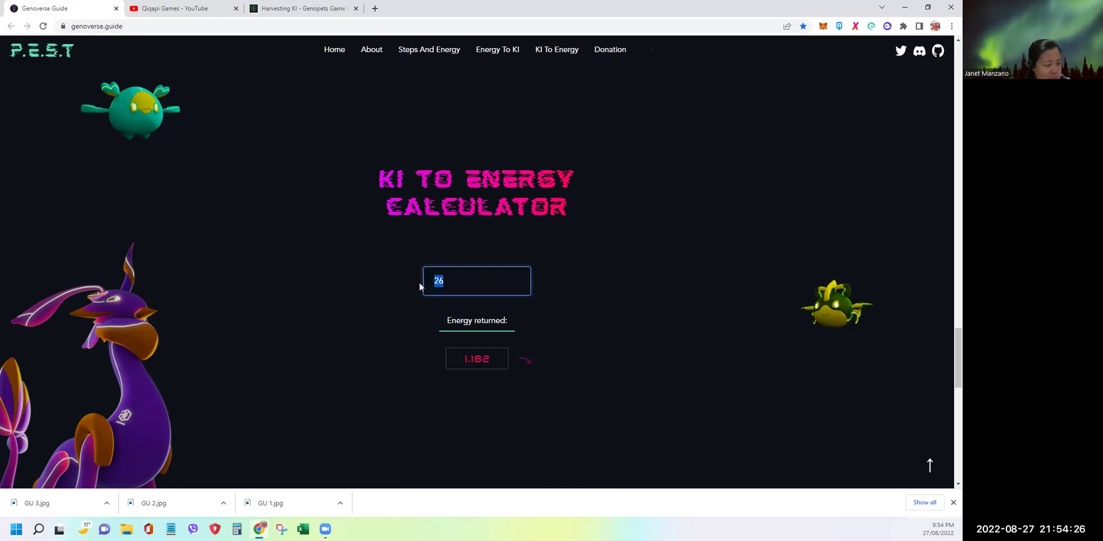
text(50)
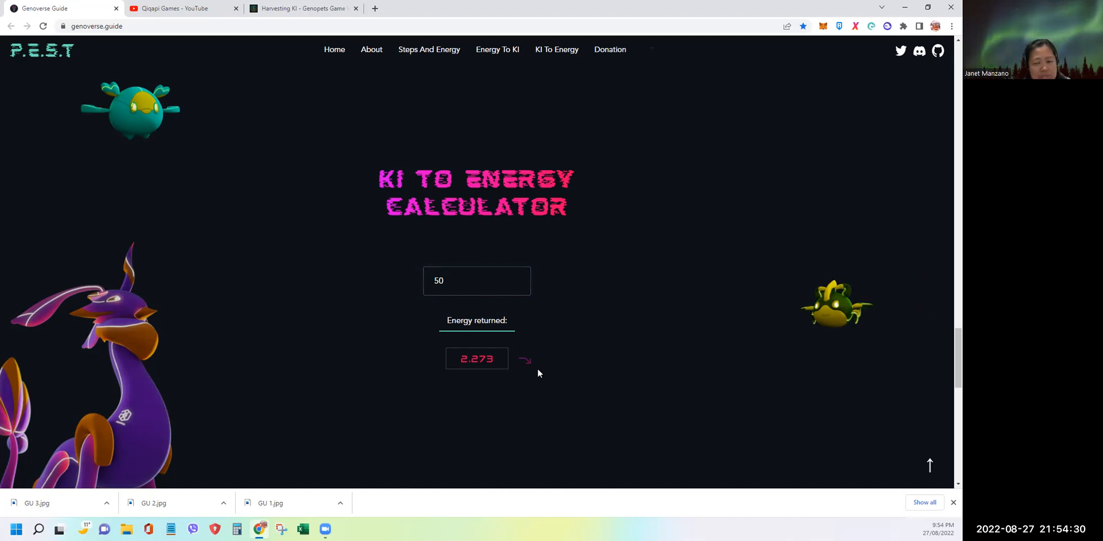
mouse_move(365, 295)
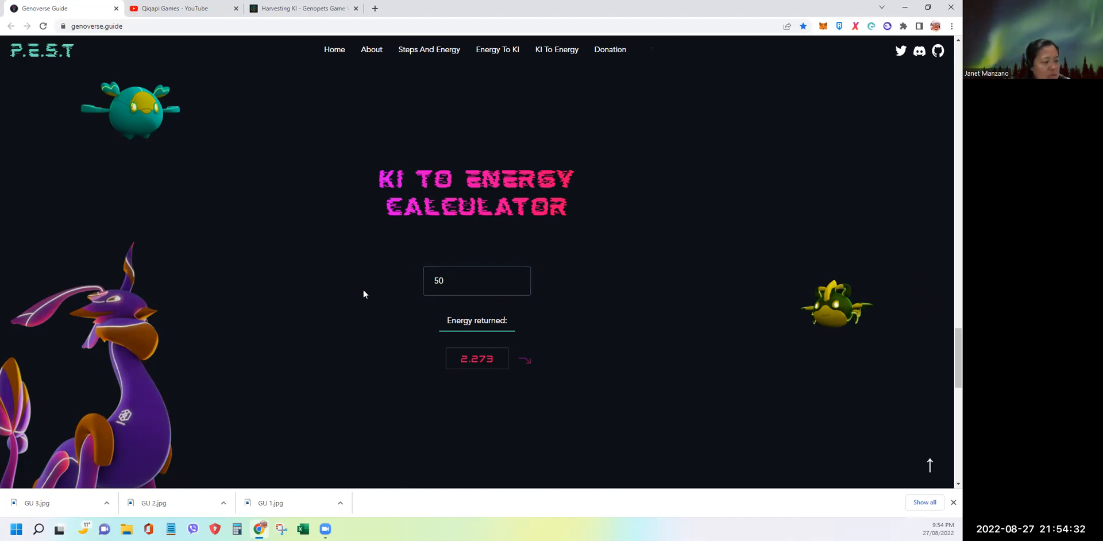
mouse_move(492, 313)
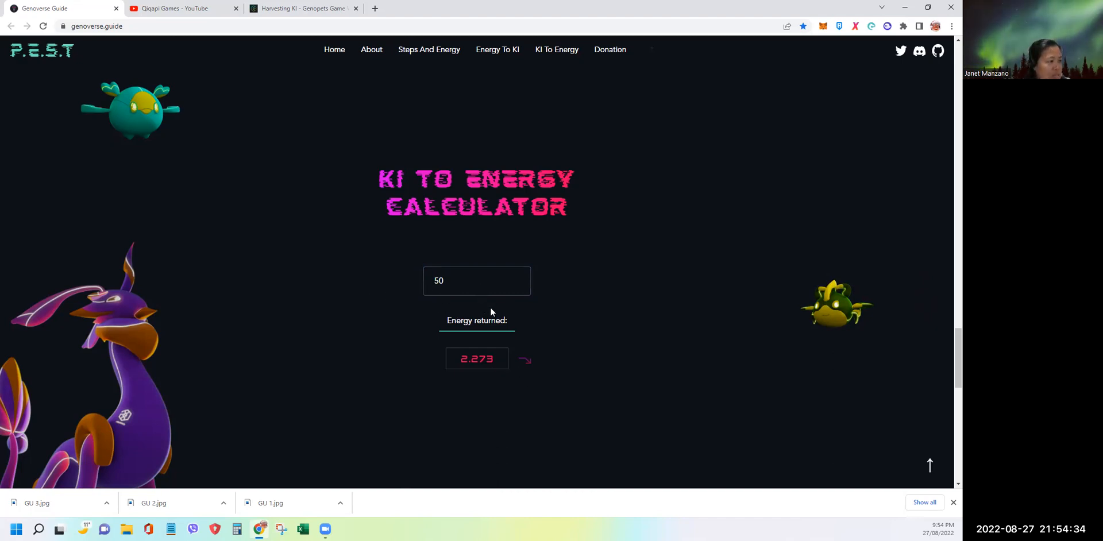
Go to the Donations page and copy the Solana donation wallet address
click(609, 50)
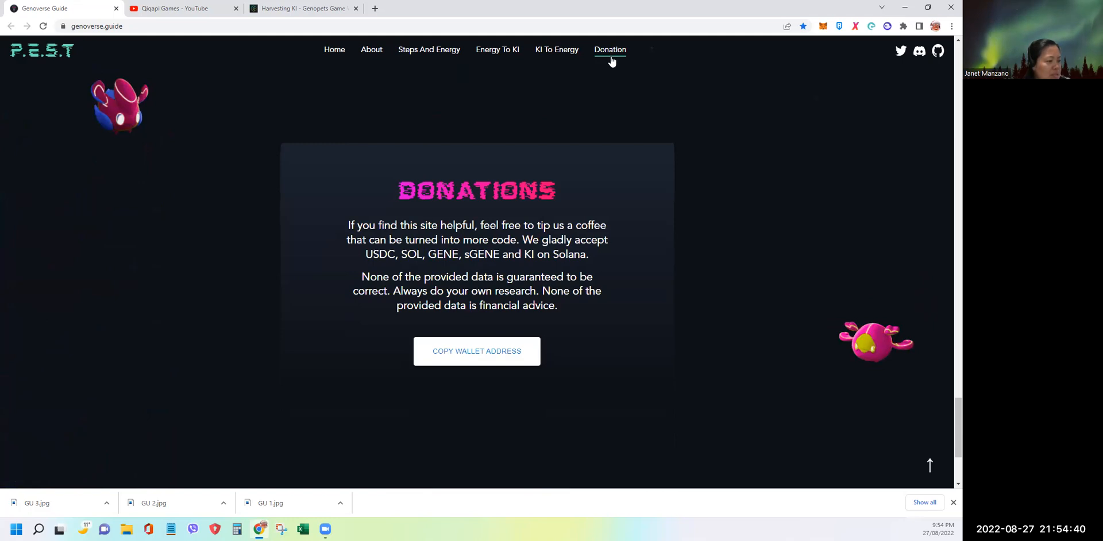
mouse_move(837, 138)
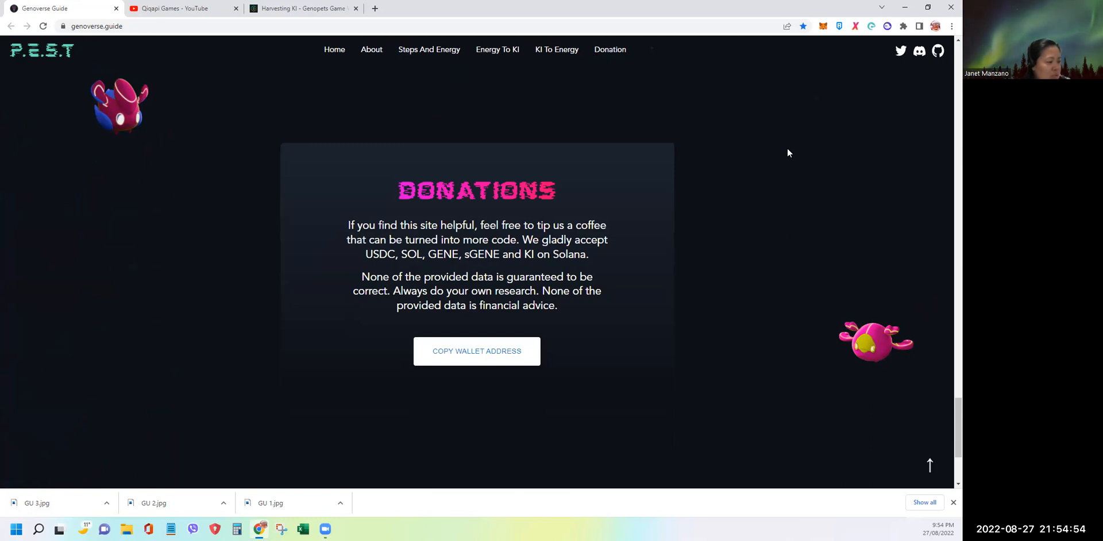
click(477, 352)
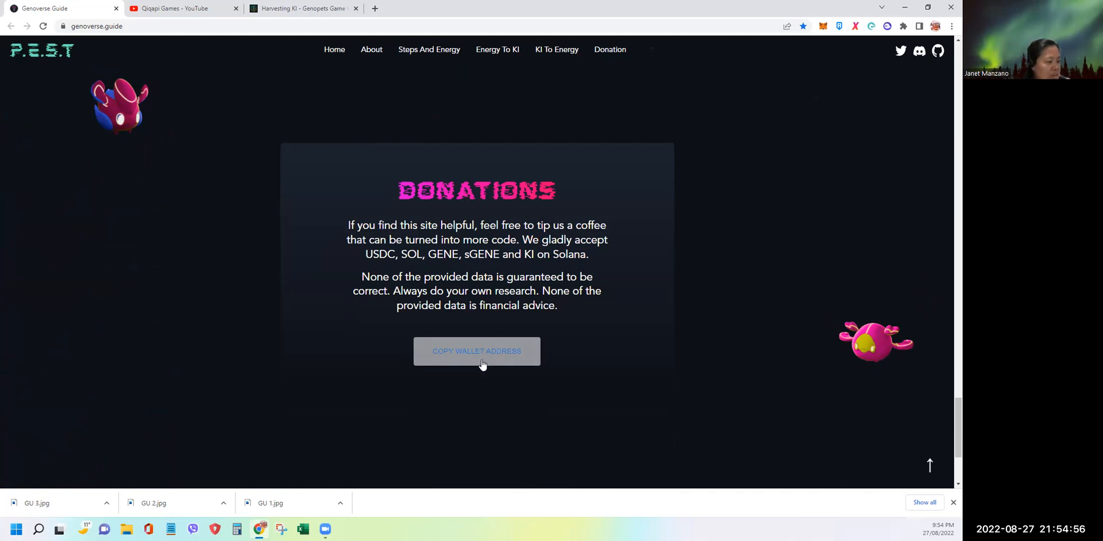
click(476, 352)
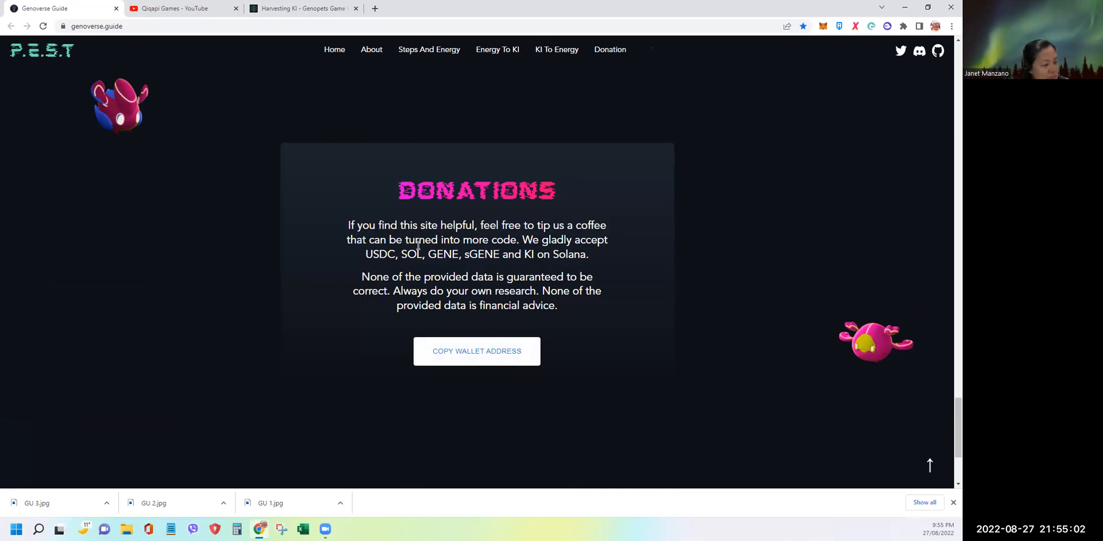
click(476, 352)
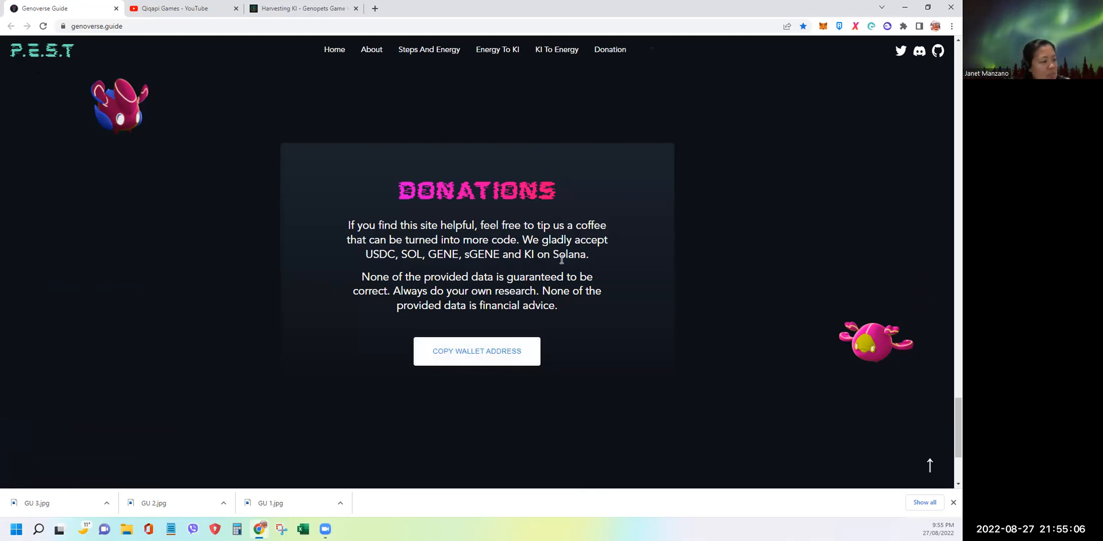
drag(378, 254, 534, 254)
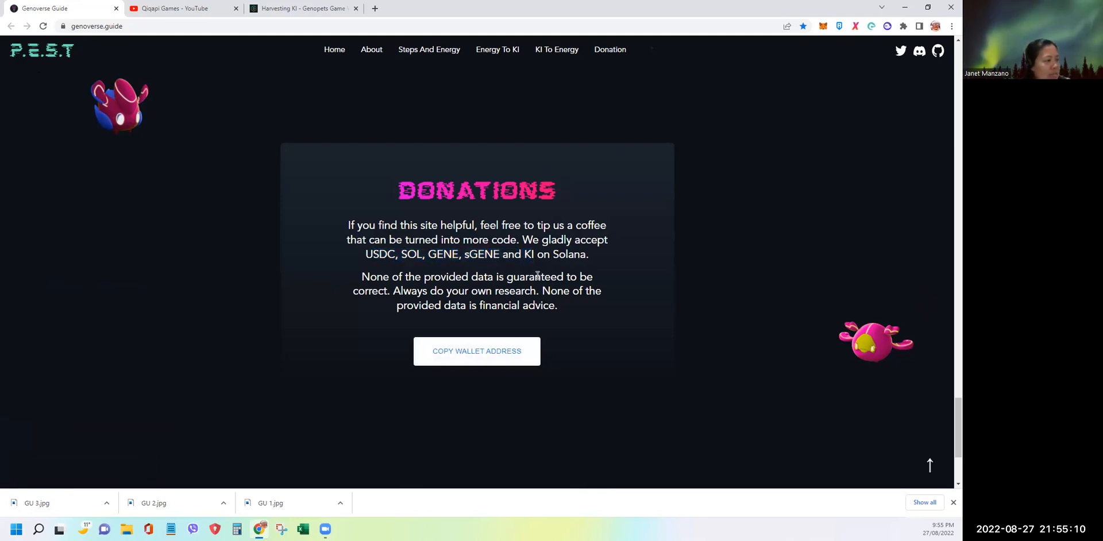
mouse_move(448, 240)
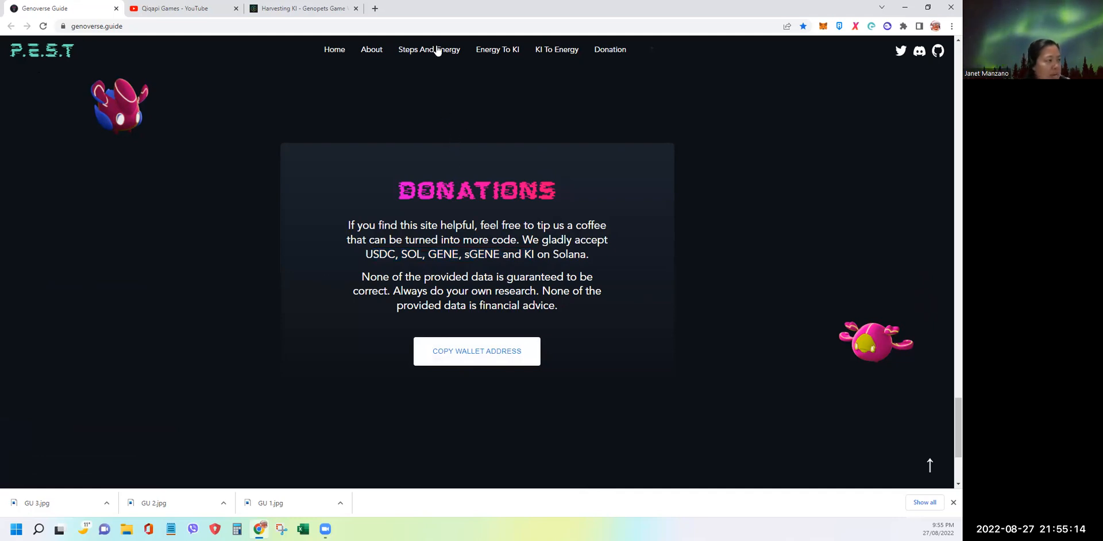
Switch to the Energy from Steps tab of the Steps and Energy calculator, glancing at the YouTube tab
click(430, 49)
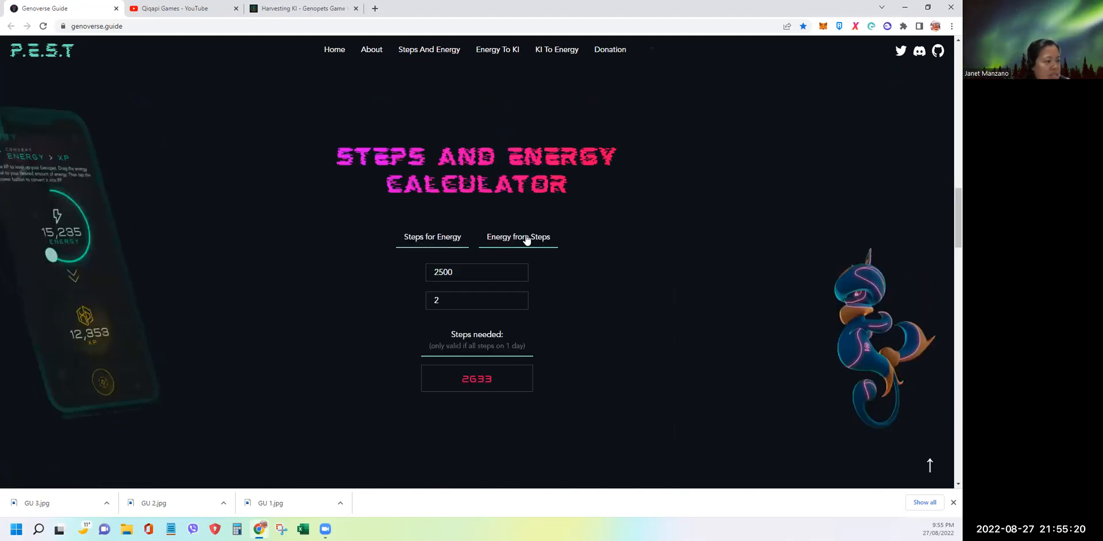
click(518, 237)
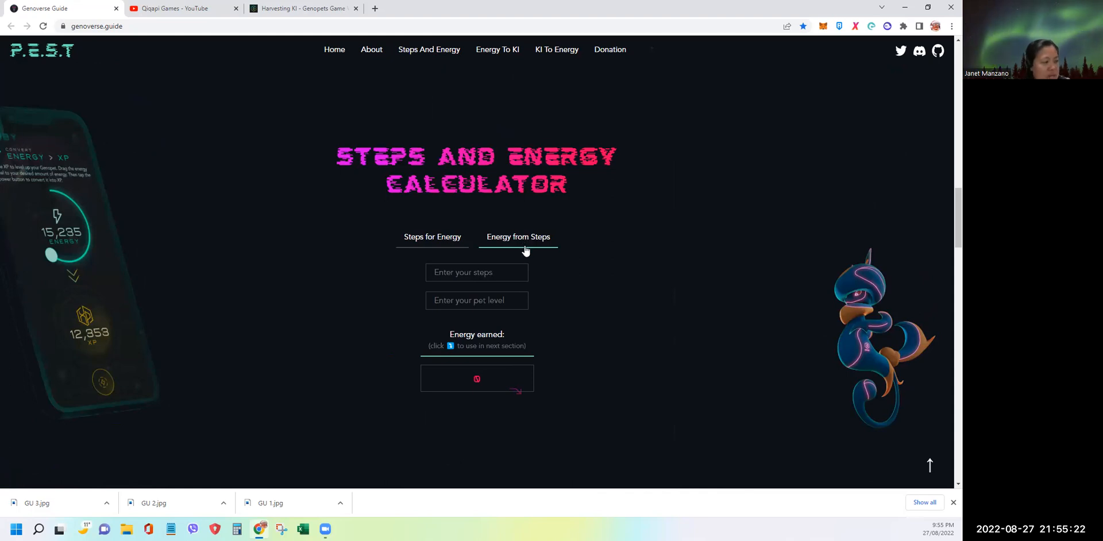
click(179, 8)
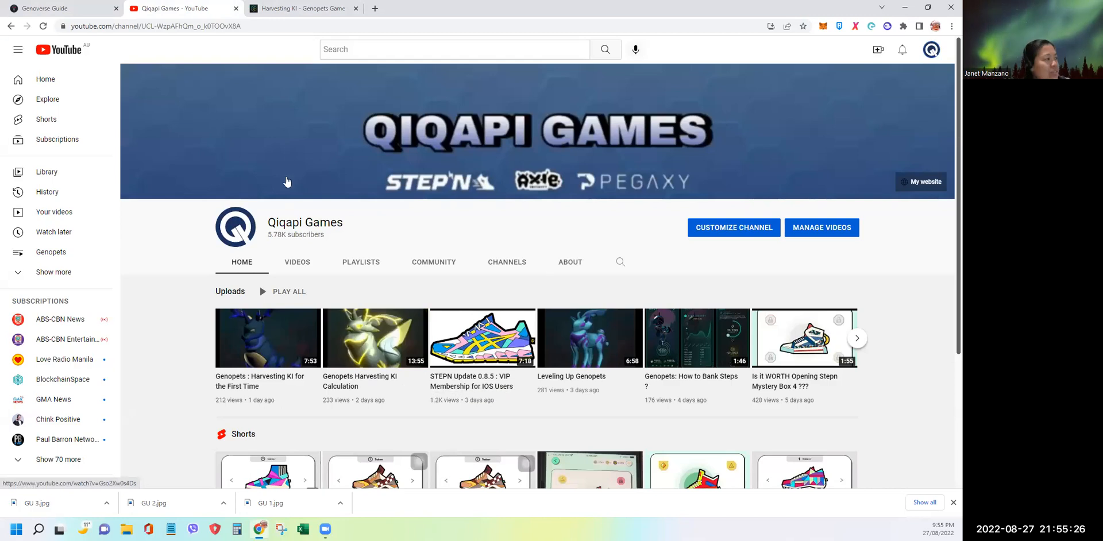
click(49, 9)
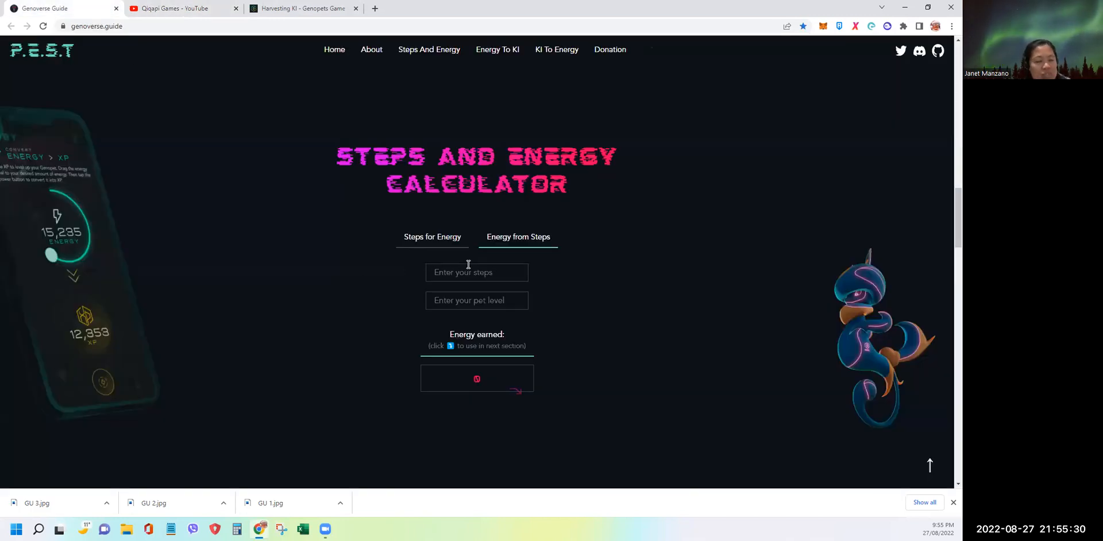
Check the Harvesting KI whitepaper tab and return to the cleared Energy from Steps calculator
click(303, 8)
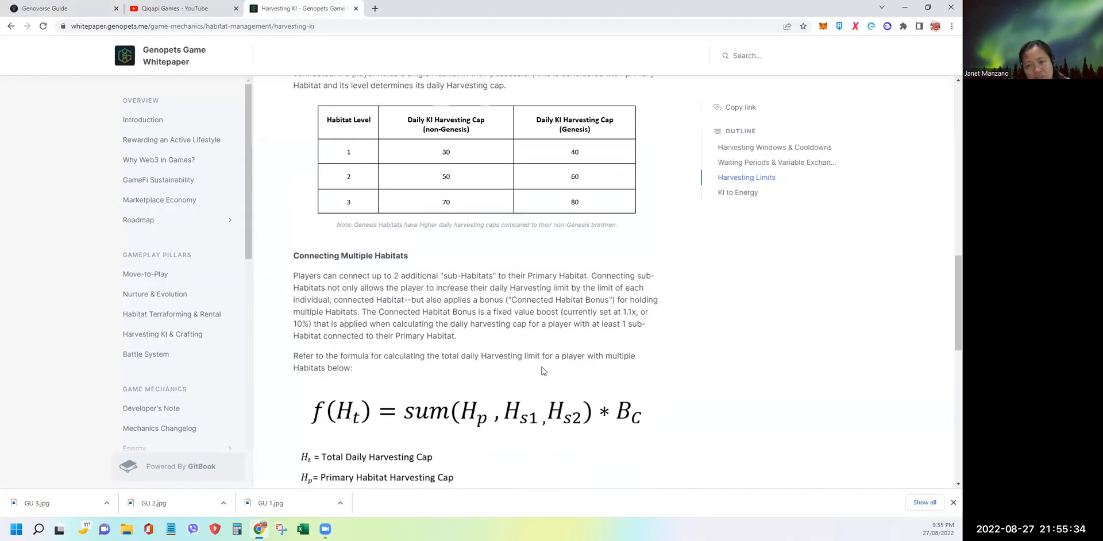
click(52, 9)
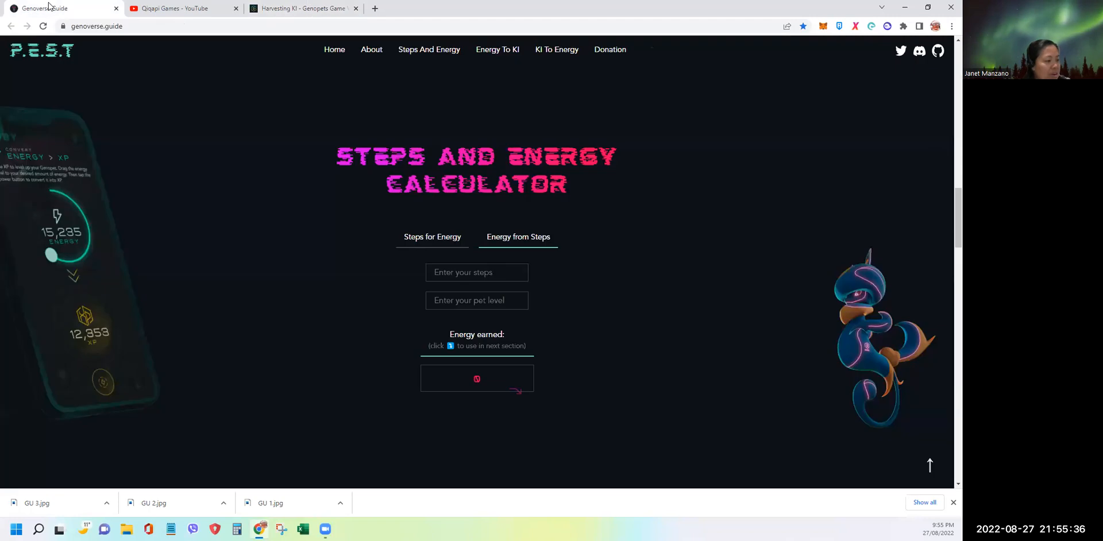
mouse_move(451, 256)
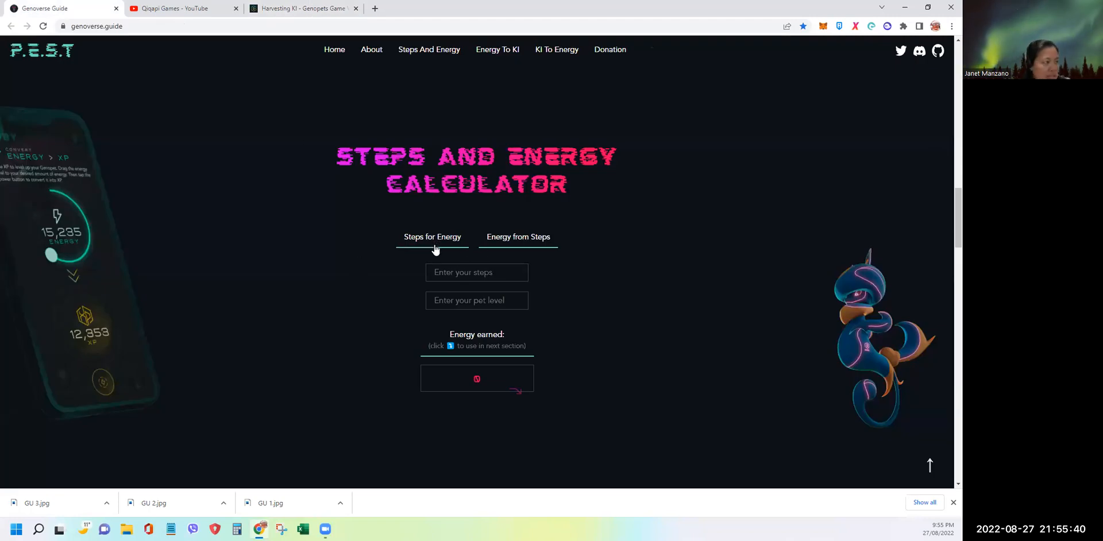
click(519, 237)
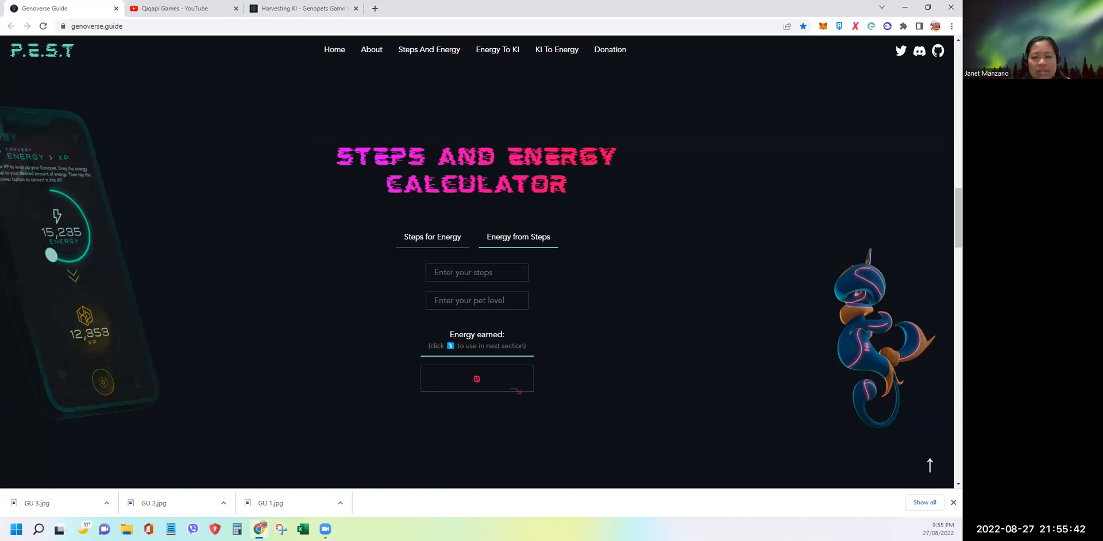